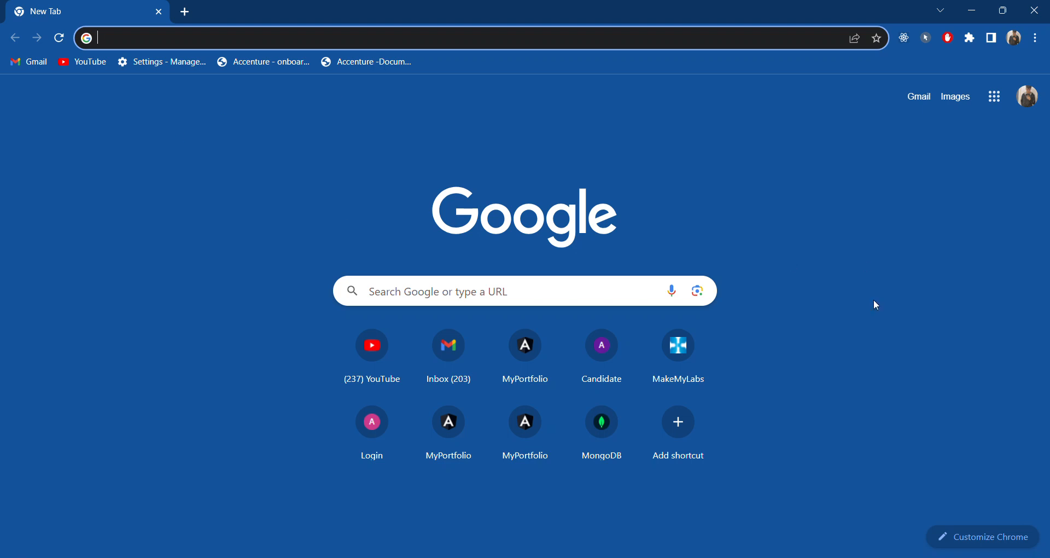
pyautogui.moveTo(761, 330)
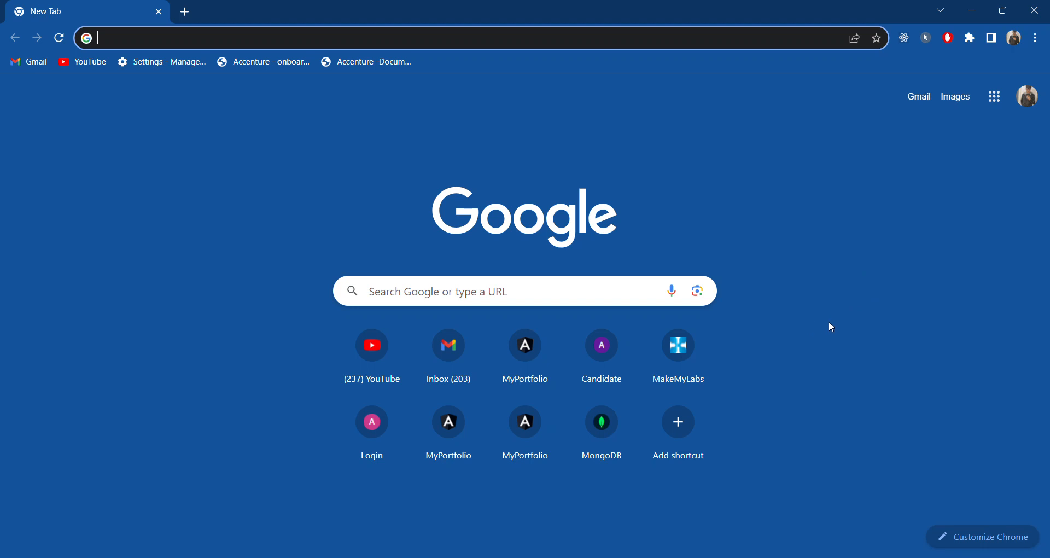
pyautogui.moveTo(821, 302)
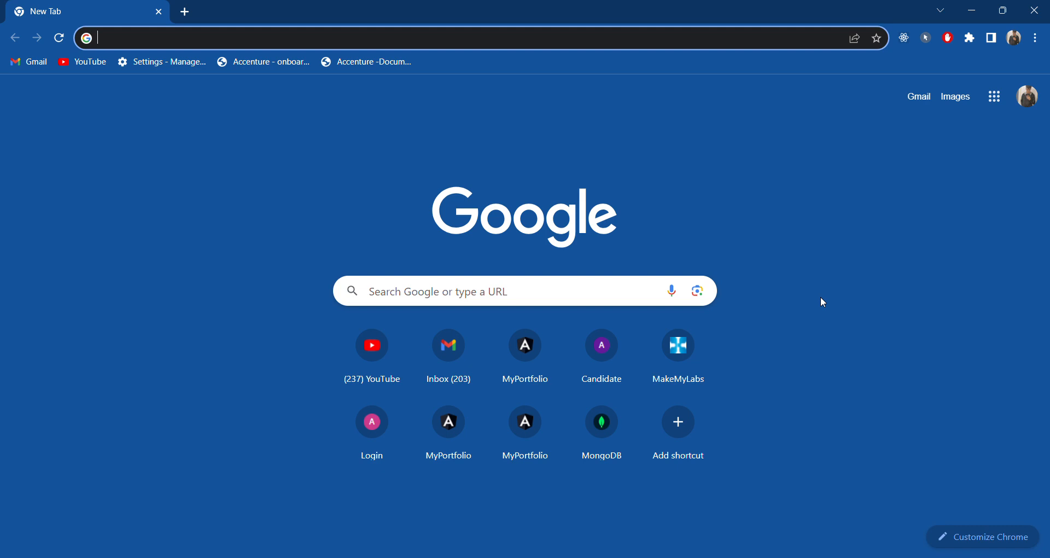
pyautogui.moveTo(855, 315)
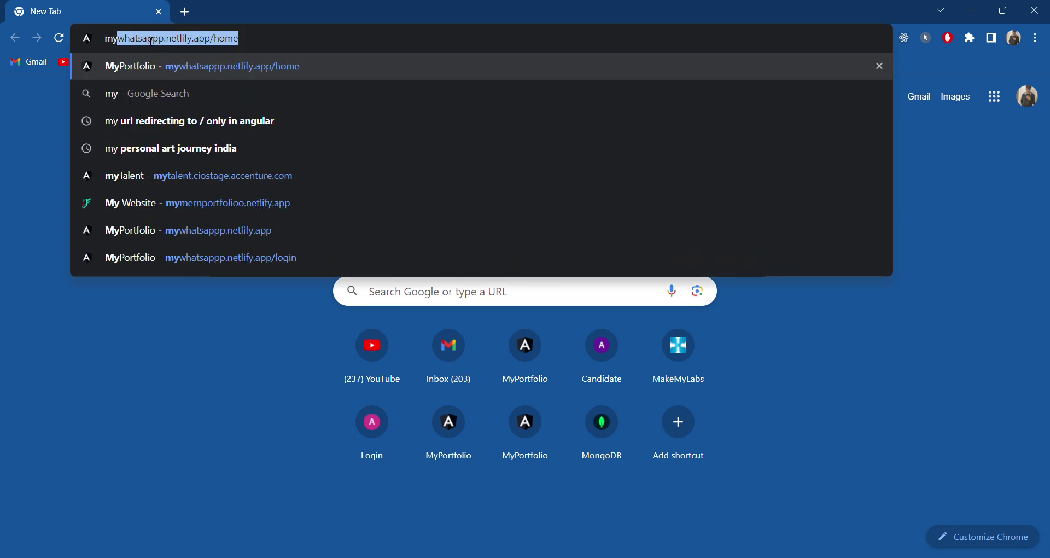
# Step: Load mywhatsappp.netlify.app/login in a second browser tab alongside the first
pyautogui.write('mywhatsappp.netlify.app/home')
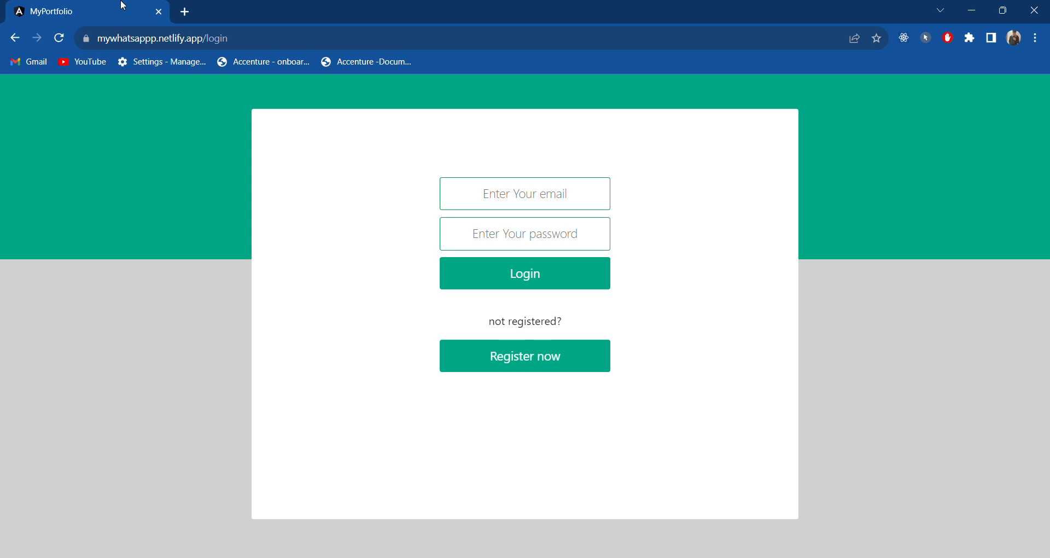
pyautogui.moveTo(540, 192)
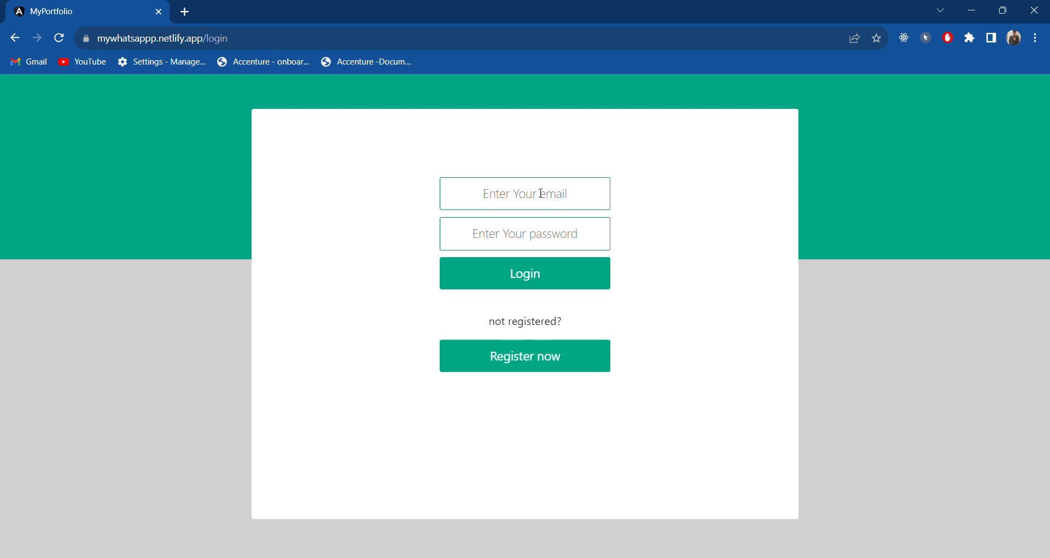
pyautogui.moveTo(494, 218)
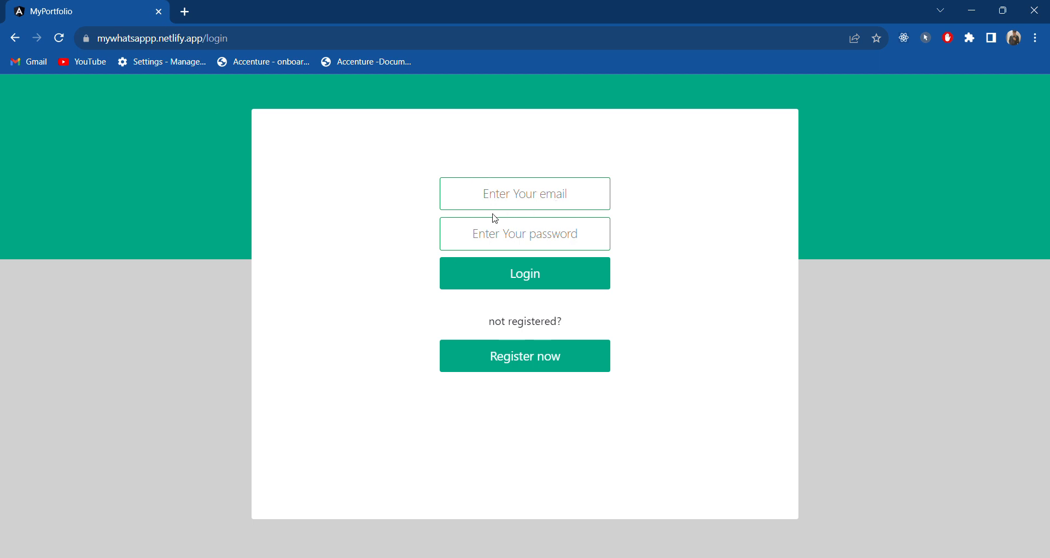
pyautogui.click(183, 11)
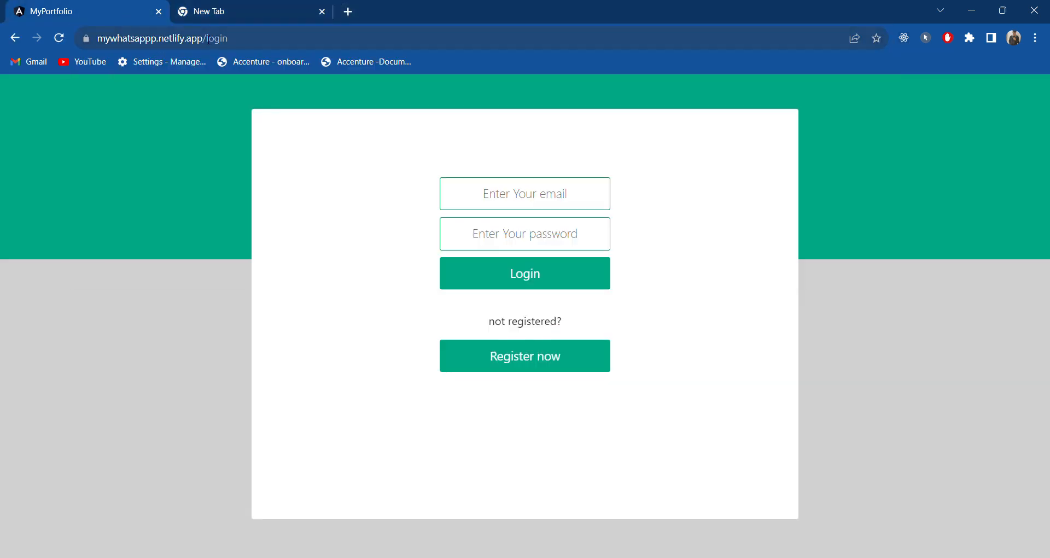
pyautogui.click(161, 38)
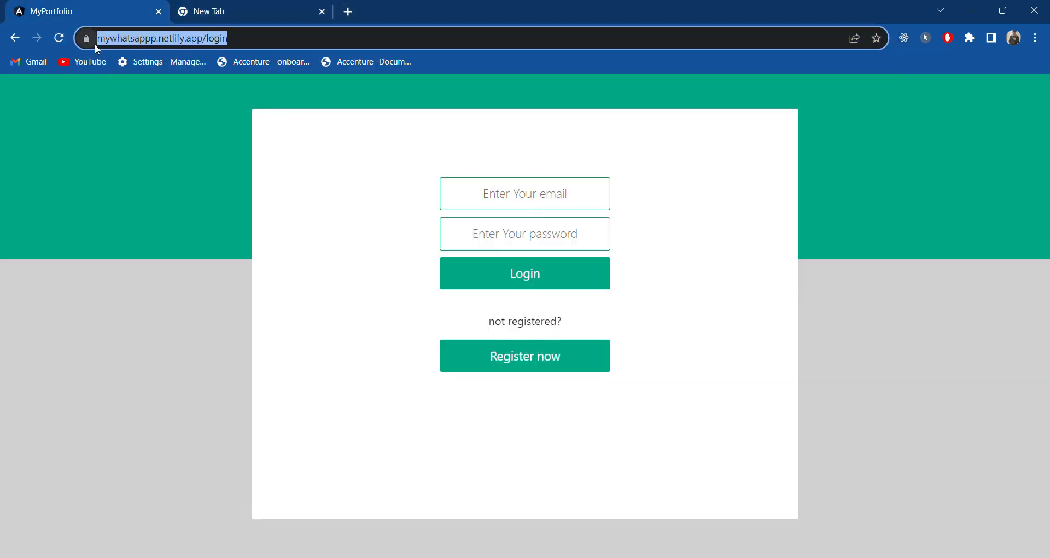
pyautogui.click(251, 11)
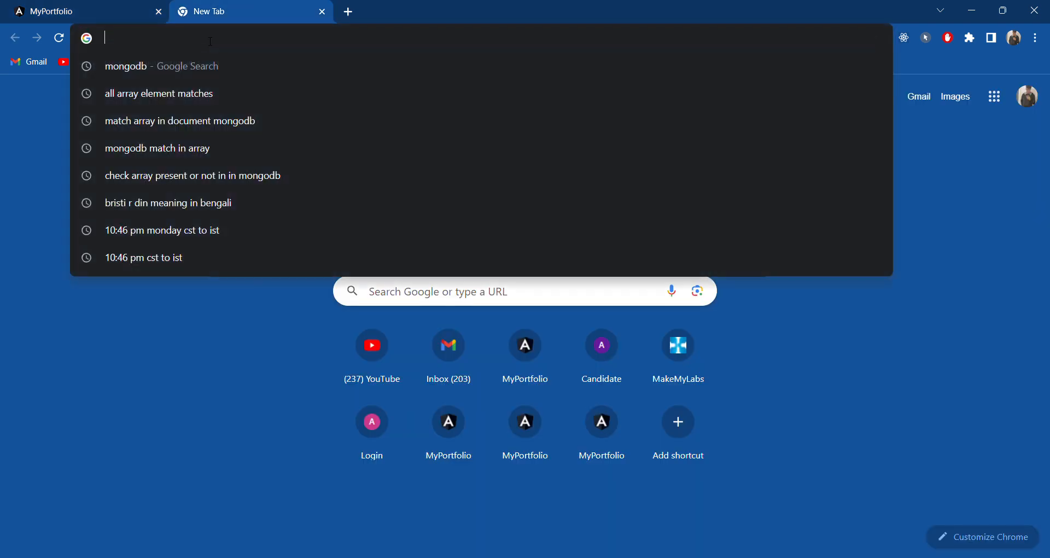
pyautogui.write('https://mywhatsappp.netlify.app/login')
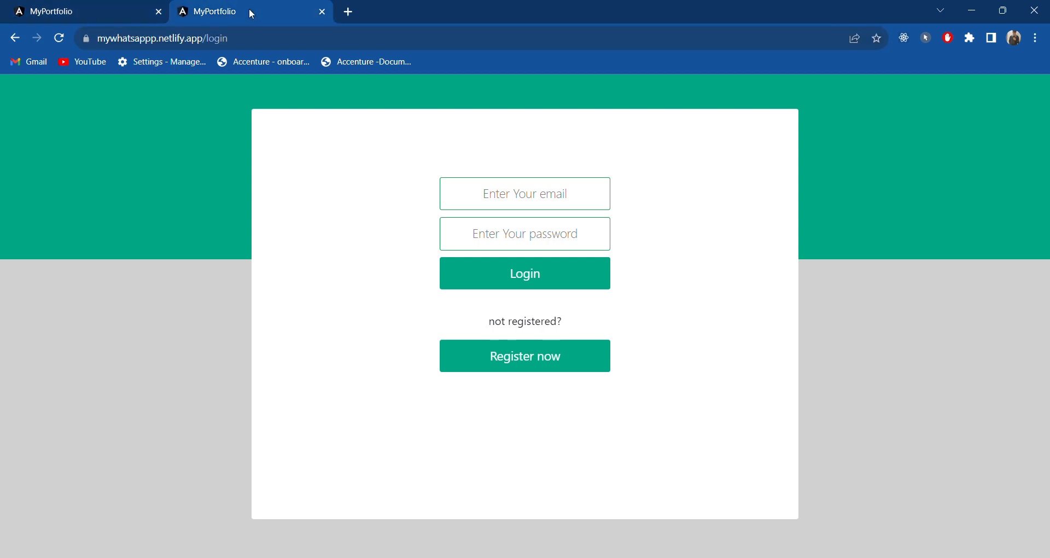
pyautogui.moveTo(413, 152)
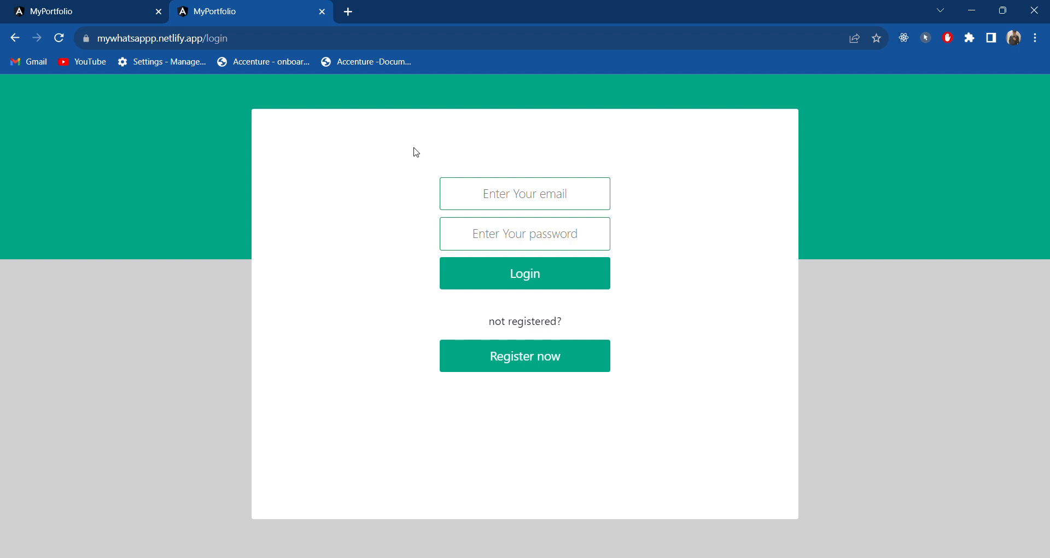
pyautogui.moveTo(204, 226)
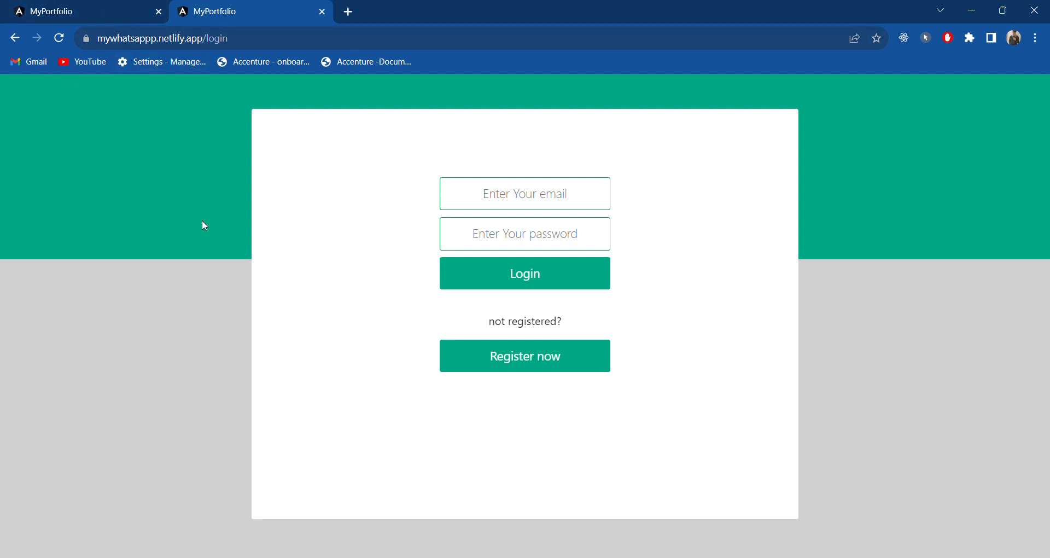
pyautogui.moveTo(260, 232)
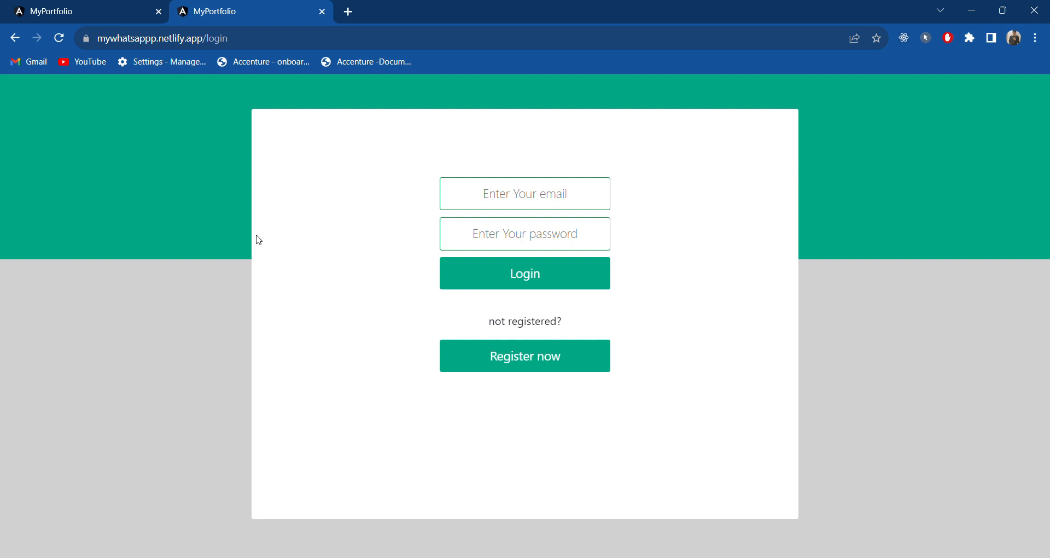
pyautogui.moveTo(341, 165)
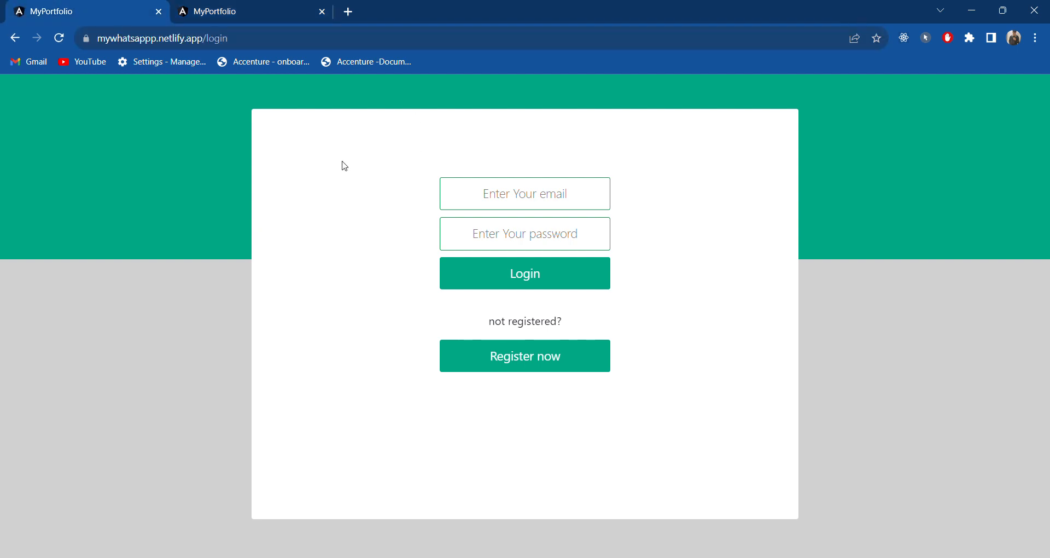
# Step: Register a new account named rahul with a gmail address and matching passwords
pyautogui.click(524, 355)
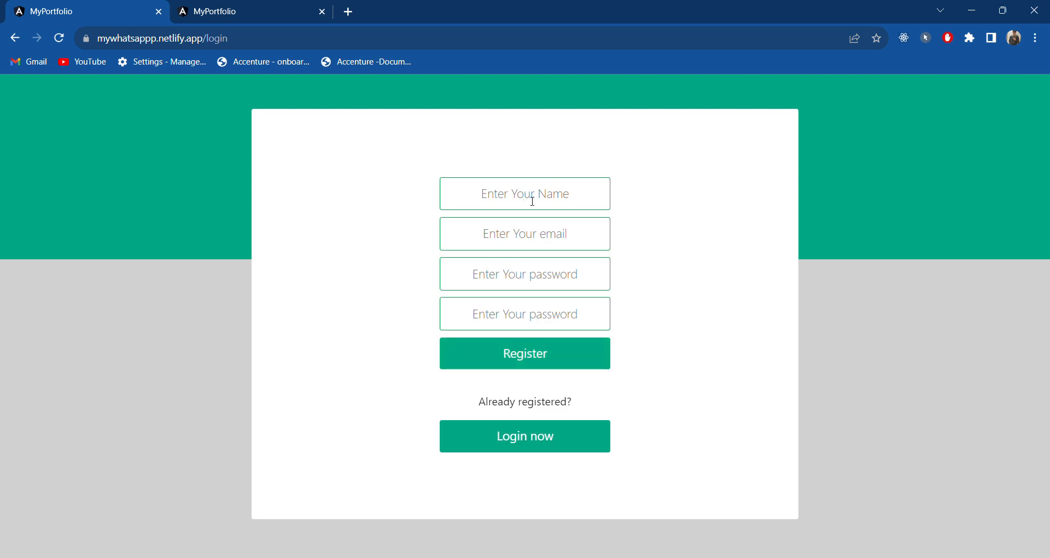
pyautogui.click(524, 194)
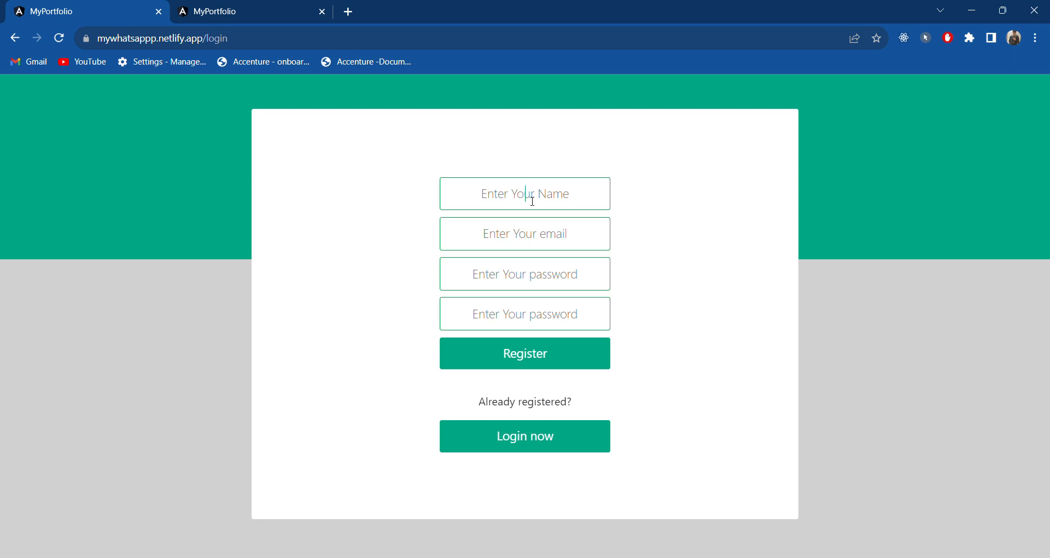
pyautogui.write('rahul')
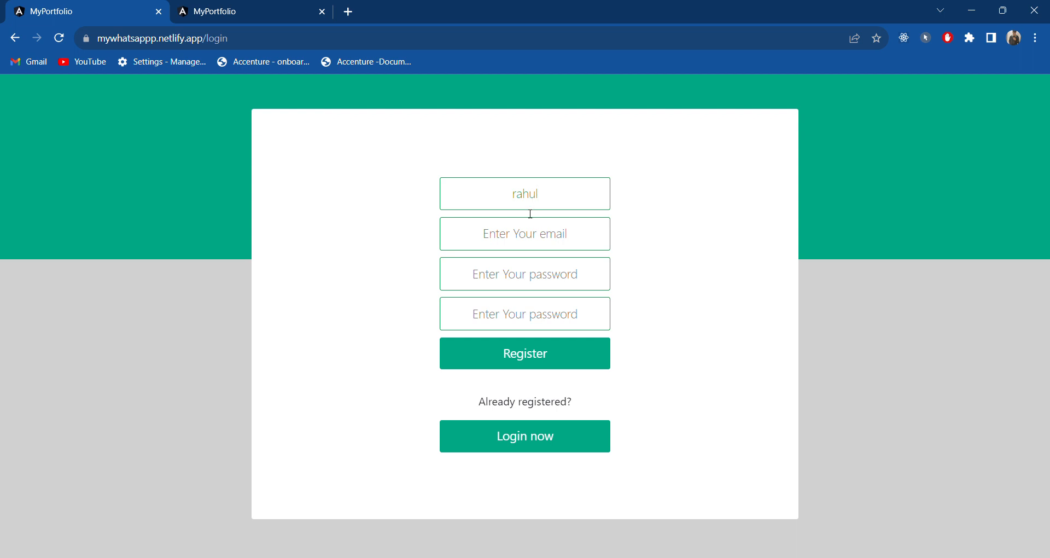
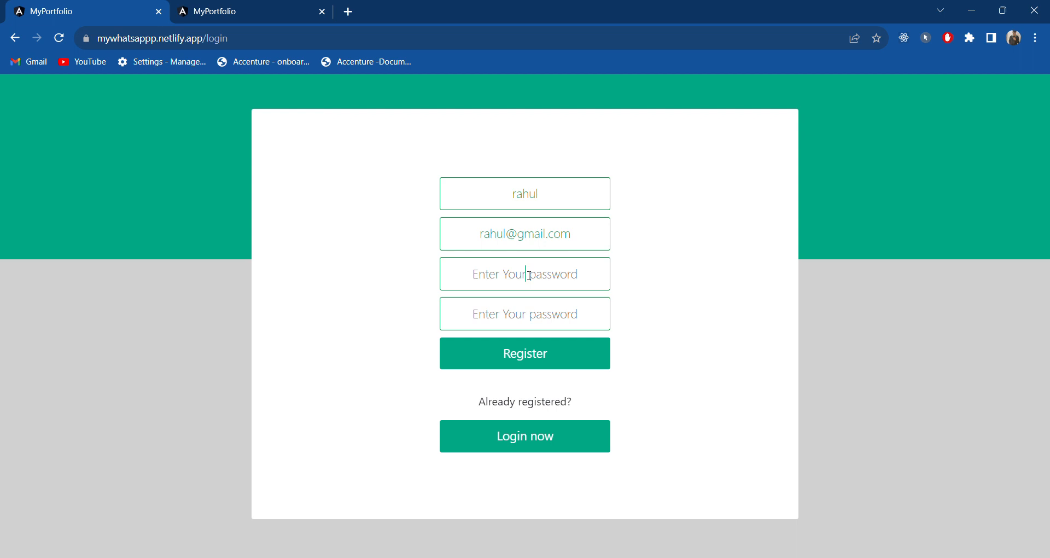
pyautogui.write('*')
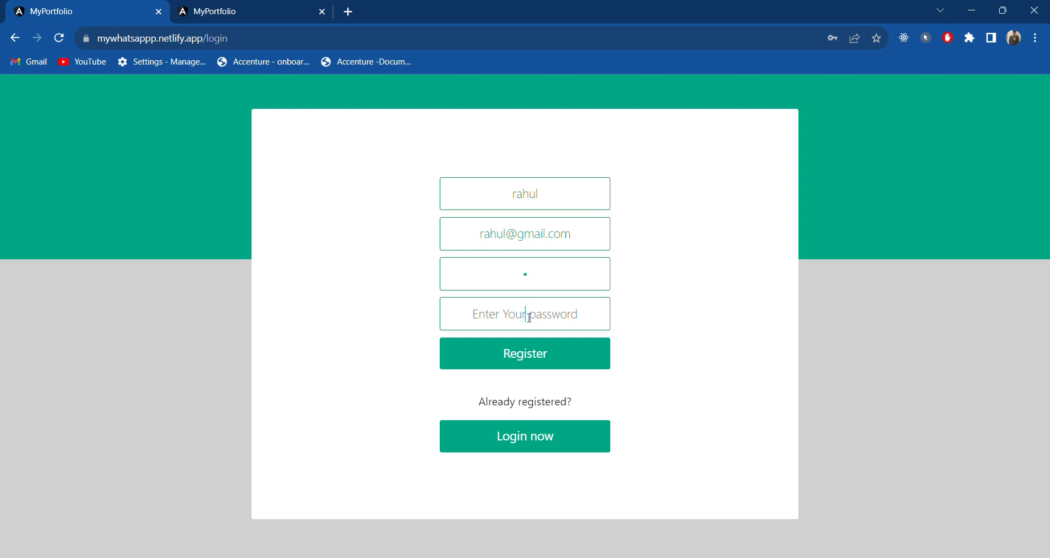
pyautogui.write('•')
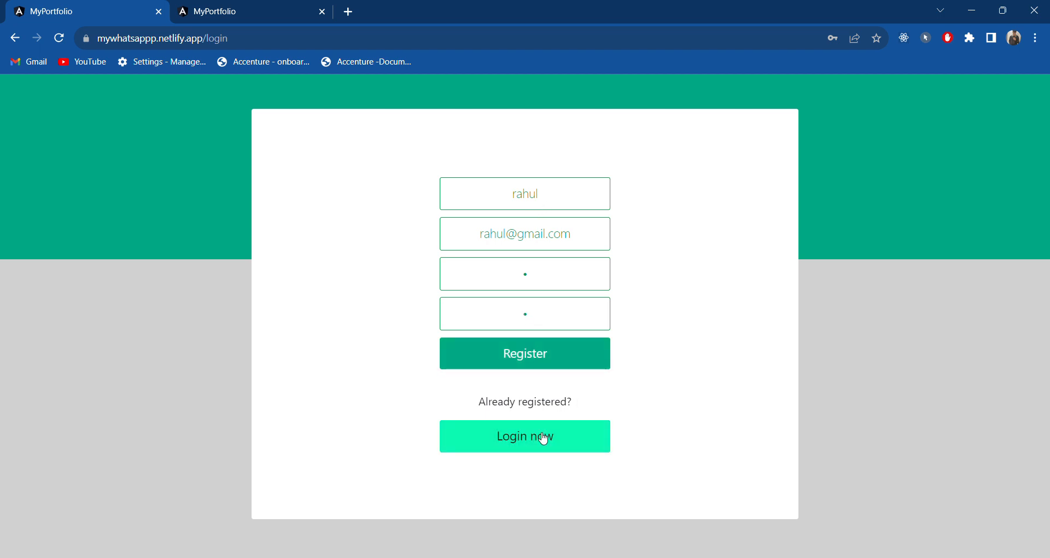
pyautogui.click(524, 353)
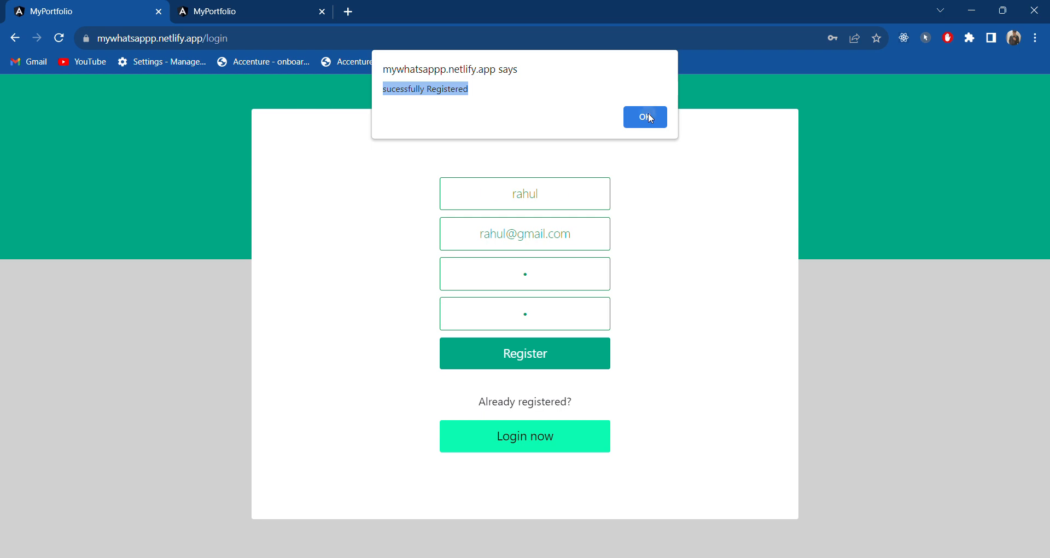
# Step: Dismiss the success message and log in with the newly registered rahul account
pyautogui.click(643, 117)
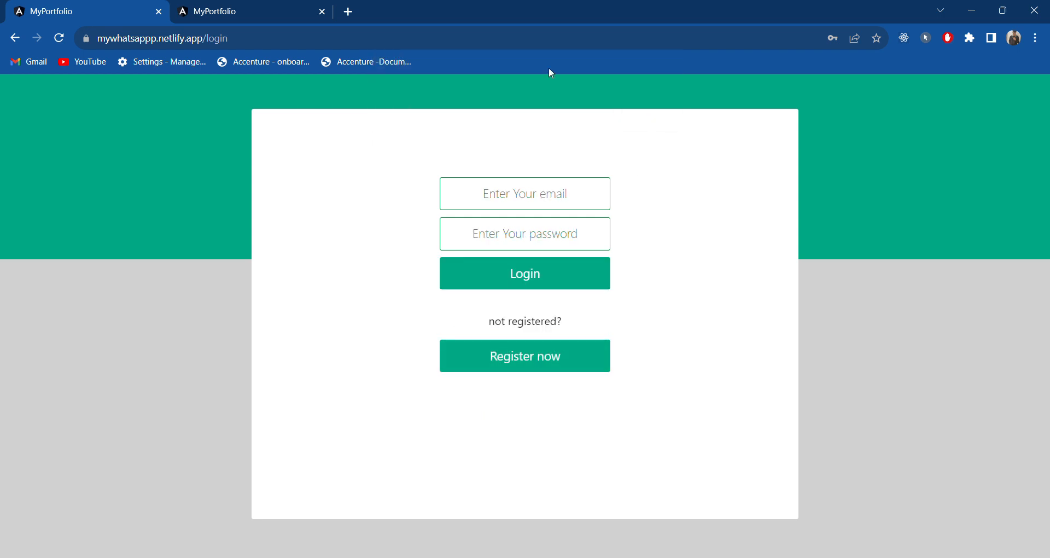
pyautogui.moveTo(549, 253)
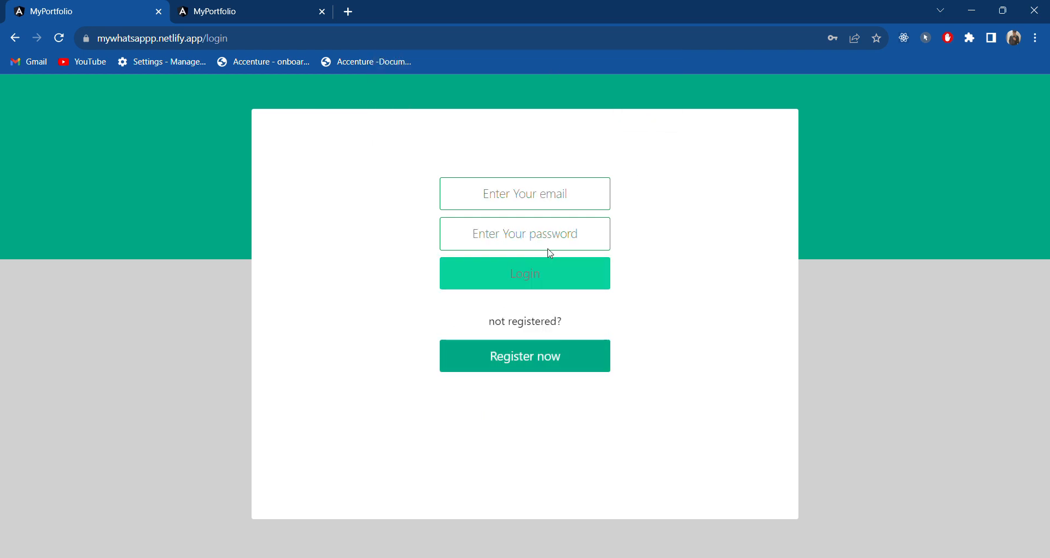
pyautogui.click(524, 192)
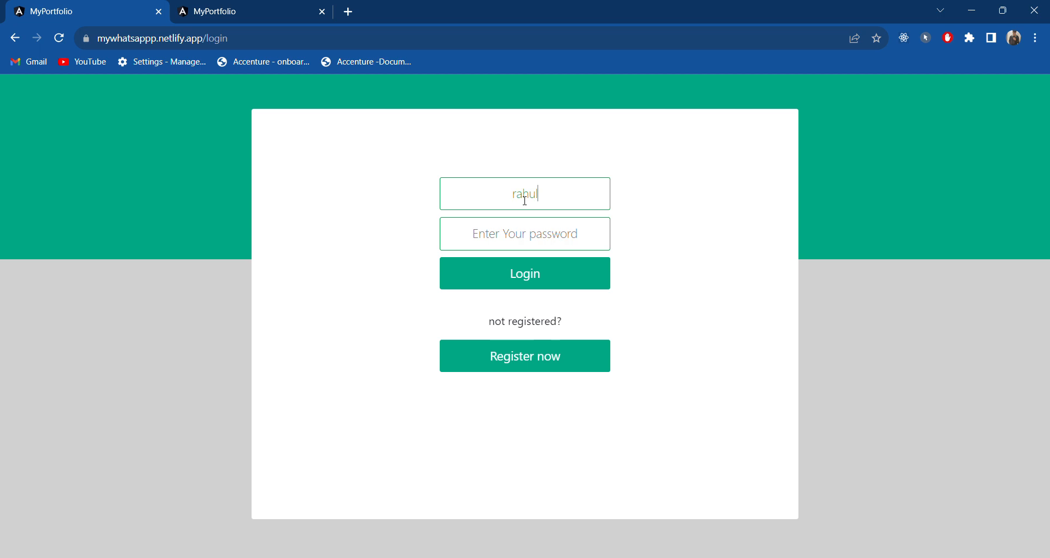
pyautogui.write('@gmail.com')
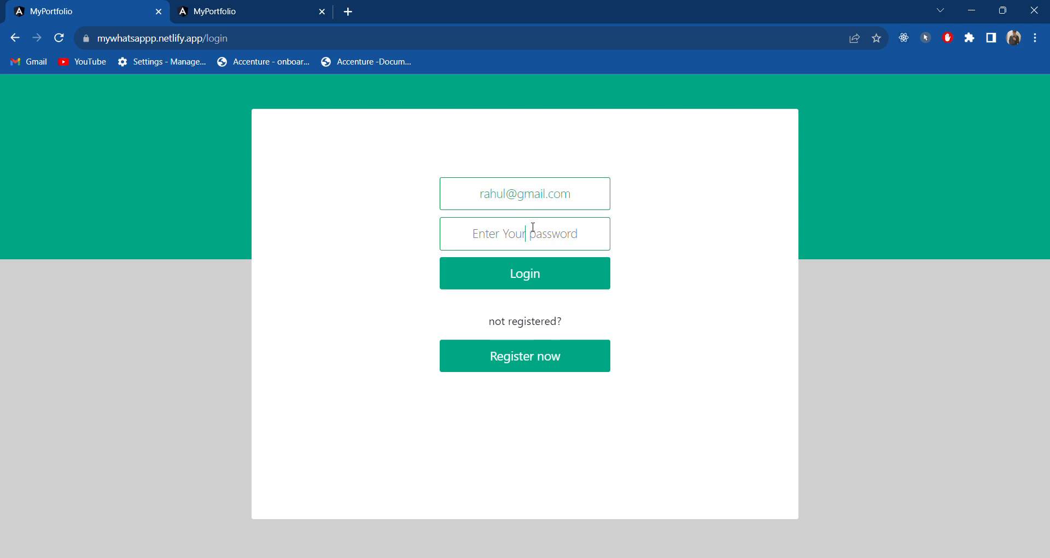
pyautogui.write('•')
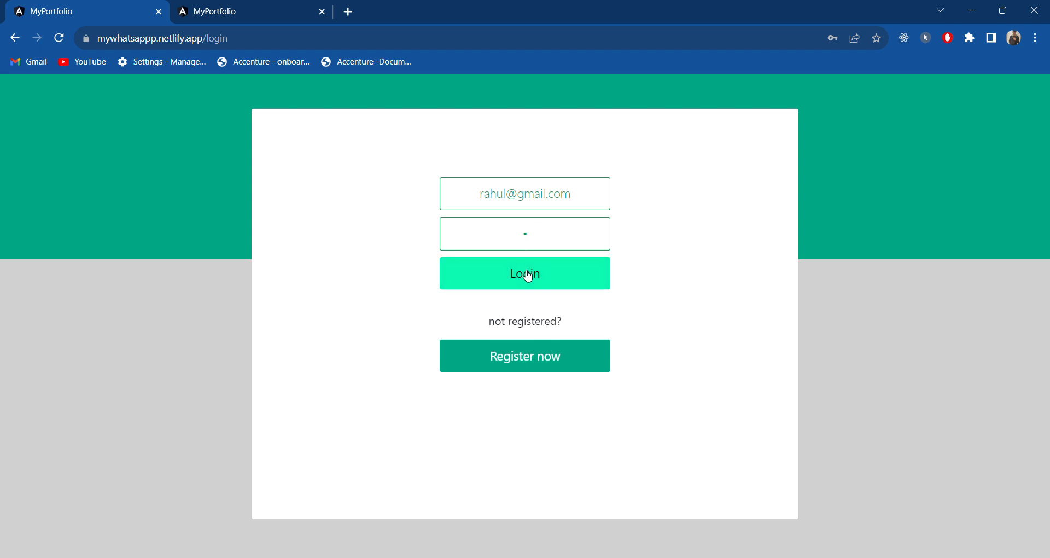
pyautogui.click(524, 274)
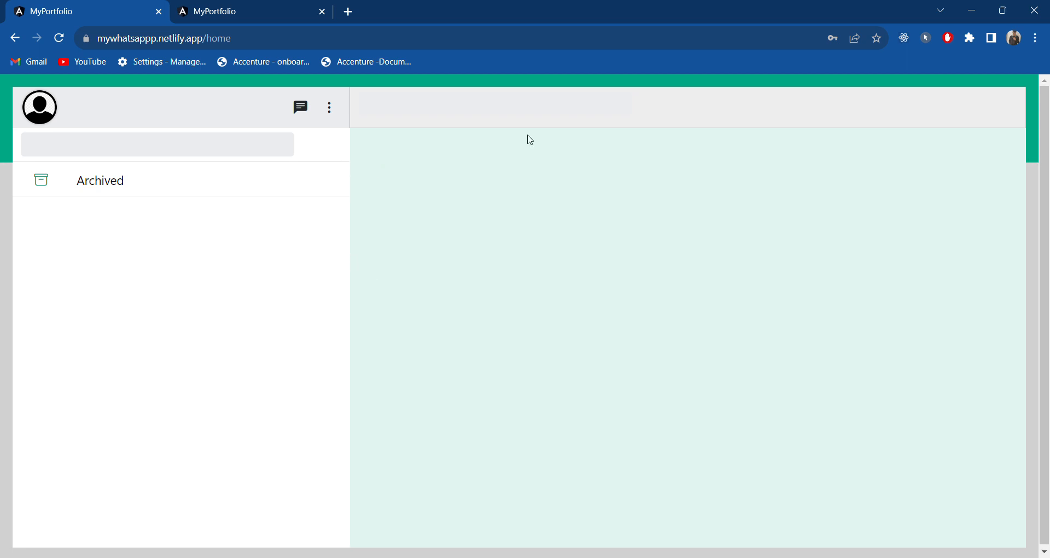
pyautogui.moveTo(649, 135)
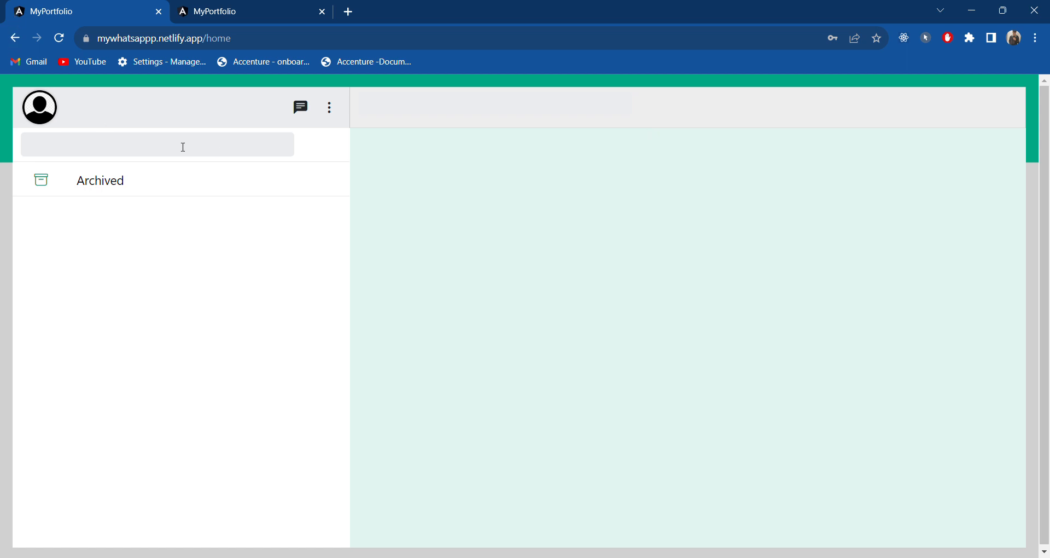
pyautogui.moveTo(126, 198)
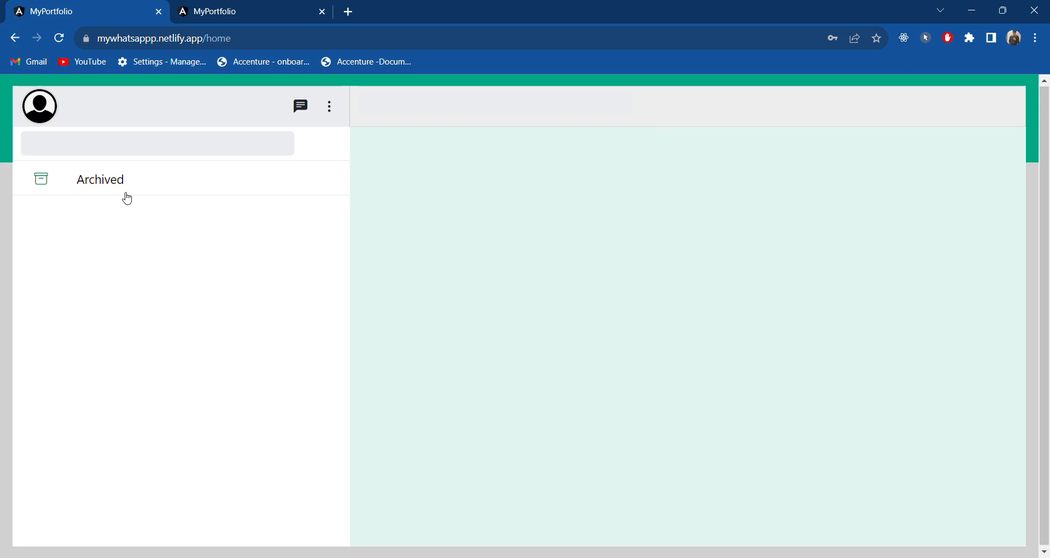
pyautogui.moveTo(228, 241)
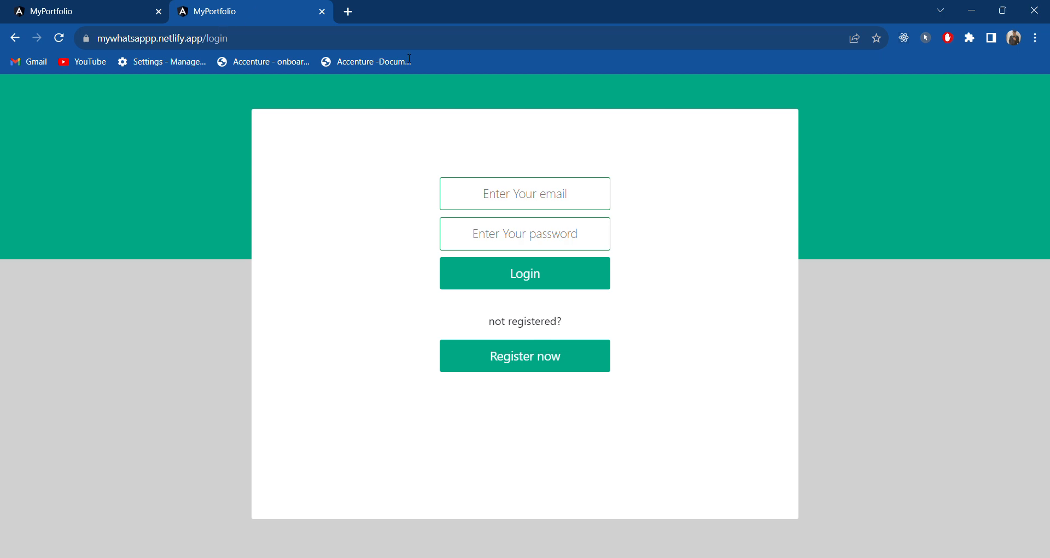
pyautogui.moveTo(401, 132)
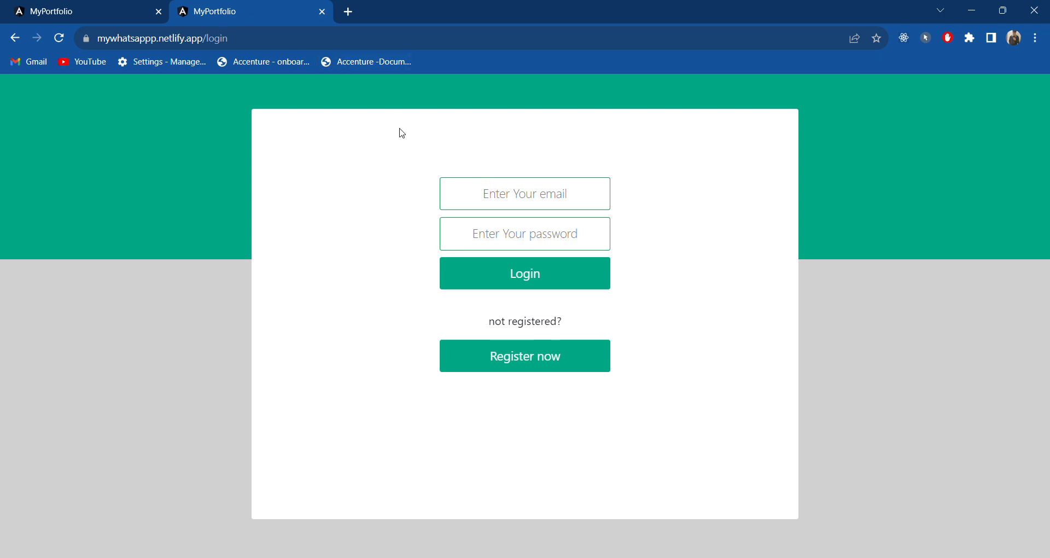
# Step: Register a second account named aman with a gmail.com address and acknowledge the success alert
pyautogui.click(525, 194)
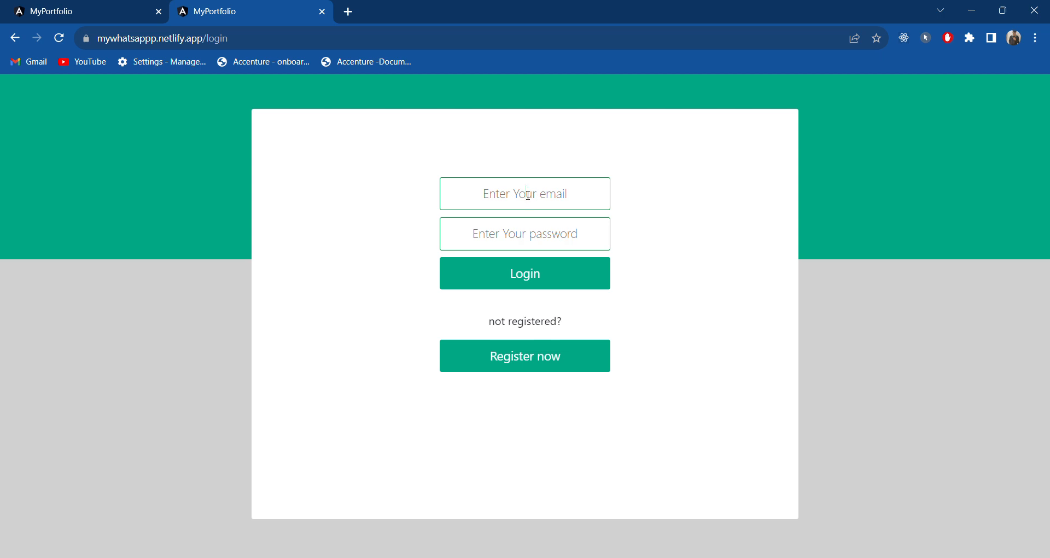
pyautogui.moveTo(529, 343)
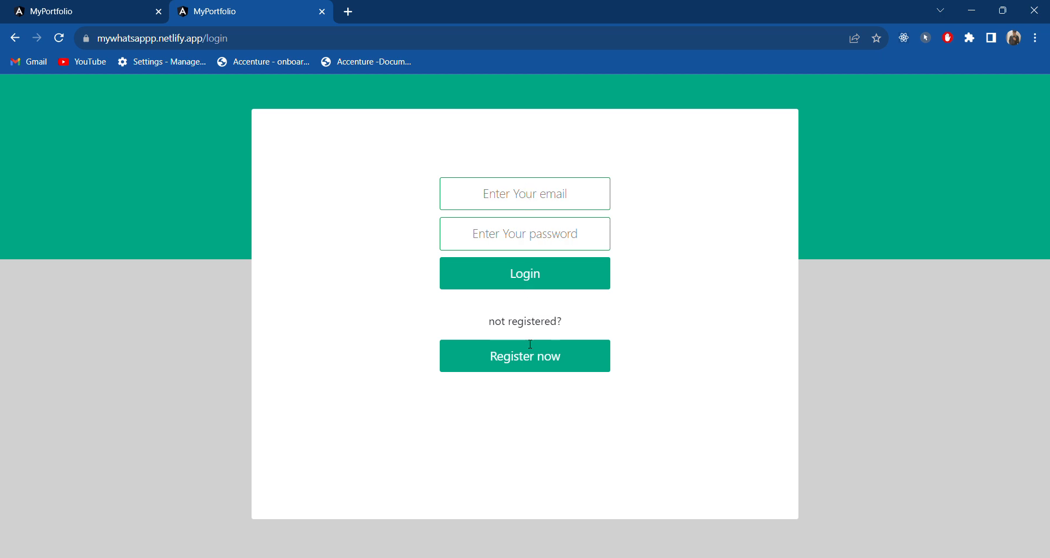
pyautogui.click(524, 355)
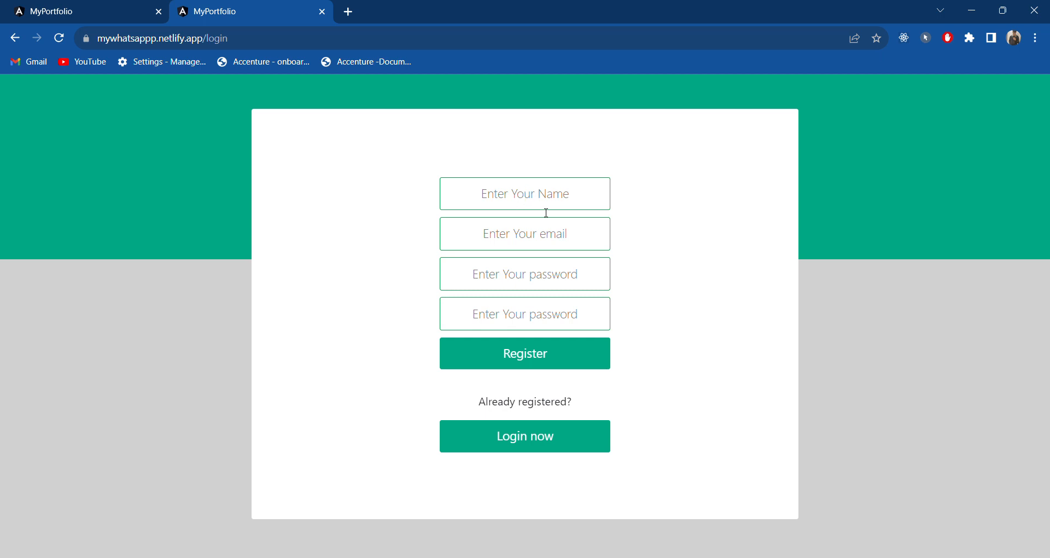
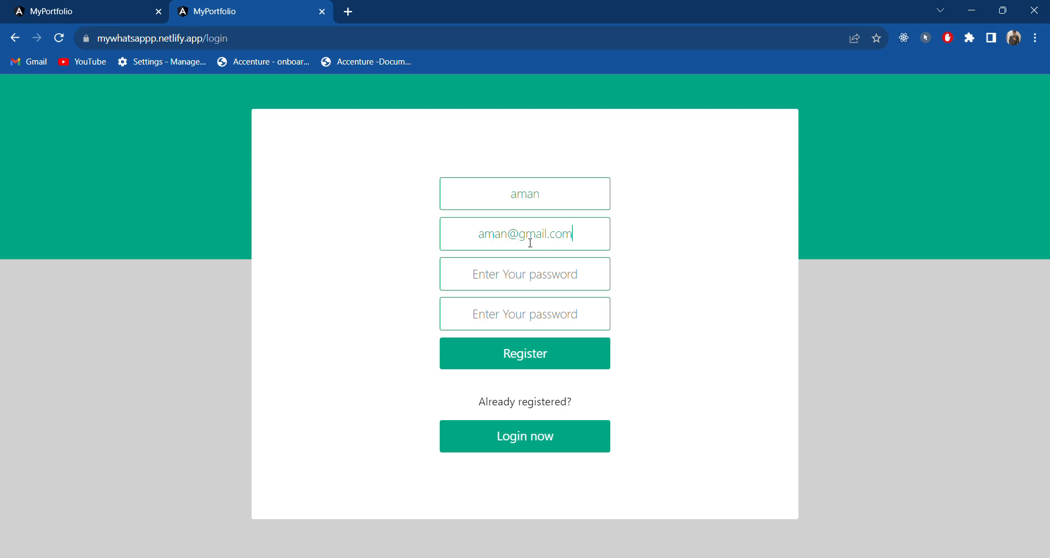
pyautogui.write('•')
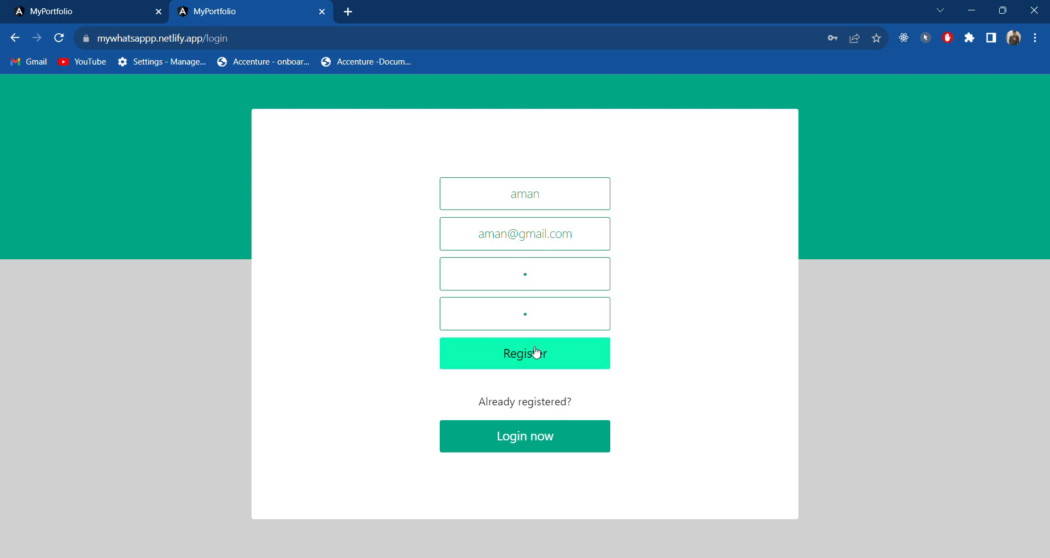
pyautogui.click(524, 353)
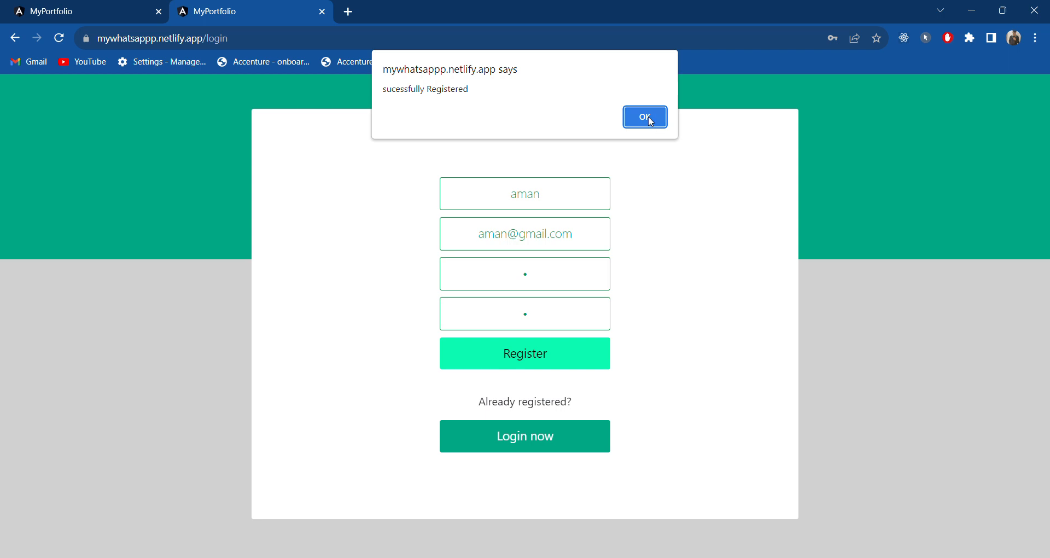
pyautogui.click(643, 117)
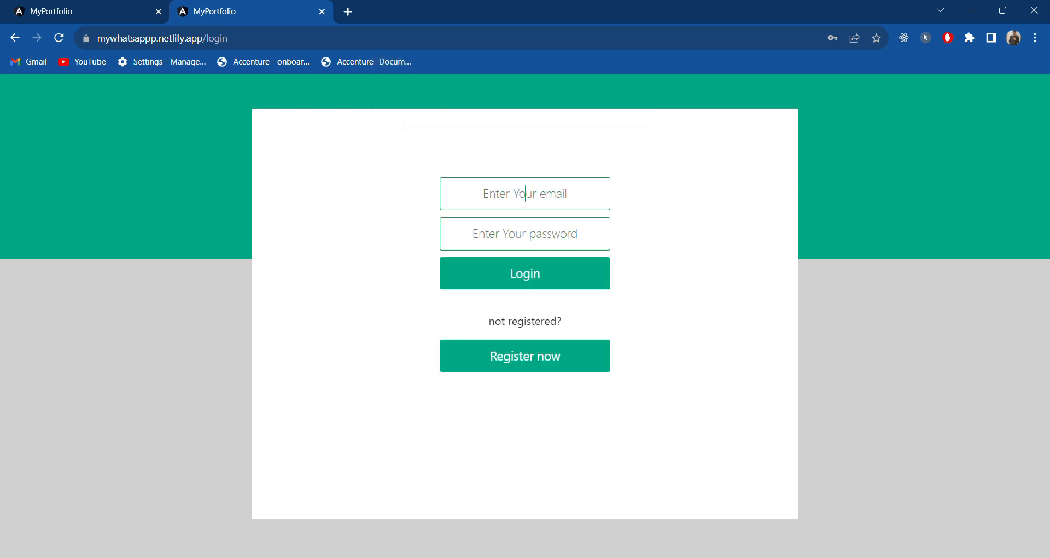
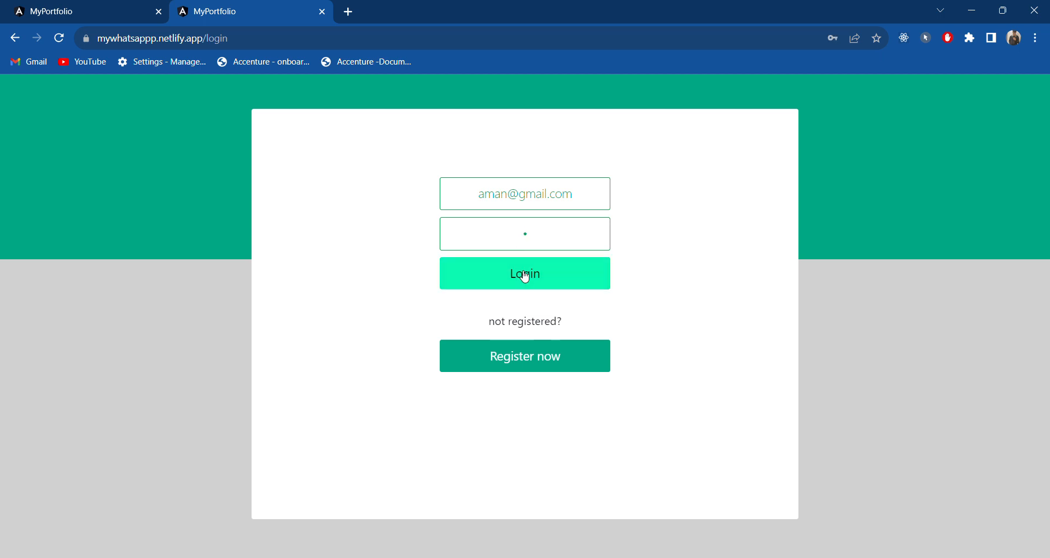
# Step: Sign in as aman with the gmail credentials and return to the chat list
pyautogui.click(524, 274)
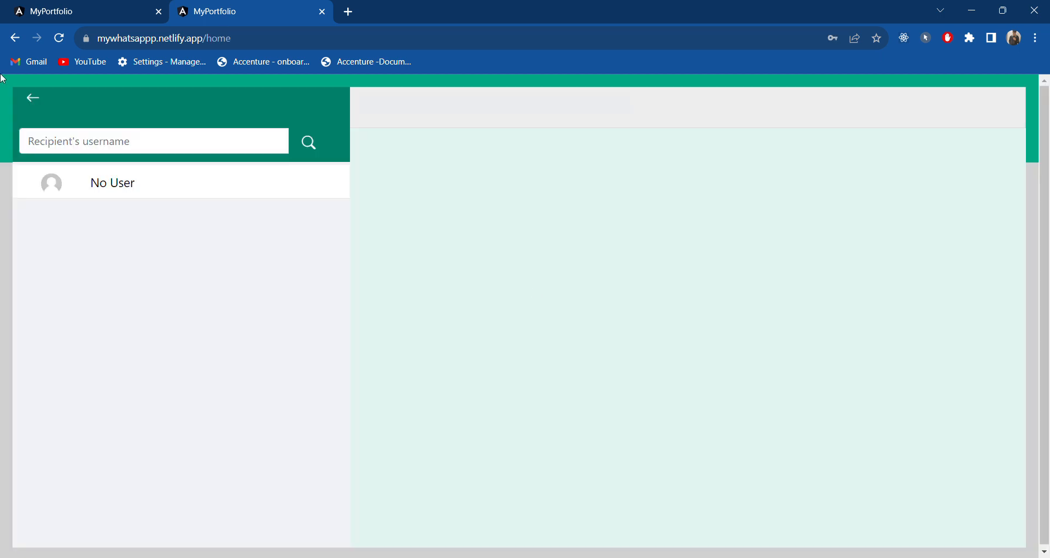
pyautogui.click(32, 98)
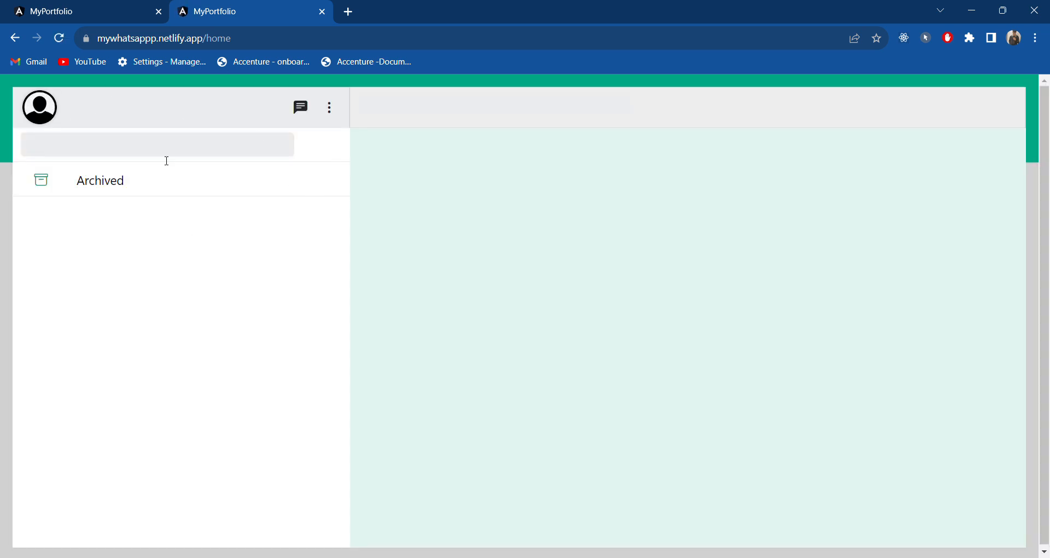
pyautogui.moveTo(136, 250)
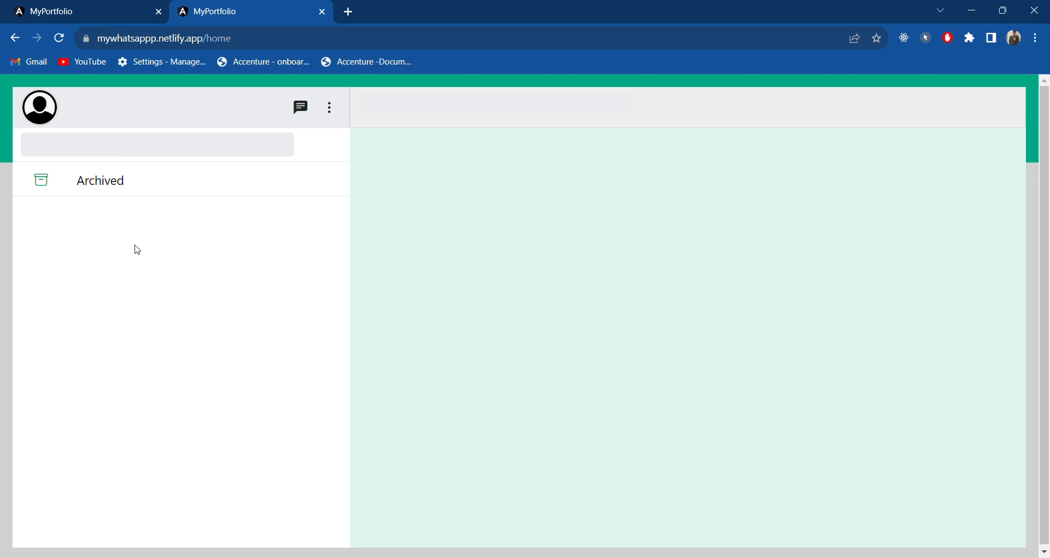
pyautogui.moveTo(127, 225)
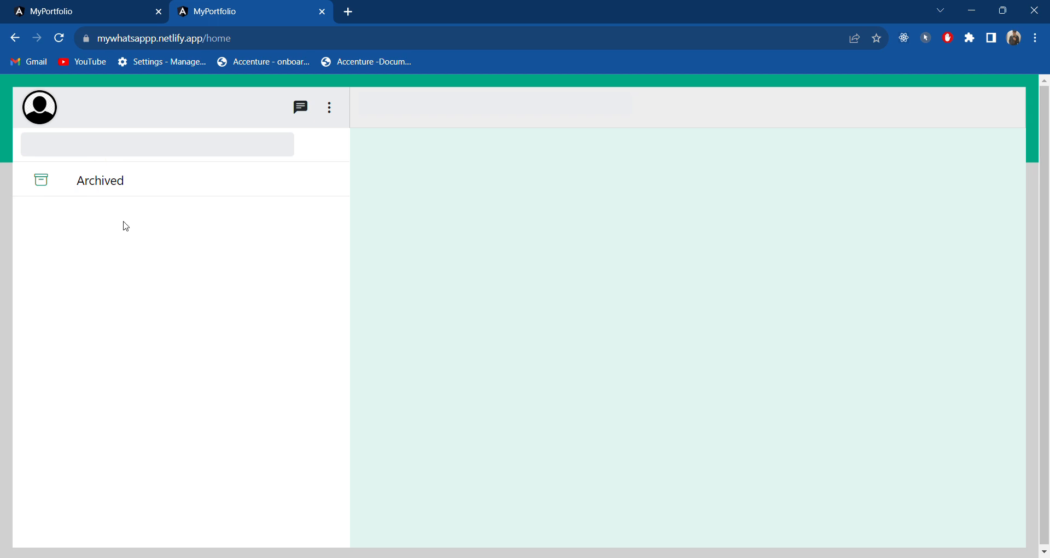
pyautogui.moveTo(119, 235)
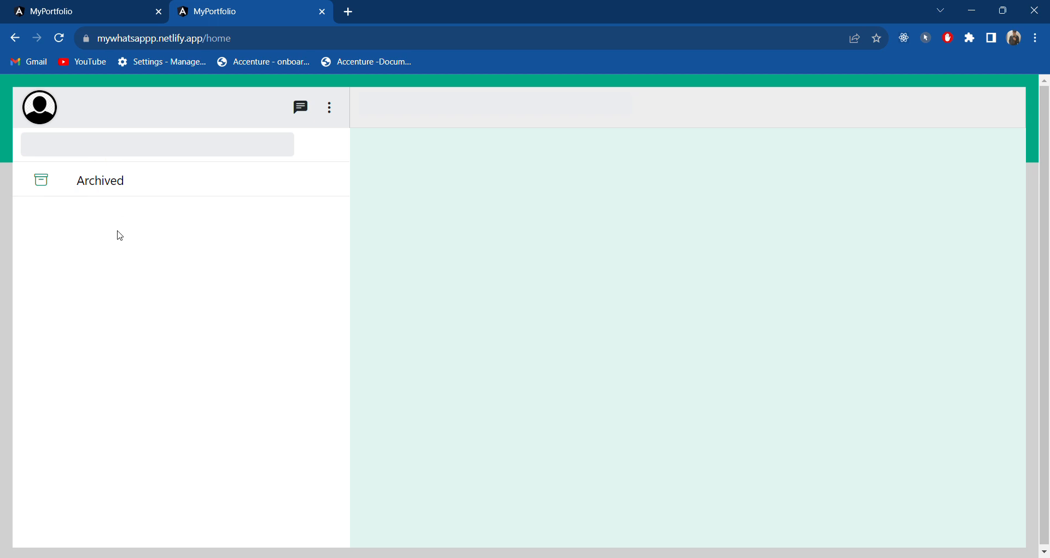
pyautogui.moveTo(123, 226)
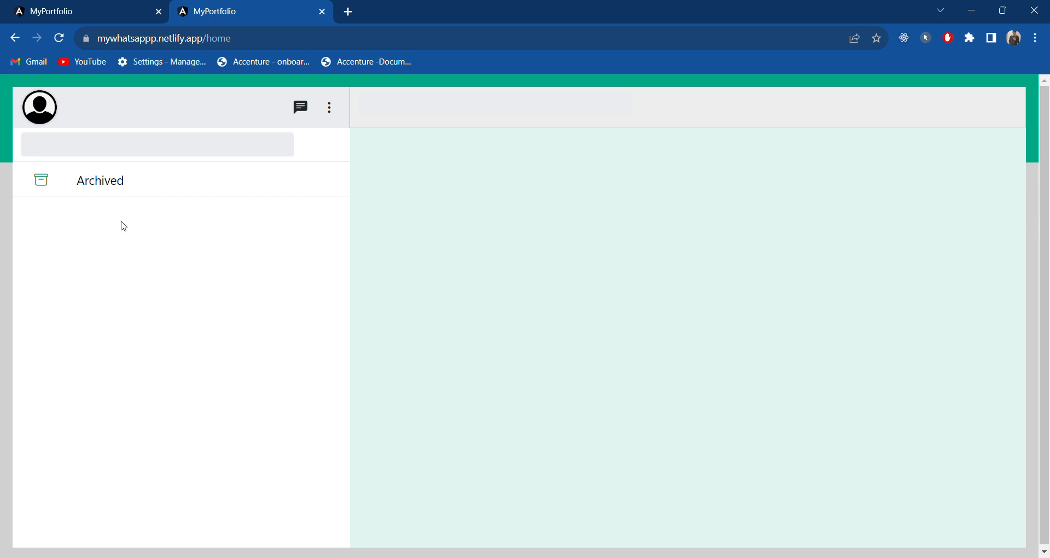
pyautogui.moveTo(165, 237)
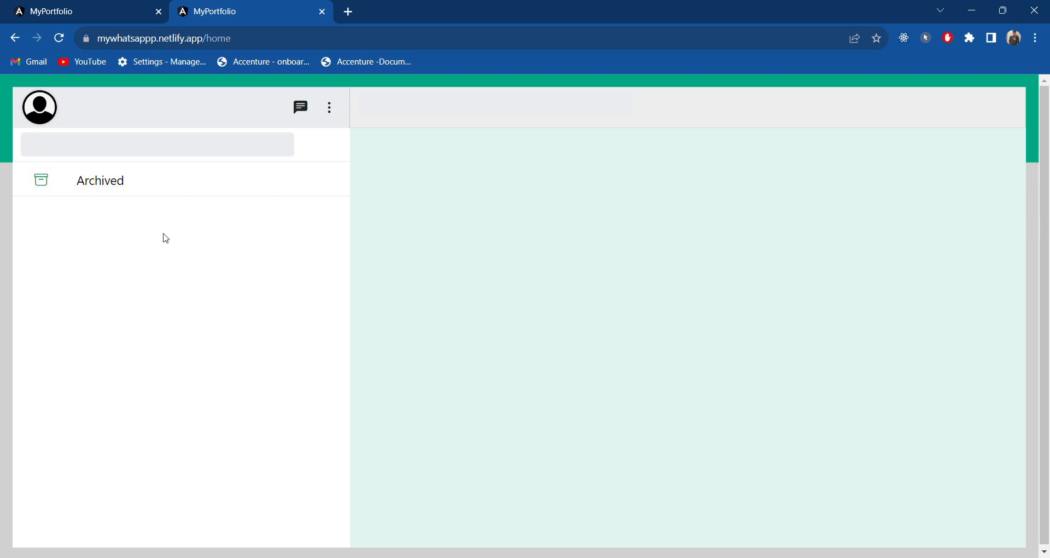
pyautogui.moveTo(150, 231)
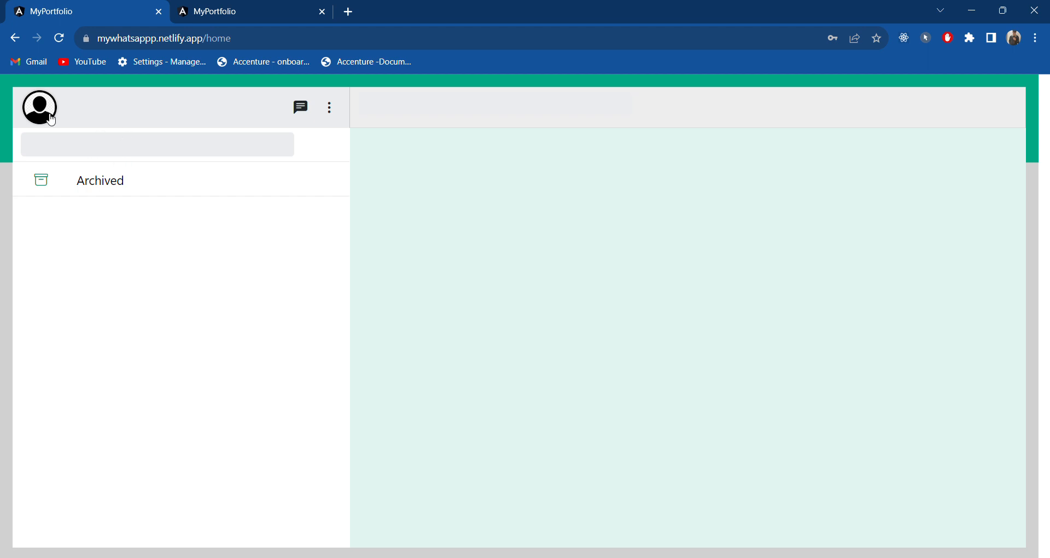
pyautogui.moveTo(299, 107)
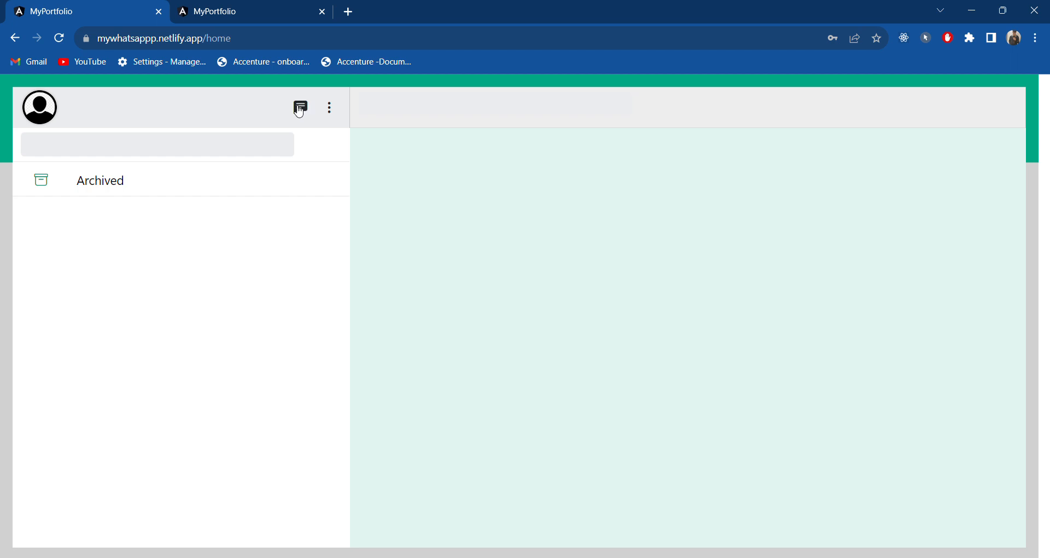
# Step: Search for the recipient username aman and start a chat with the found user
pyautogui.click(300, 108)
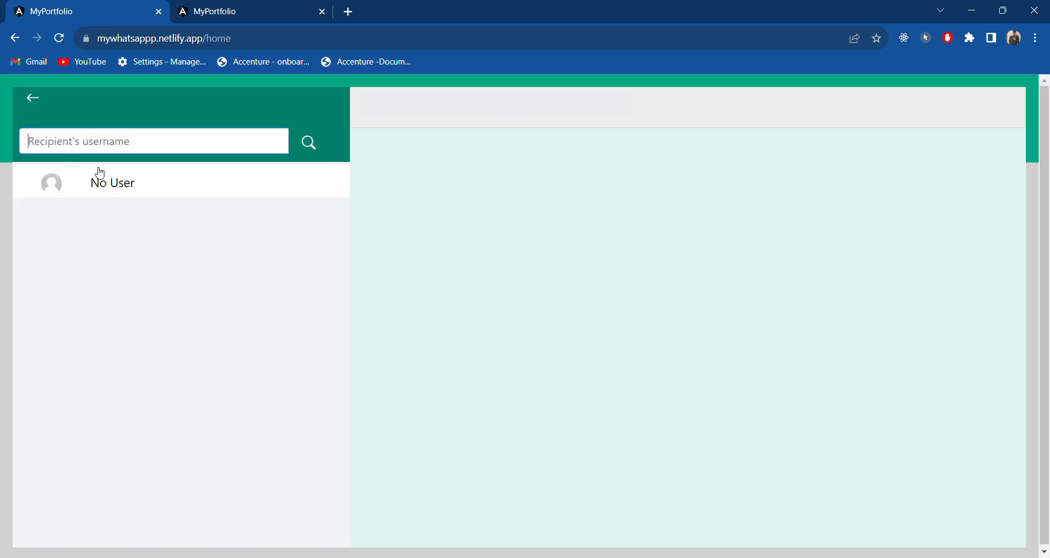
pyautogui.write('aman')
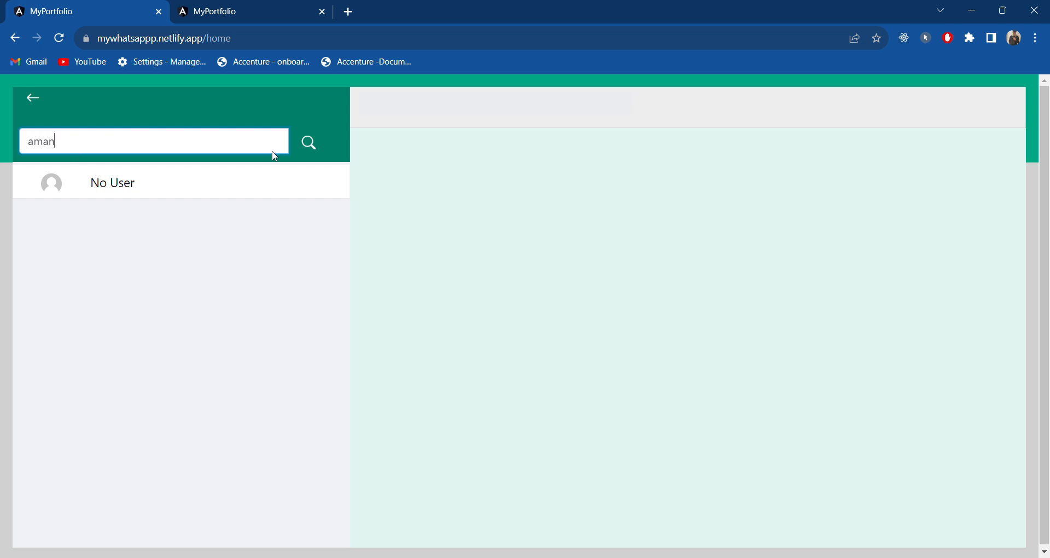
pyautogui.click(307, 142)
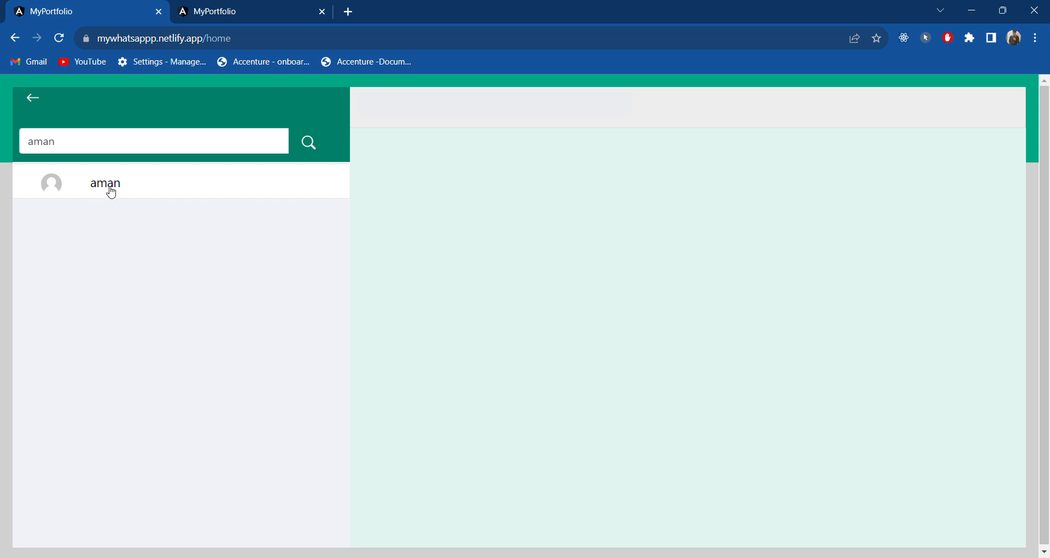
pyautogui.moveTo(99, 169)
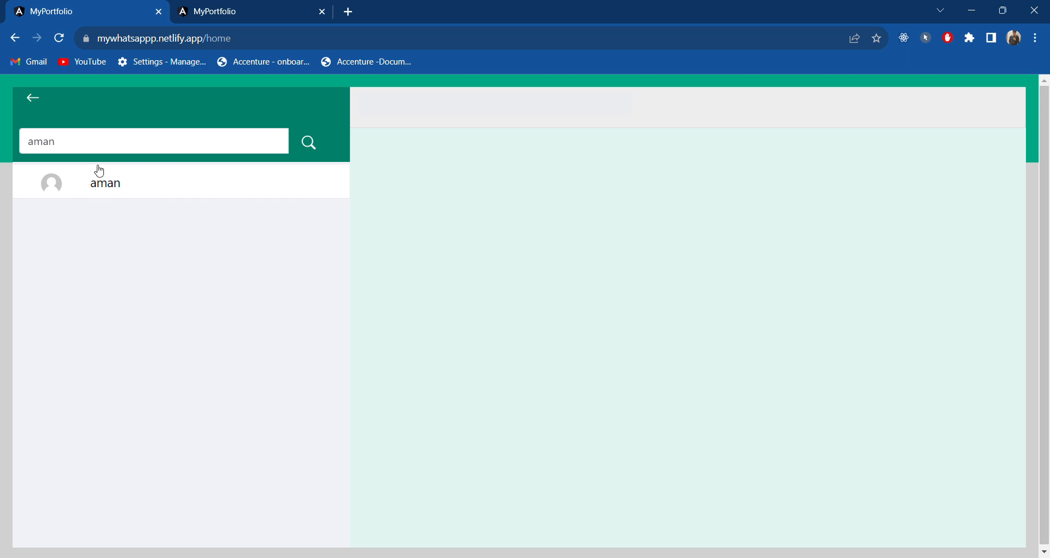
pyautogui.moveTo(113, 196)
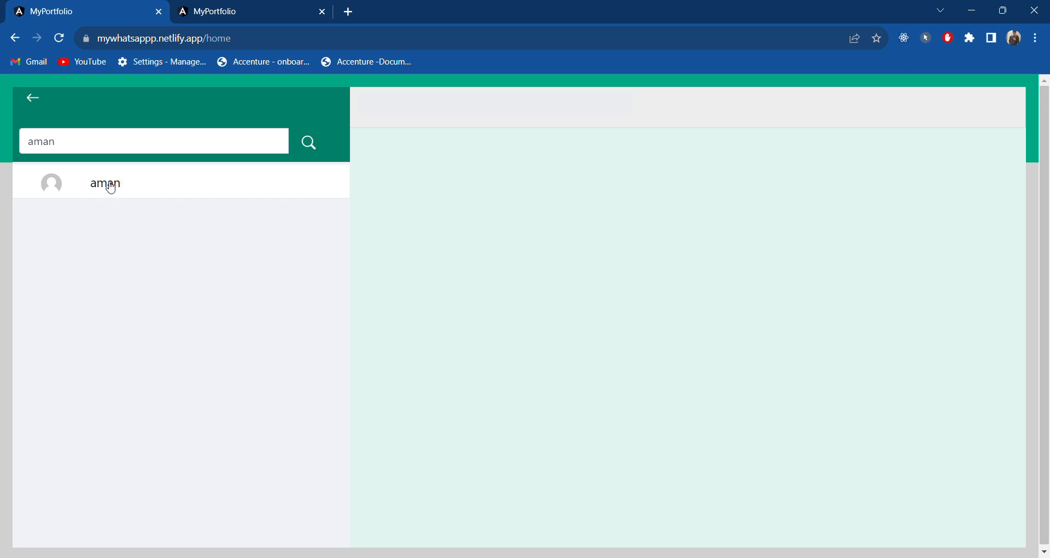
pyautogui.click(105, 183)
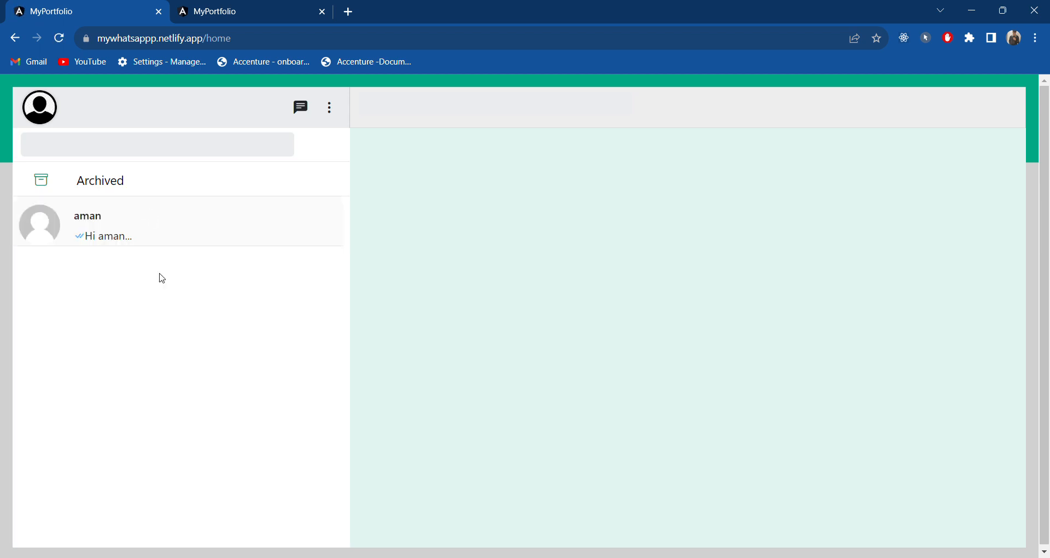
pyautogui.moveTo(105, 228)
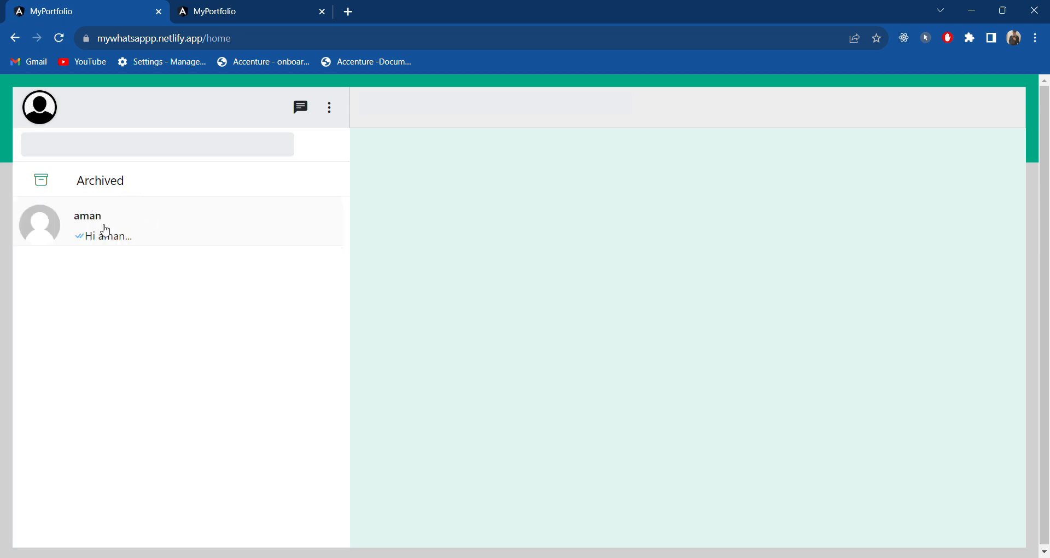
pyautogui.moveTo(53, 227)
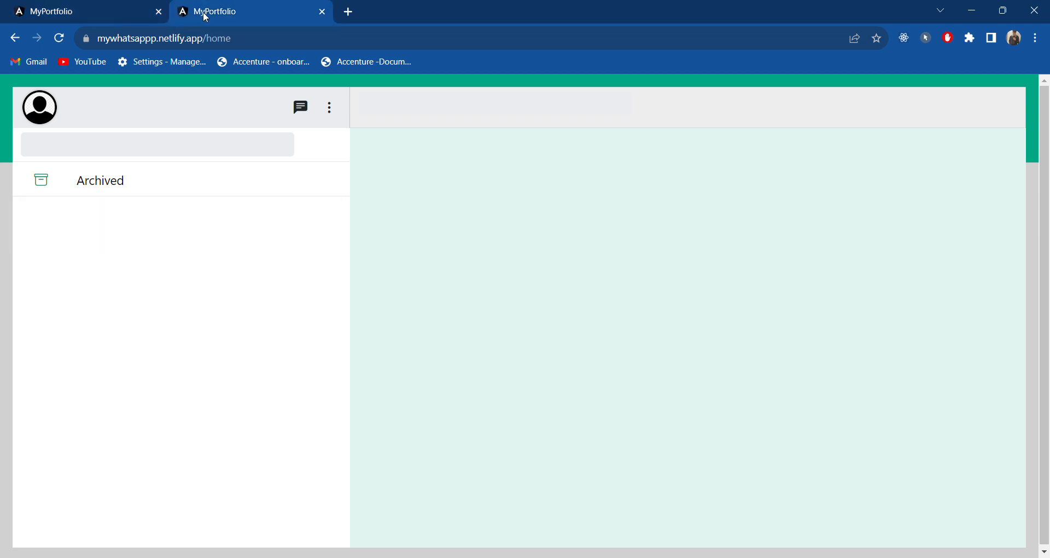
pyautogui.moveTo(119, 15)
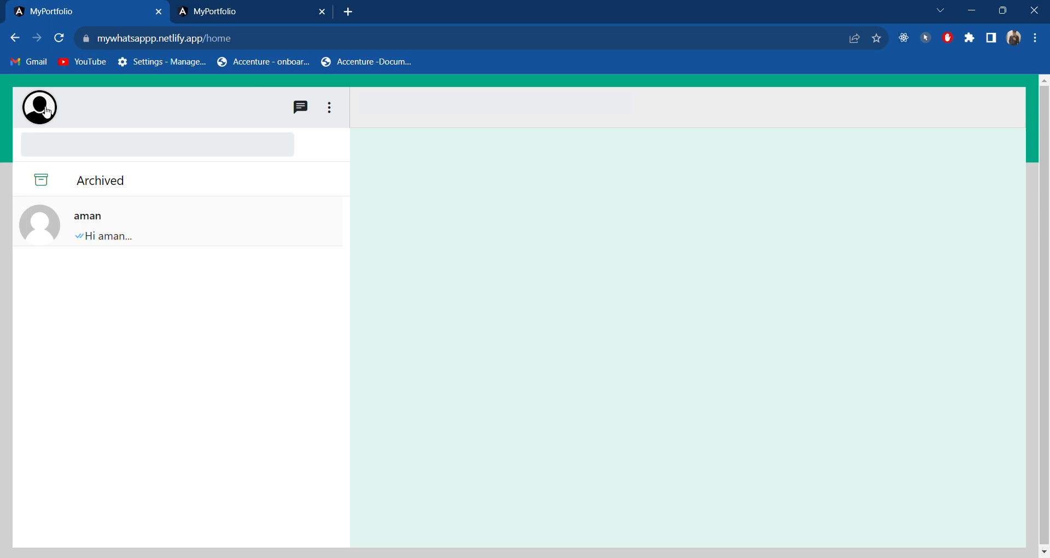
# Step: Check own profile details show the name rahul and return to chats
pyautogui.click(40, 107)
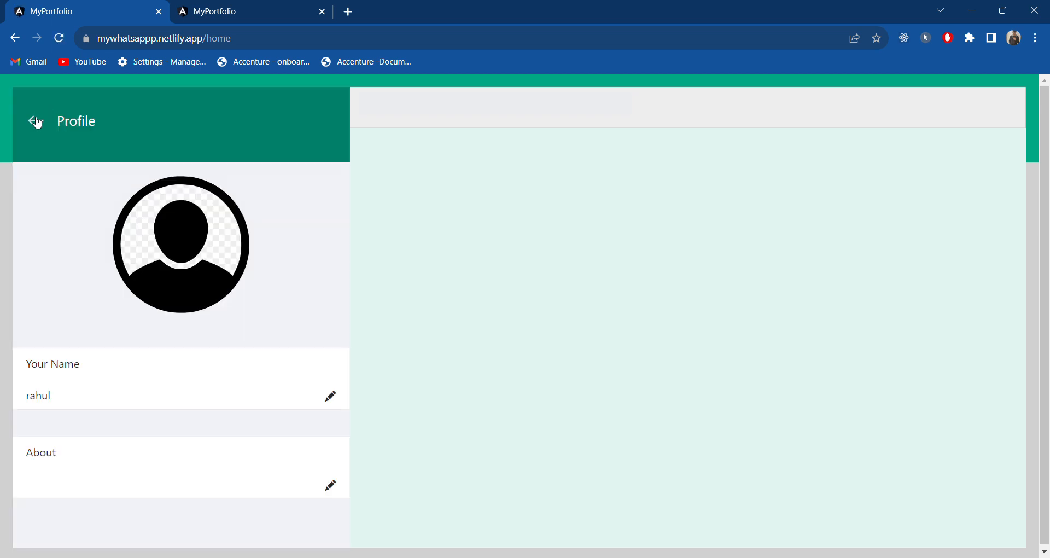
pyautogui.click(35, 121)
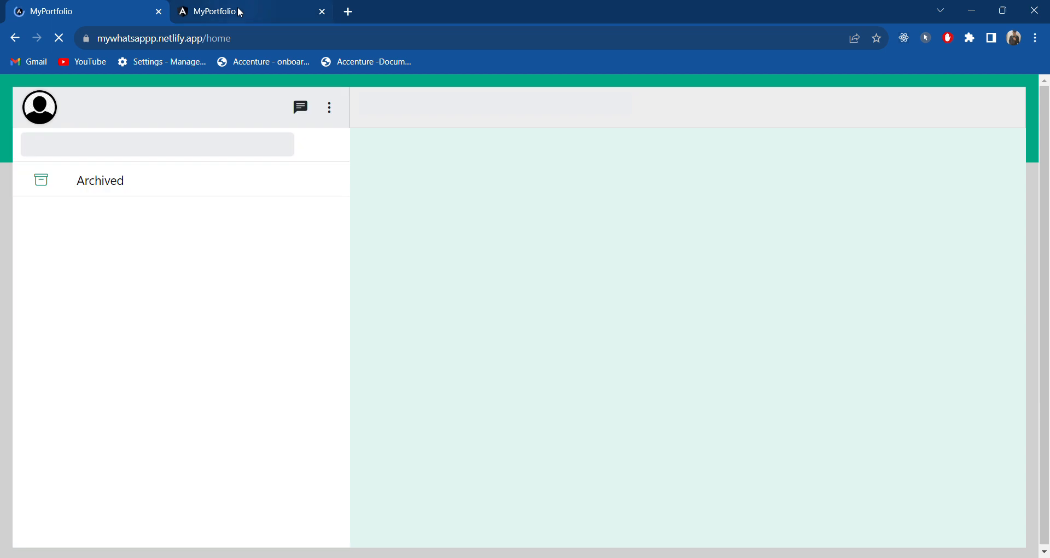
# Step: From the other account's tab, search for rahul, add him and dismiss the Already Added notice
pyautogui.click(80, 11)
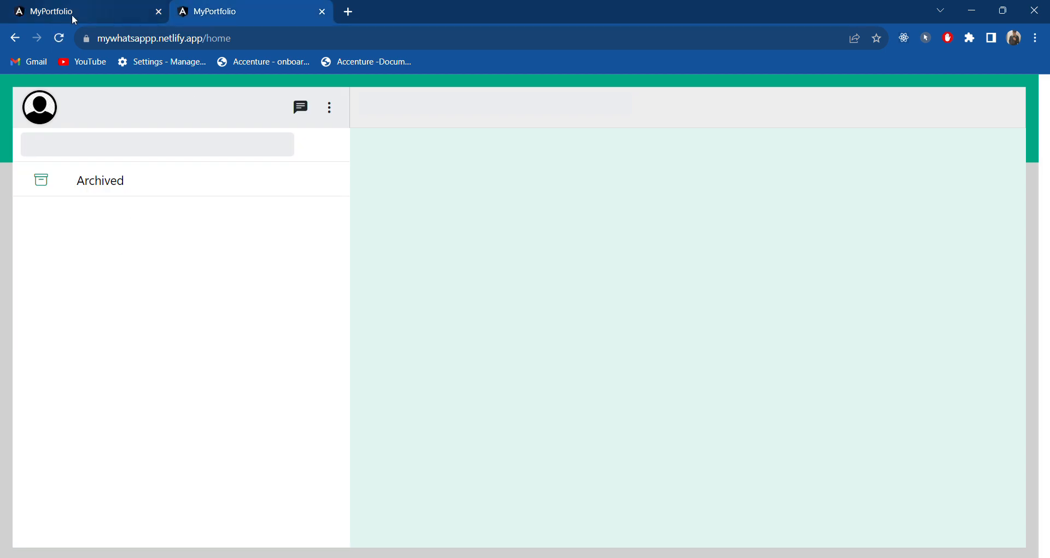
pyautogui.moveTo(244, 175)
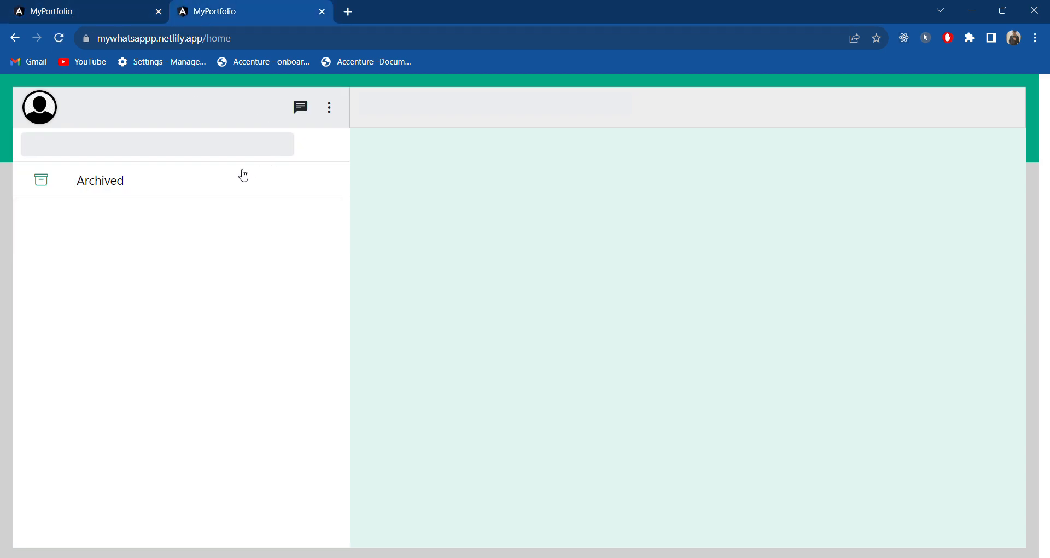
pyautogui.moveTo(300, 108)
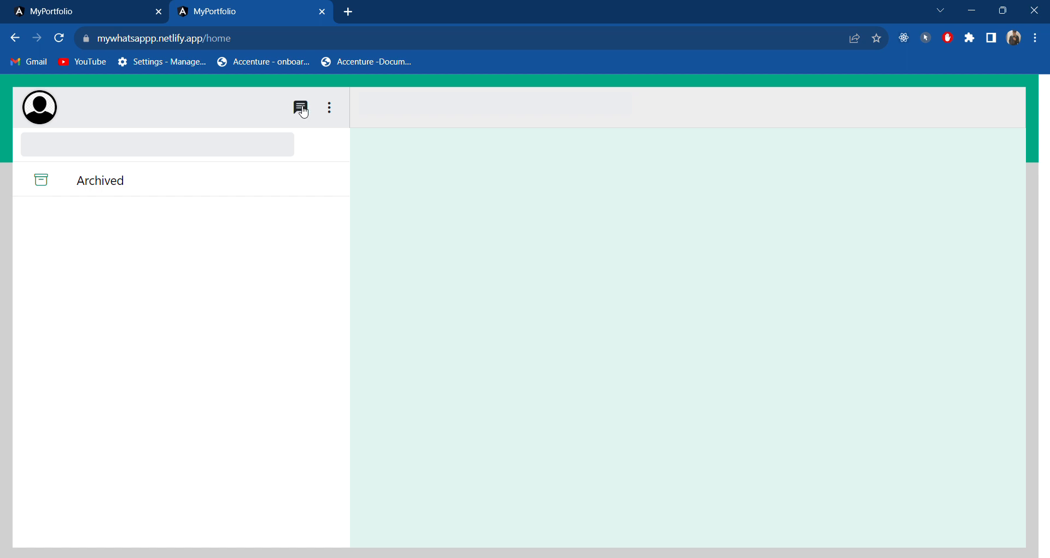
pyautogui.click(299, 108)
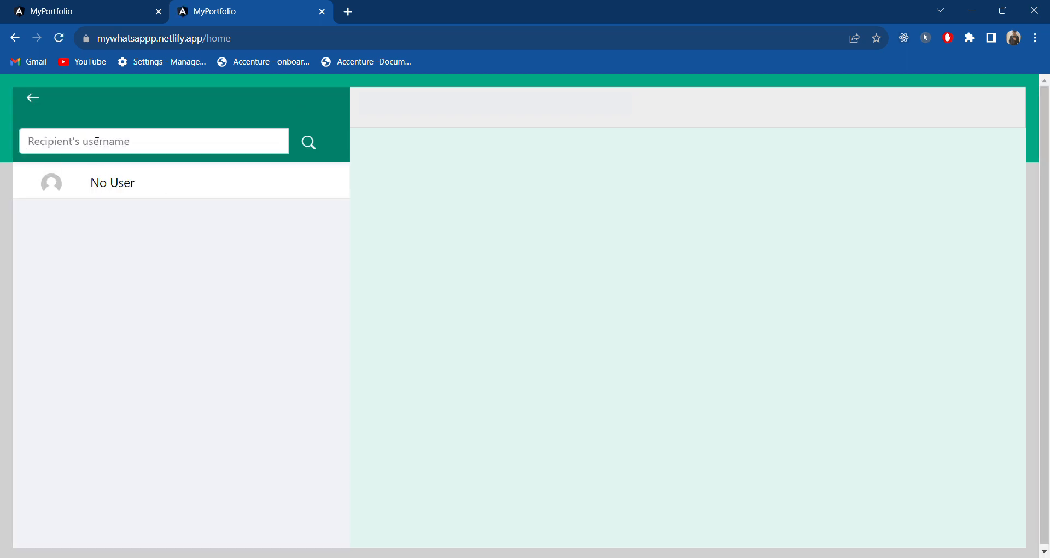
pyautogui.write('a')
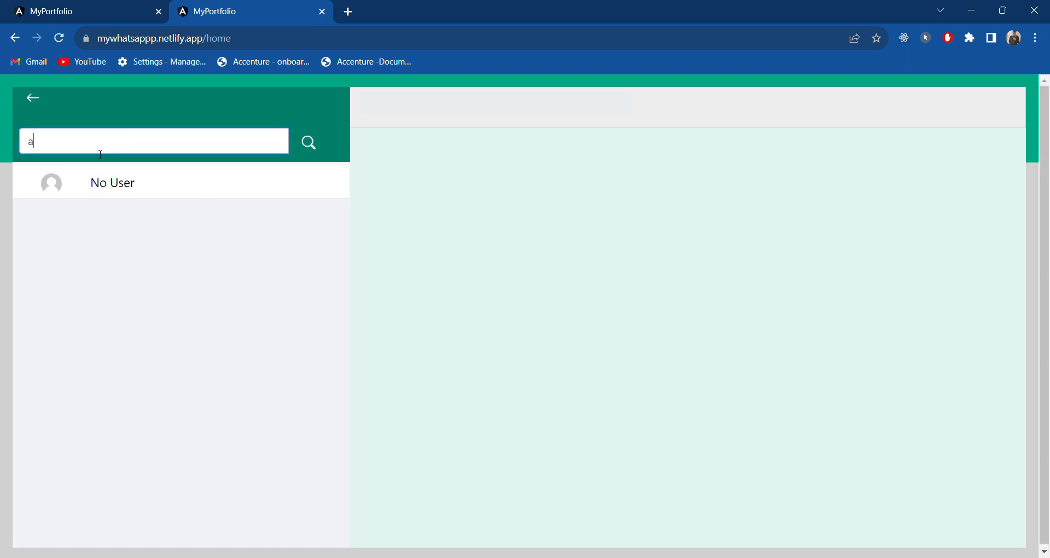
pyautogui.write('ra')
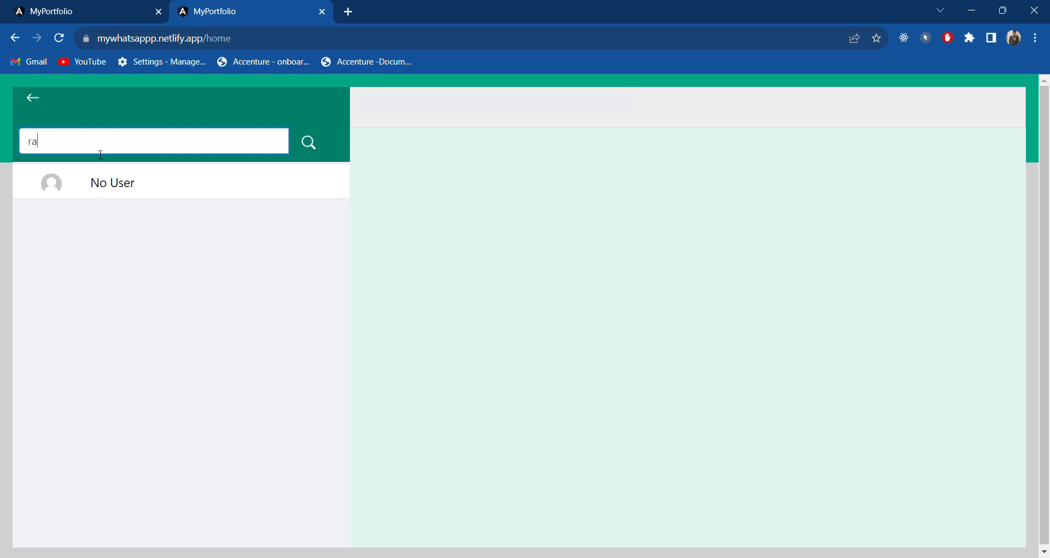
pyautogui.write('hul')
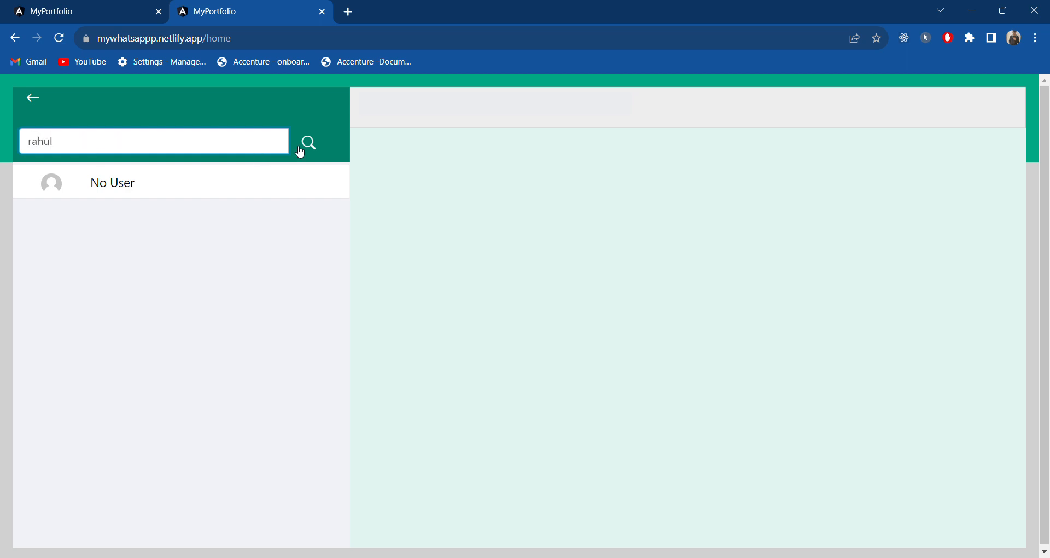
pyautogui.click(307, 142)
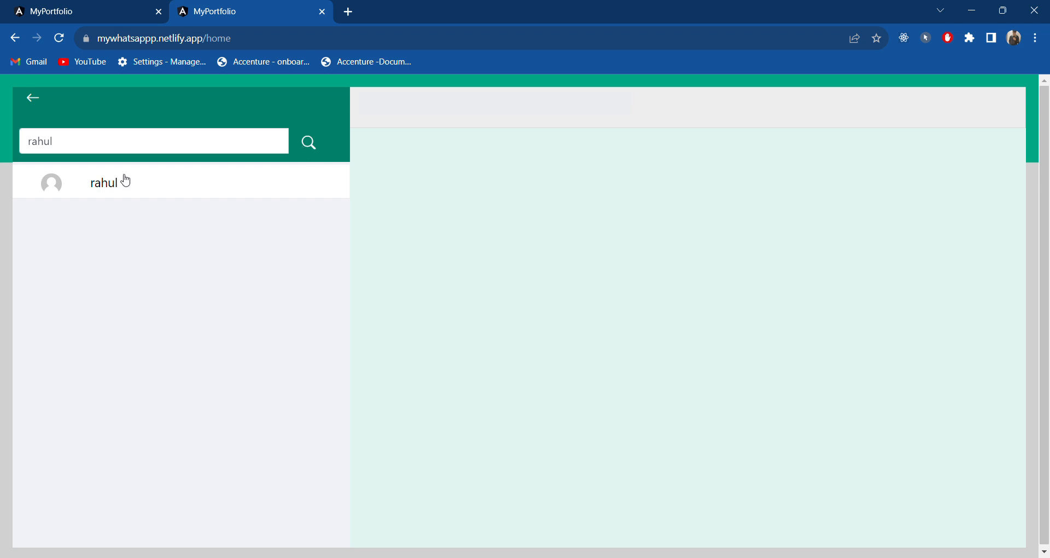
pyautogui.moveTo(112, 184)
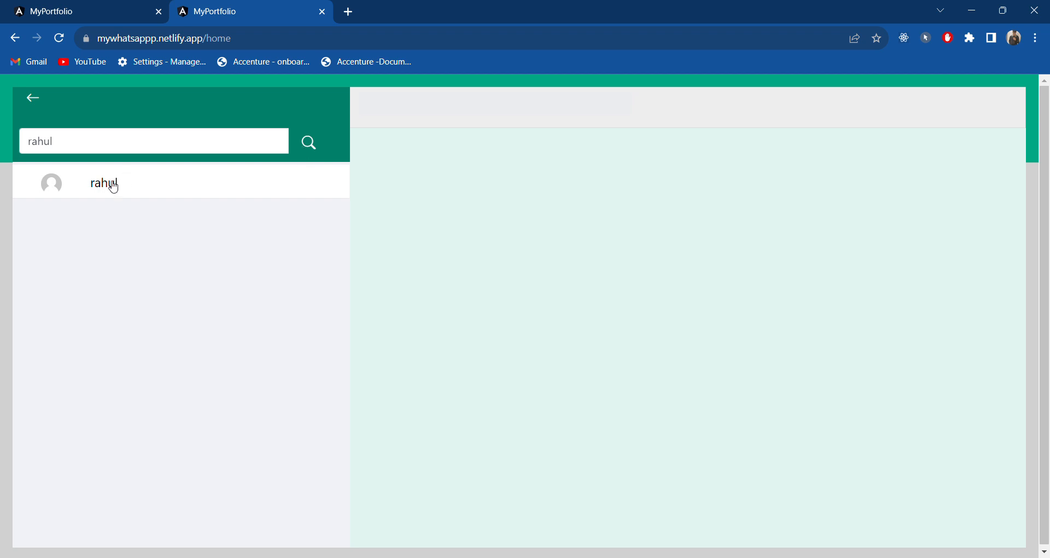
pyautogui.click(102, 183)
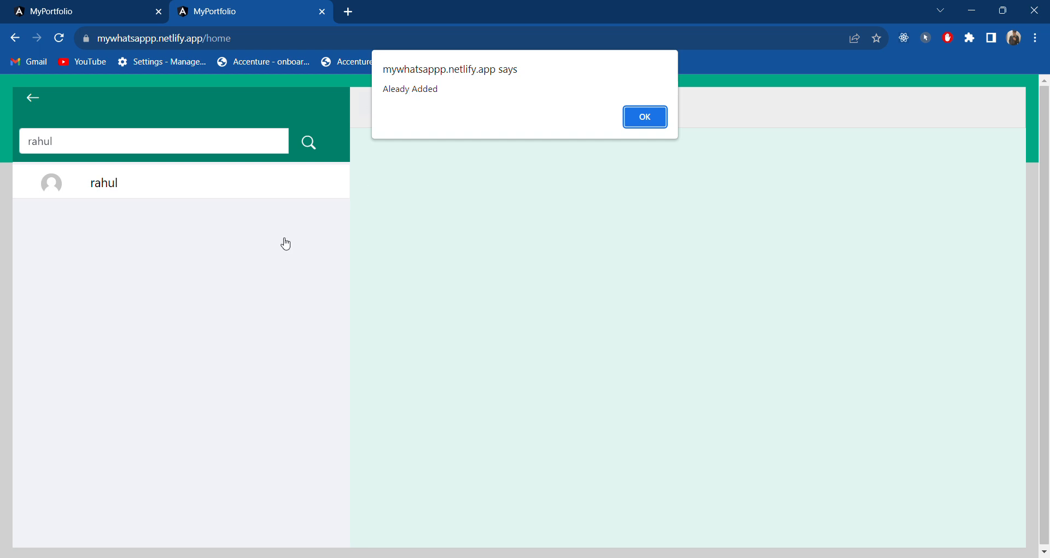
pyautogui.moveTo(251, 217)
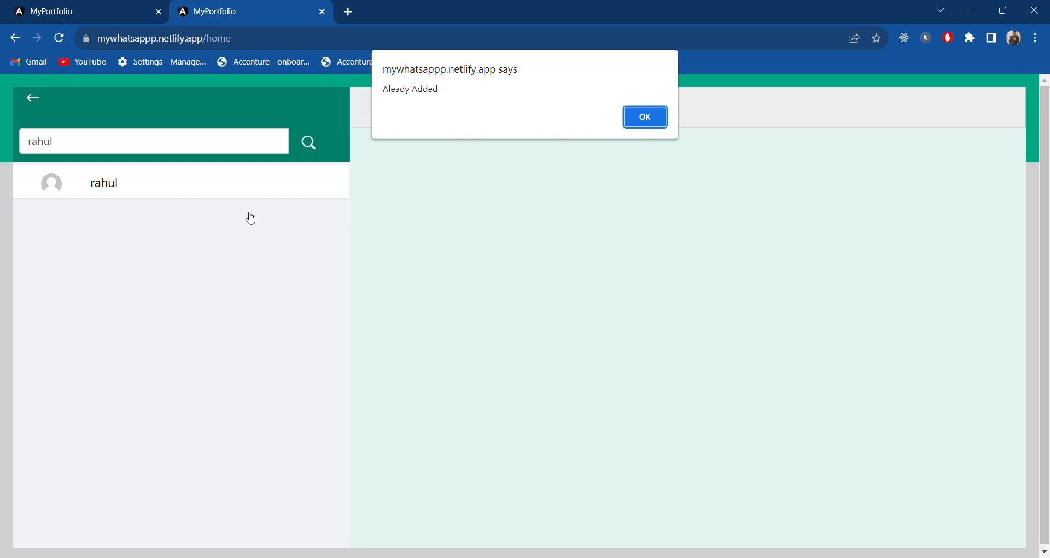
pyautogui.click(643, 117)
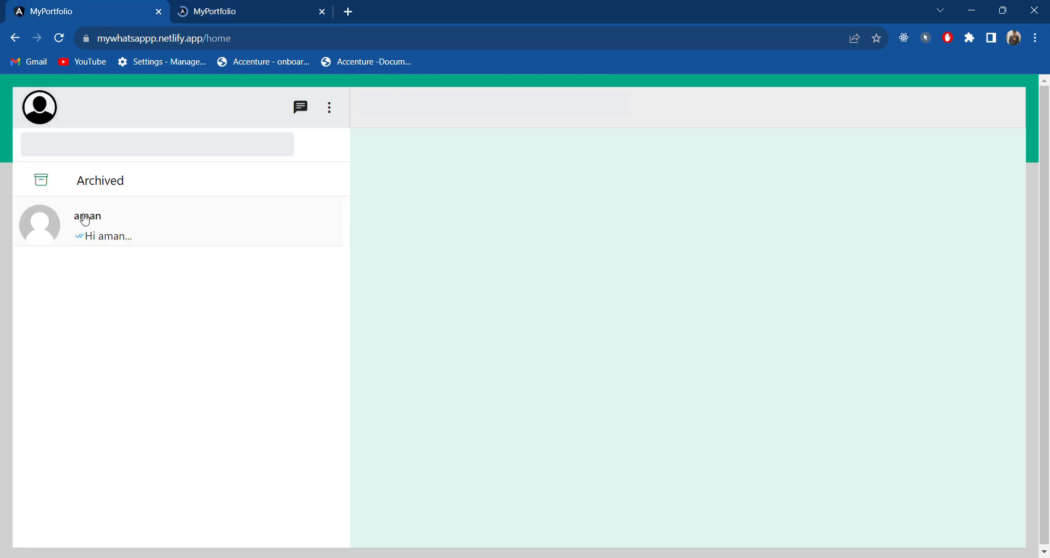
pyautogui.moveTo(39, 107)
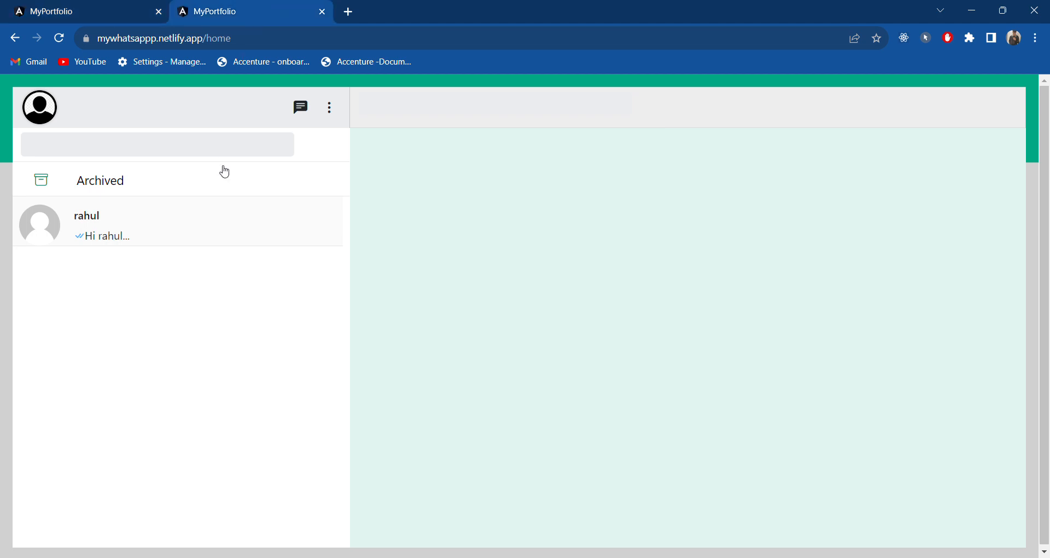
pyautogui.moveTo(83, 223)
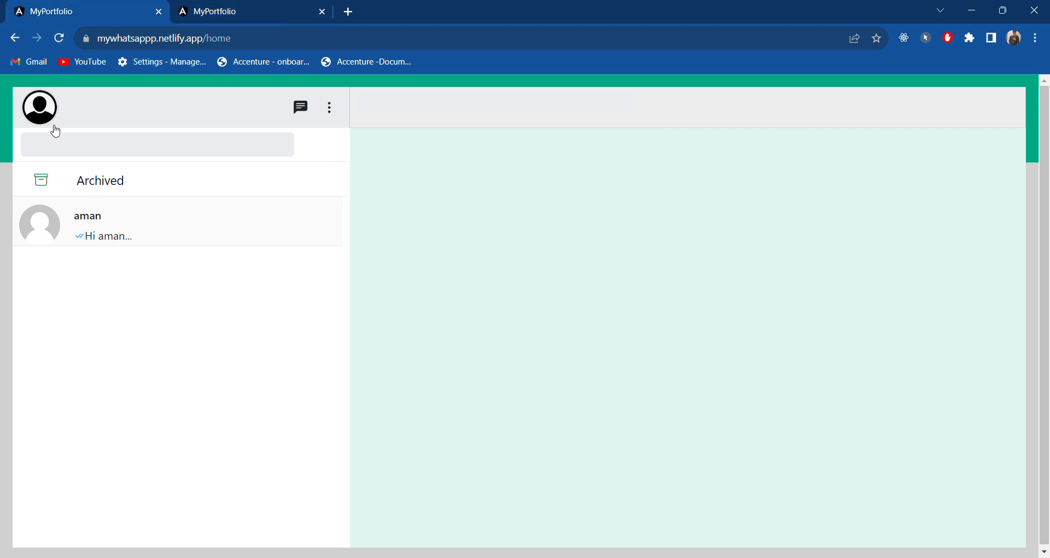
pyautogui.moveTo(48, 132)
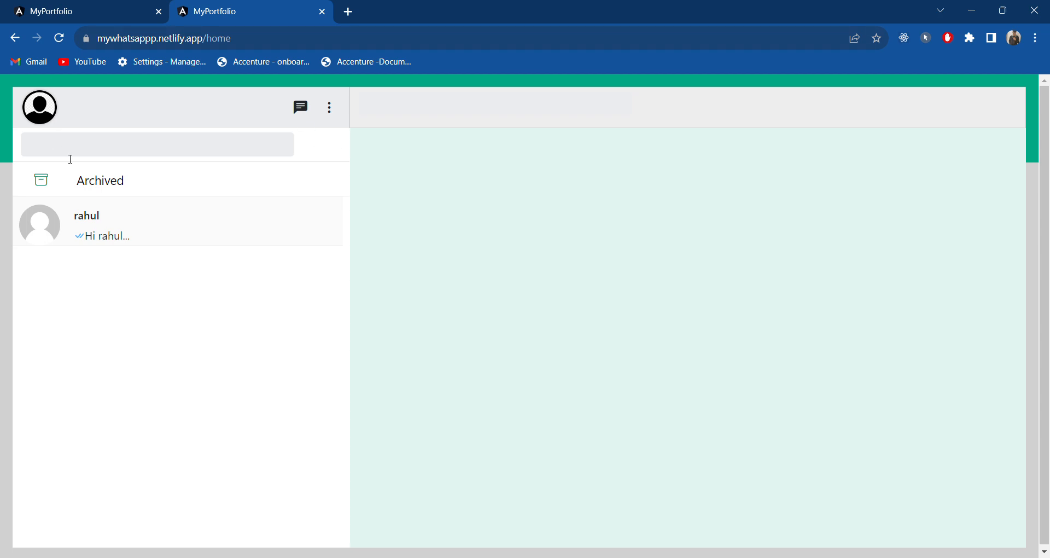
pyautogui.moveTo(107, 201)
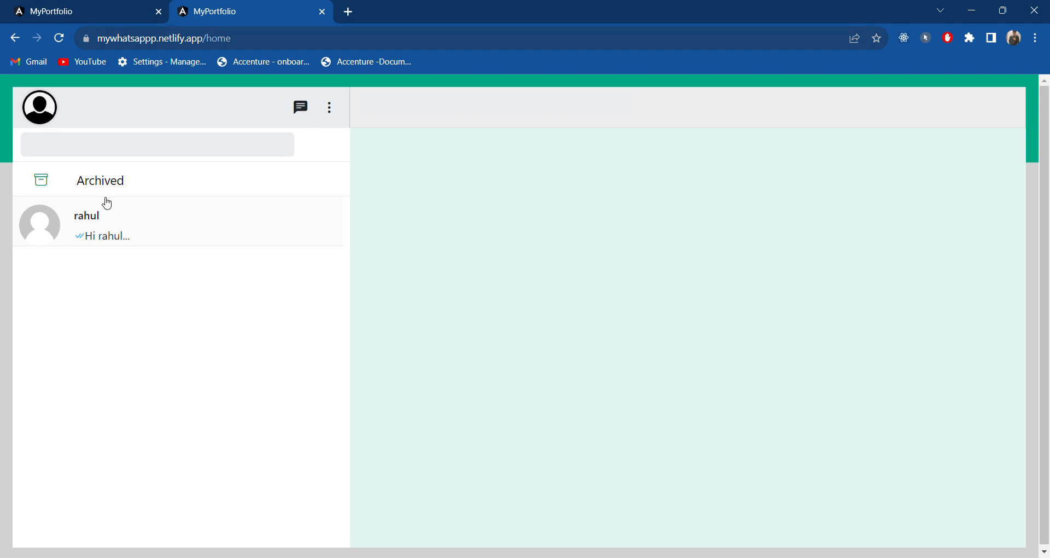
pyautogui.moveTo(47, 110)
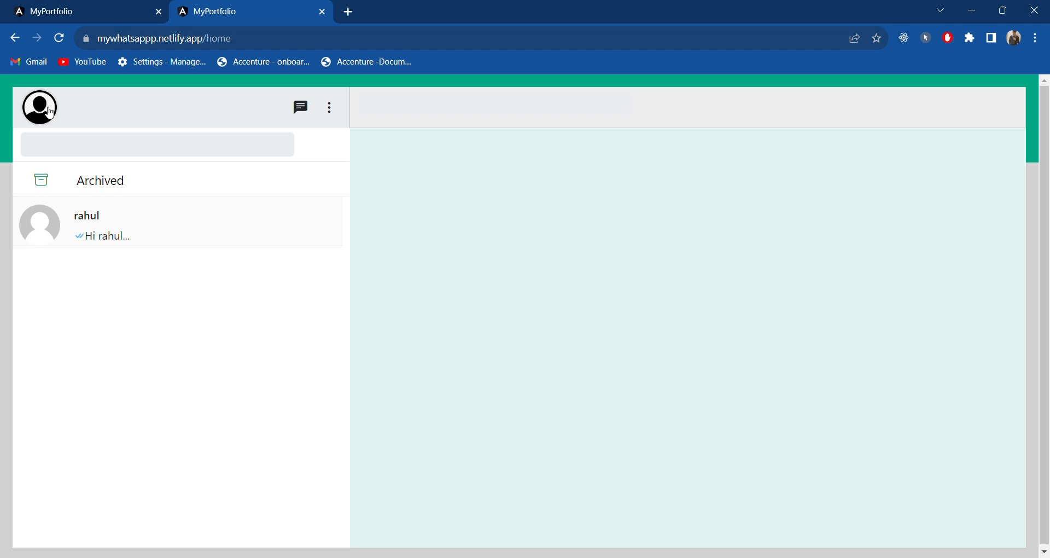
pyautogui.moveTo(98, 224)
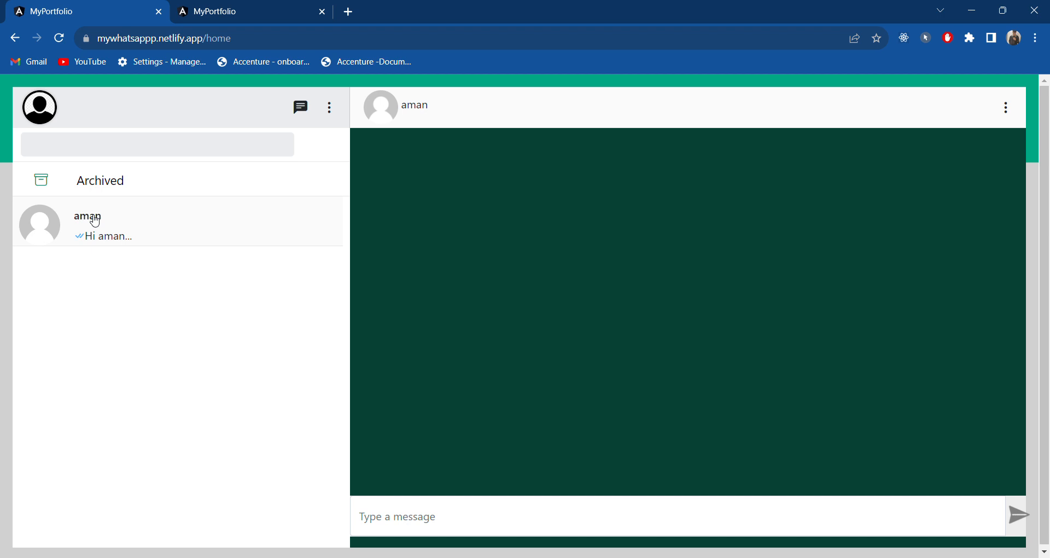
pyautogui.moveTo(66, 227)
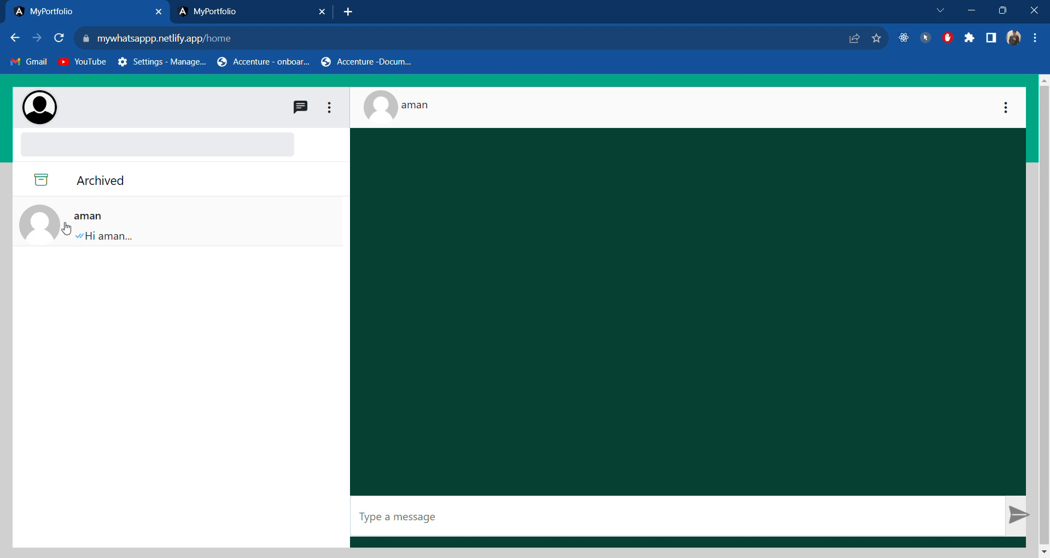
pyautogui.moveTo(129, 219)
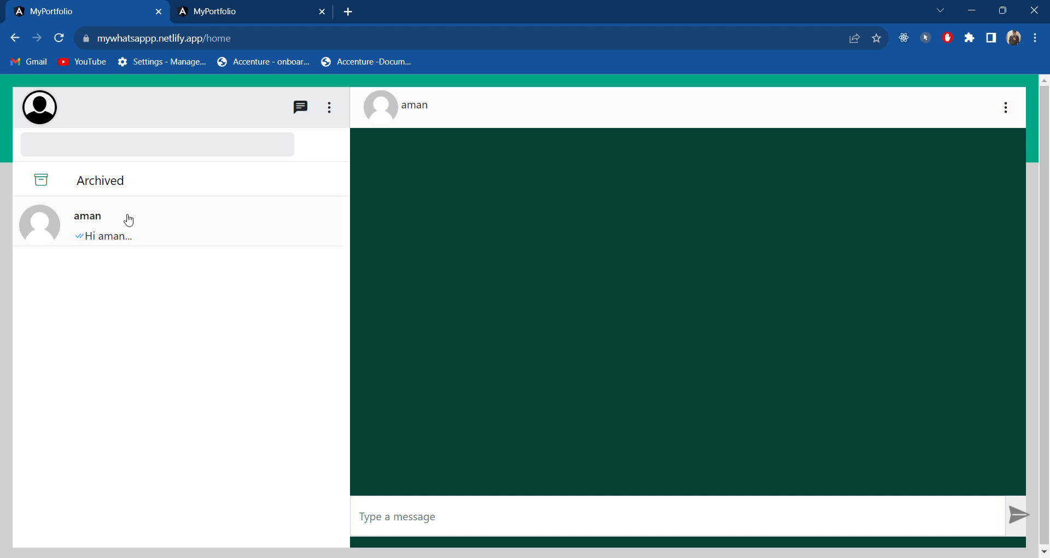
pyautogui.moveTo(125, 249)
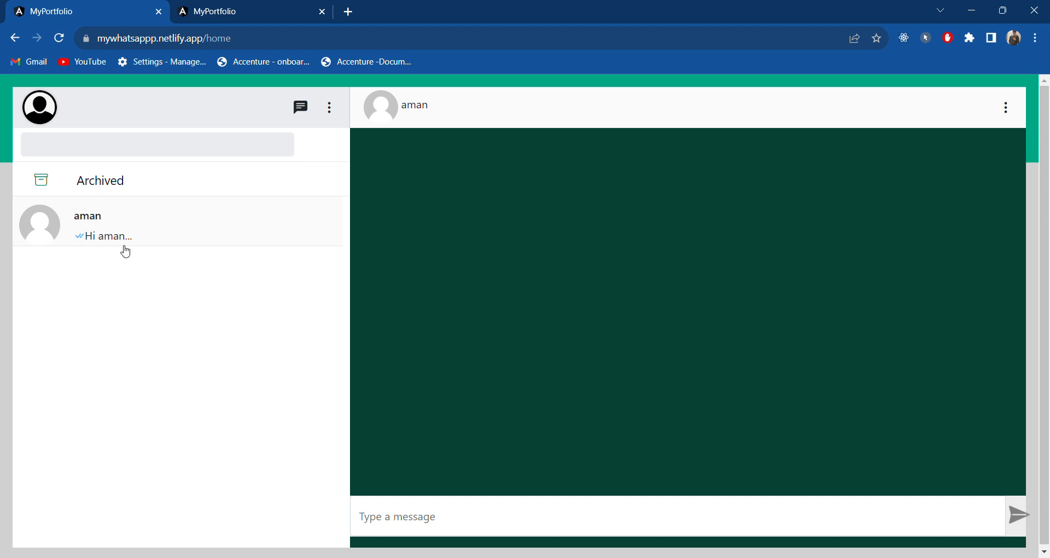
pyautogui.moveTo(396, 265)
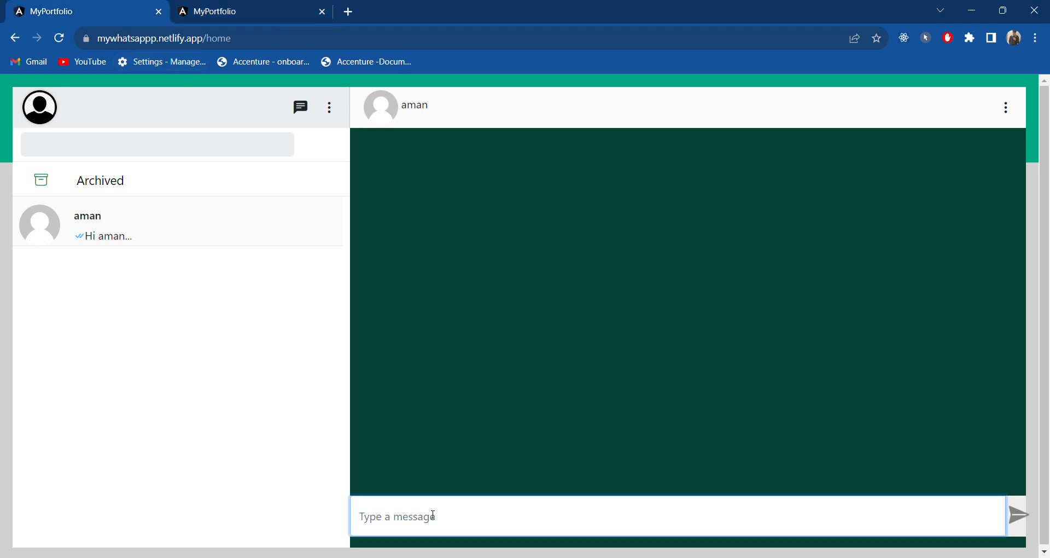
# Step: Send the message "Hi aman" and highlight the received greeting in the conversation
pyautogui.write('Hi')
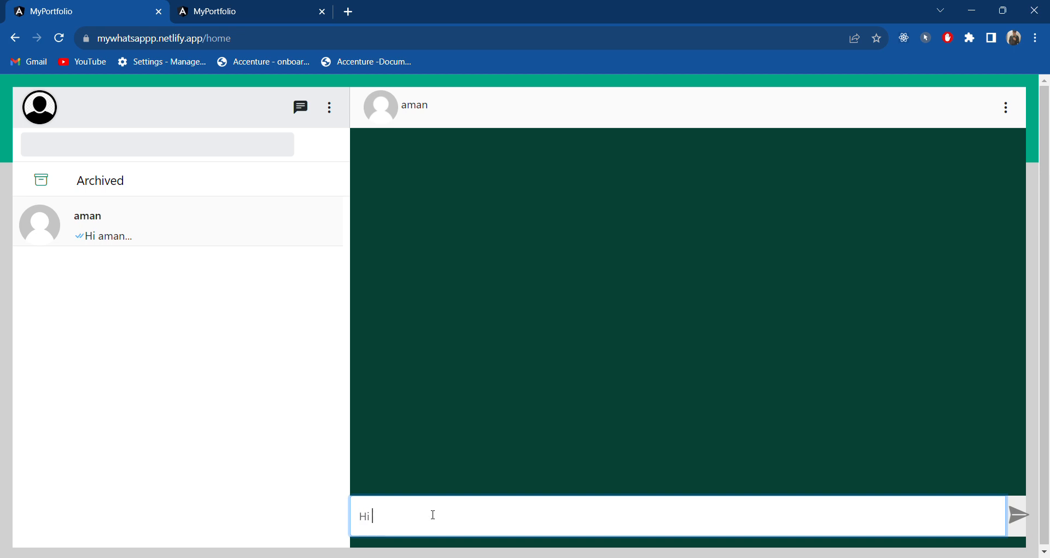
pyautogui.write('aman')
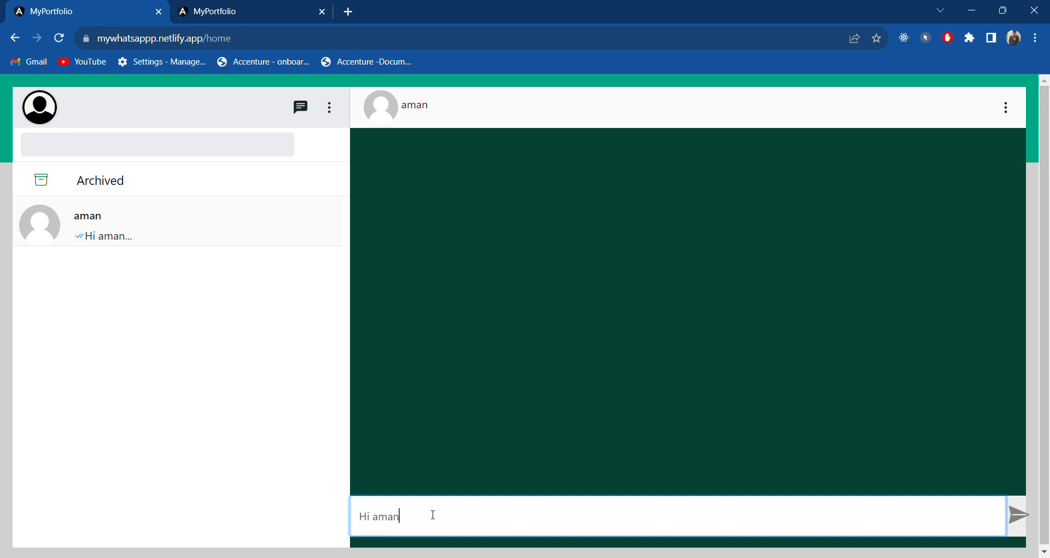
pyautogui.click(1017, 515)
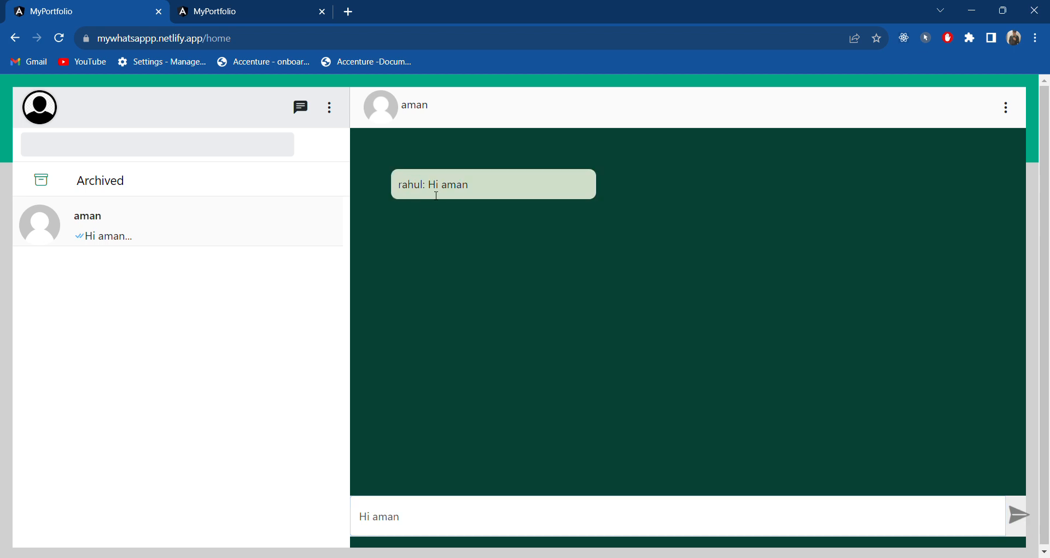
pyautogui.doubleClick(448, 184)
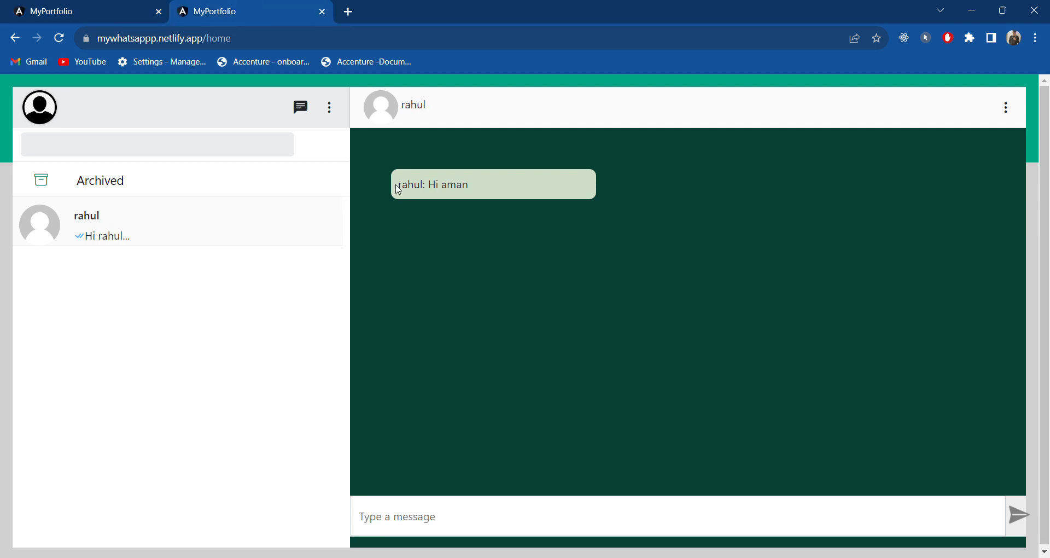
pyautogui.doubleClick(448, 184)
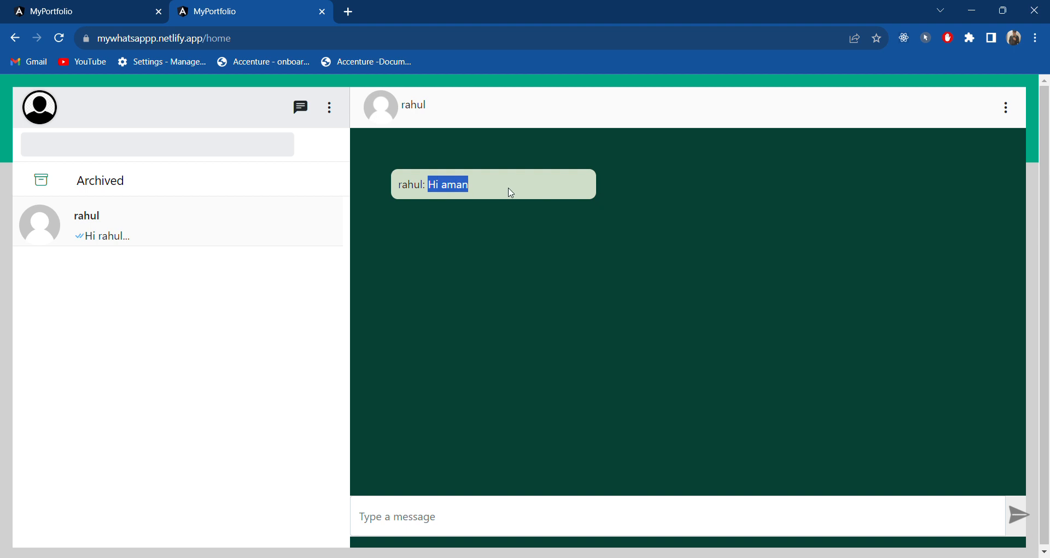
pyautogui.moveTo(406, 222)
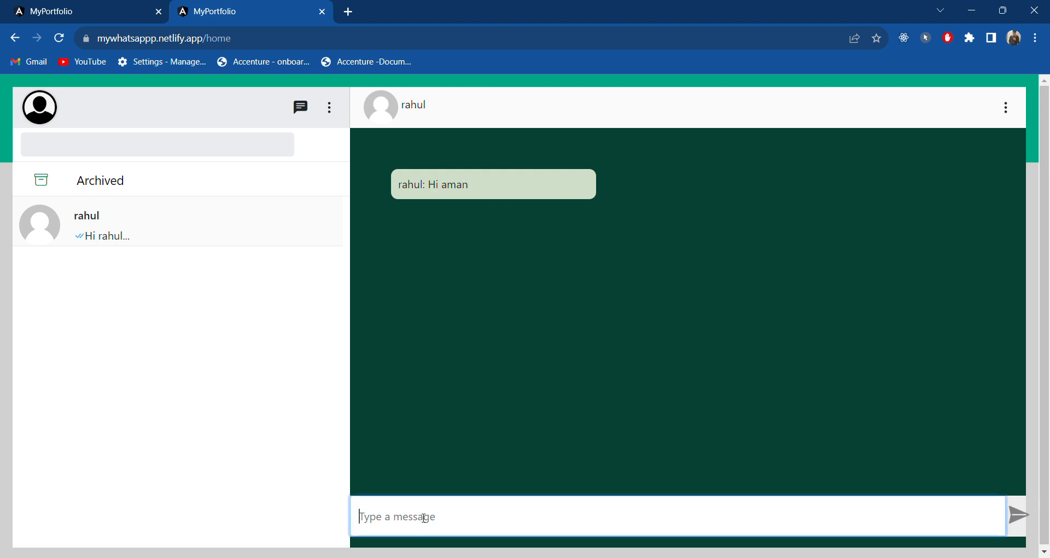
# Step: Reply "Hi rahul, how are you?" and confirm it appears in the other account's chat
pyautogui.write('Hi')
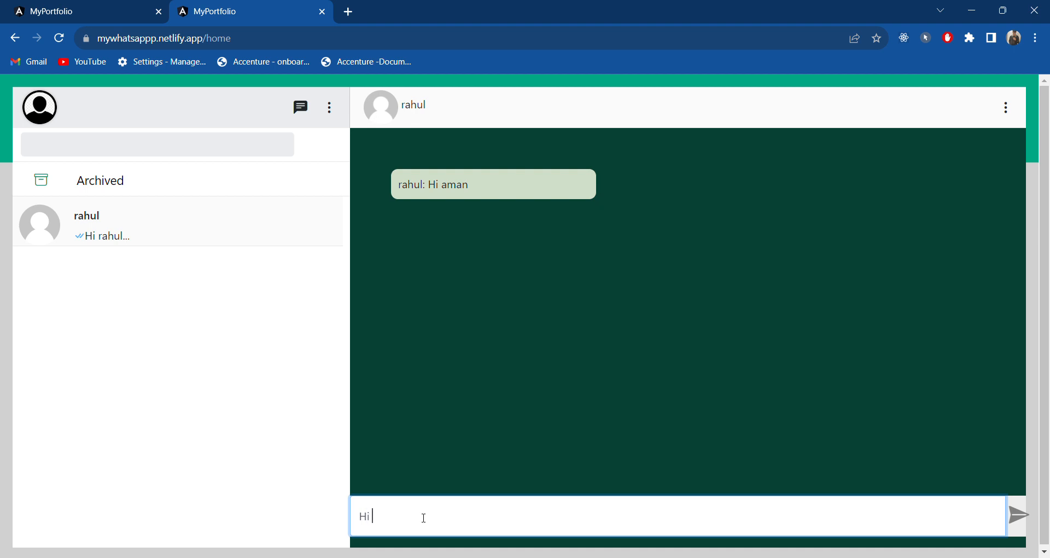
pyautogui.write('aman')
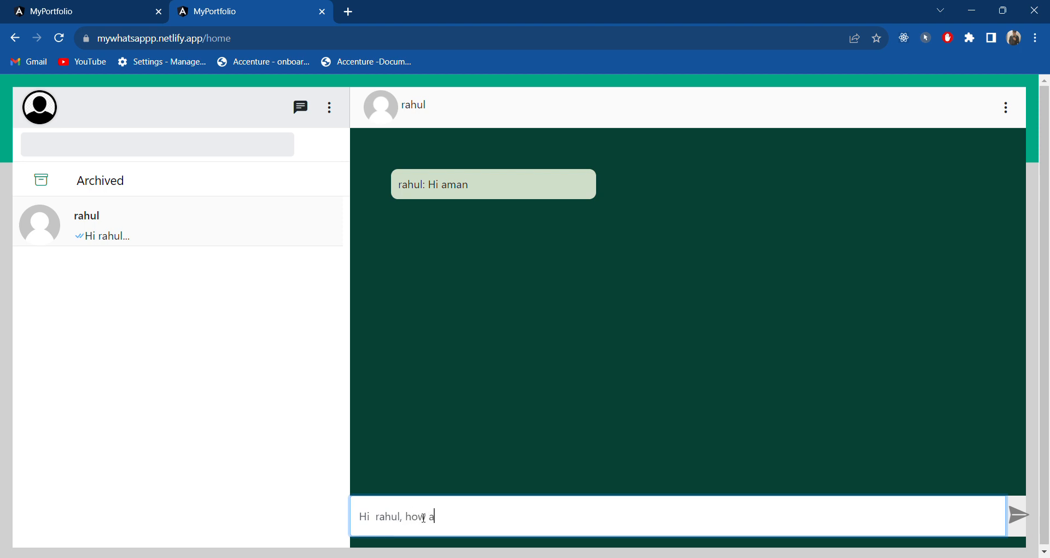
pyautogui.write('re you')
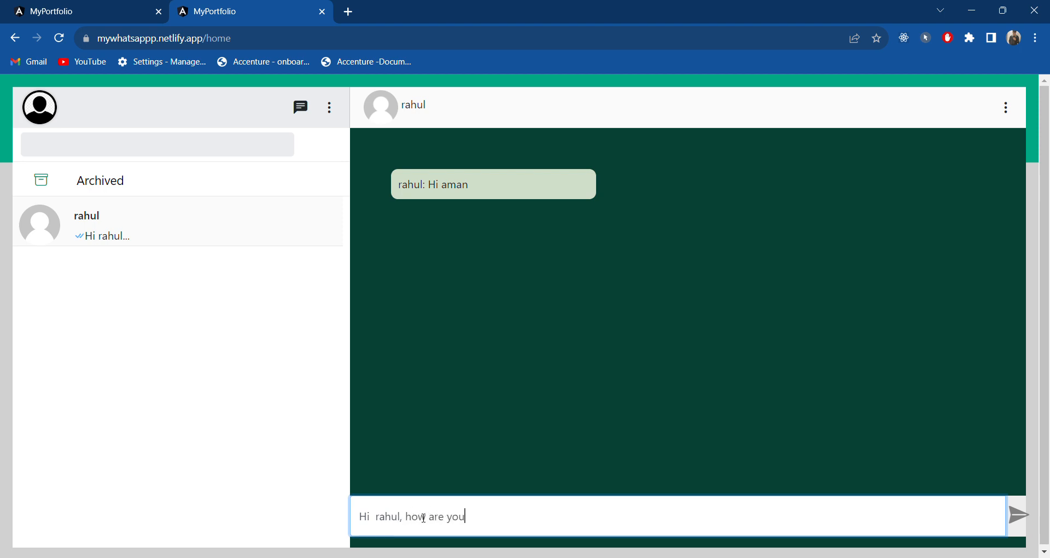
pyautogui.write('?')
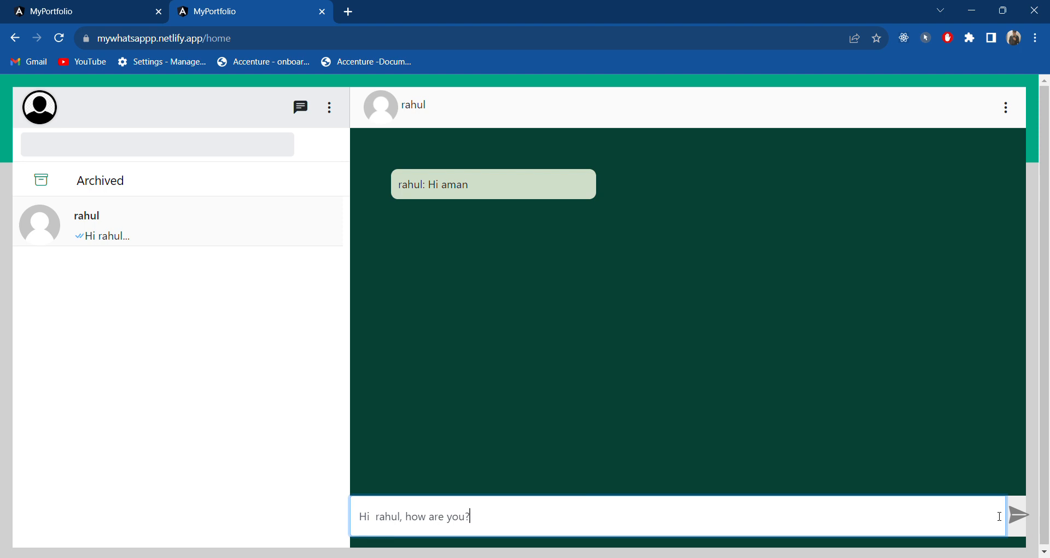
pyautogui.click(1016, 515)
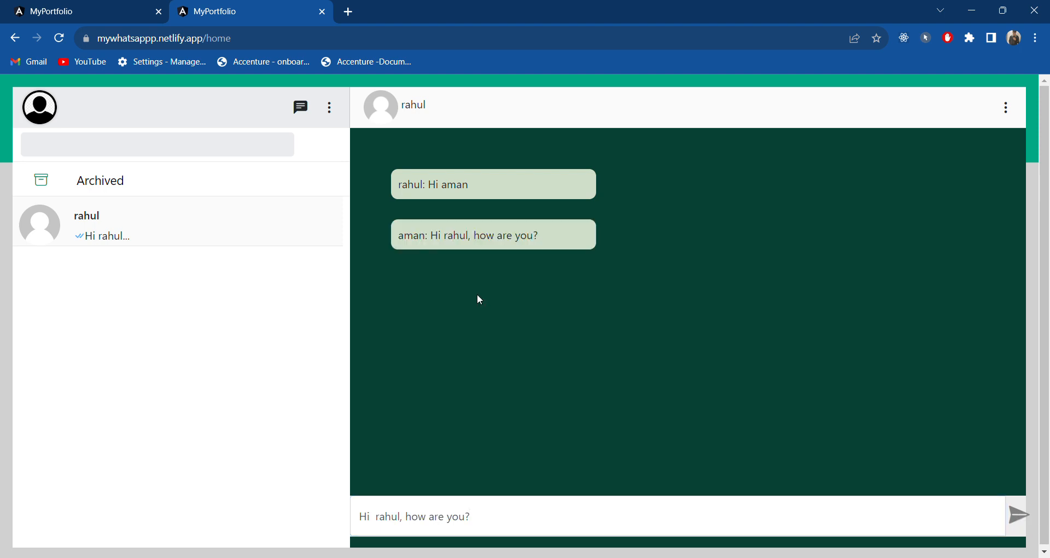
pyautogui.moveTo(434, 246)
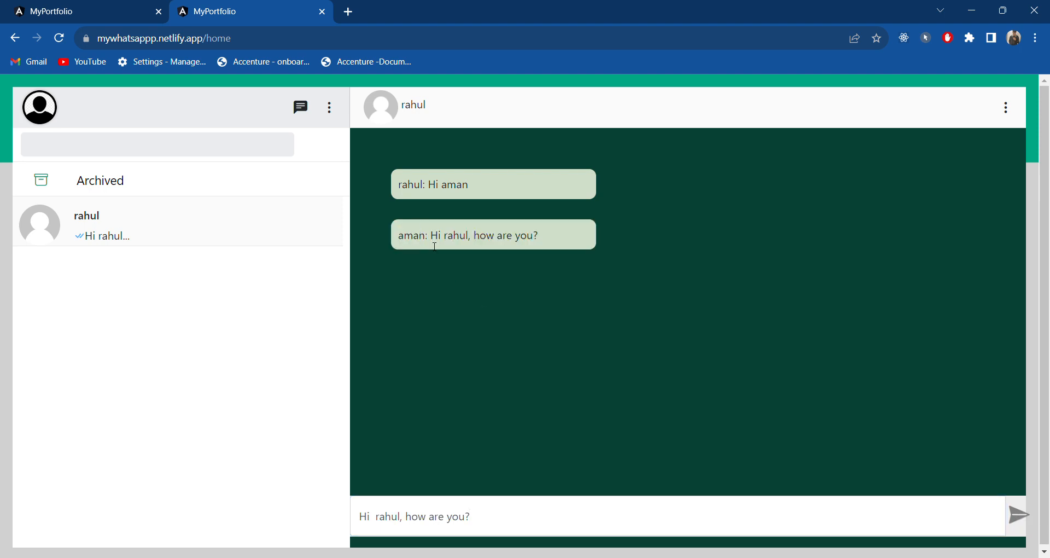
pyautogui.doubleClick(482, 236)
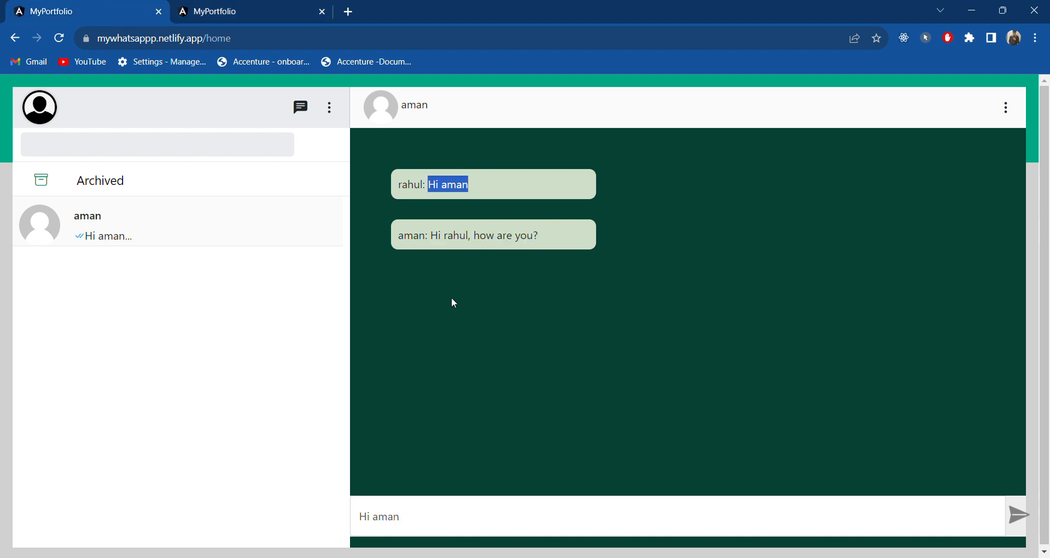
pyautogui.doubleClick(407, 235)
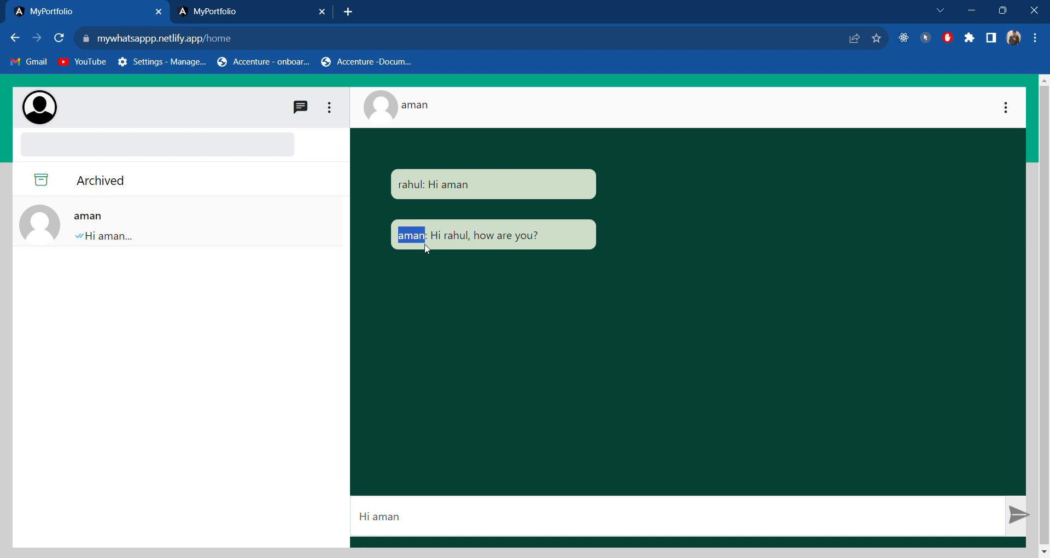
pyautogui.moveTo(74, 123)
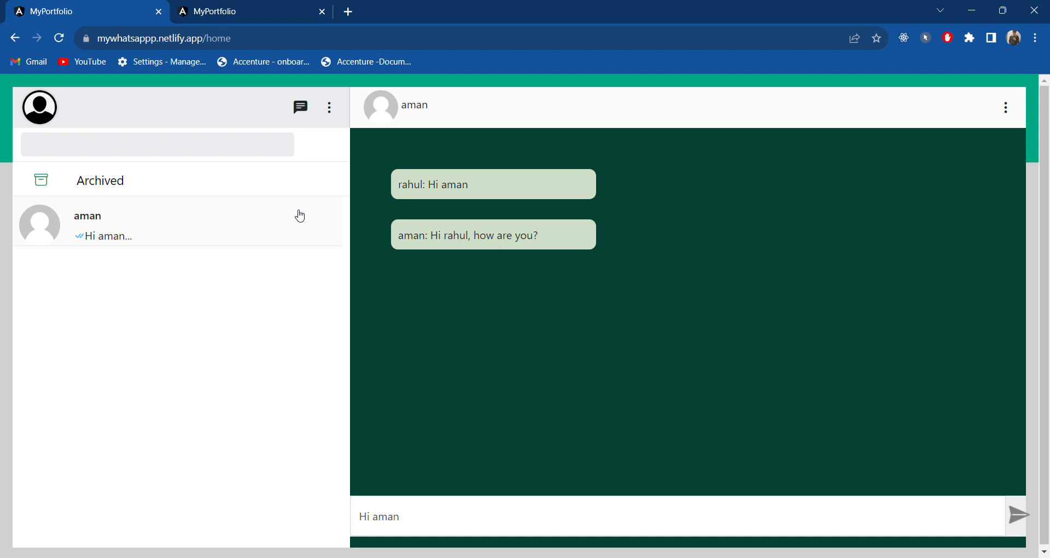
# Step: Search for the user named a and open a new chat with them
pyautogui.click(300, 108)
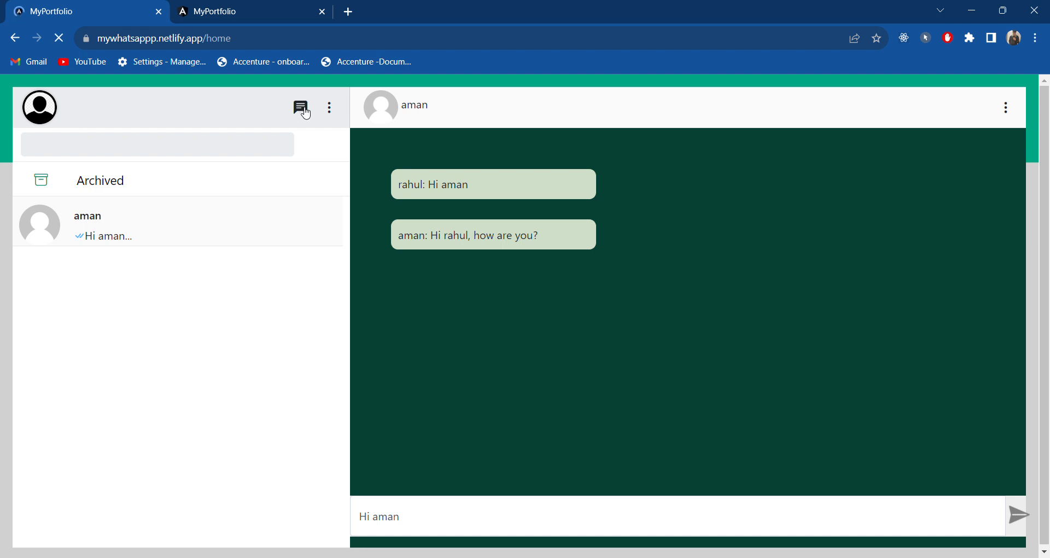
pyautogui.click(299, 107)
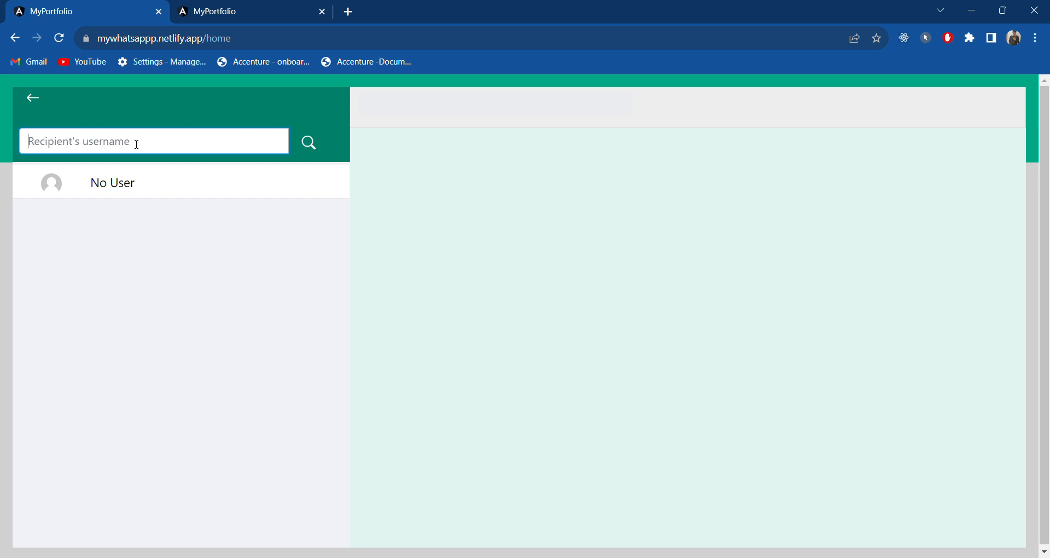
pyautogui.write('a')
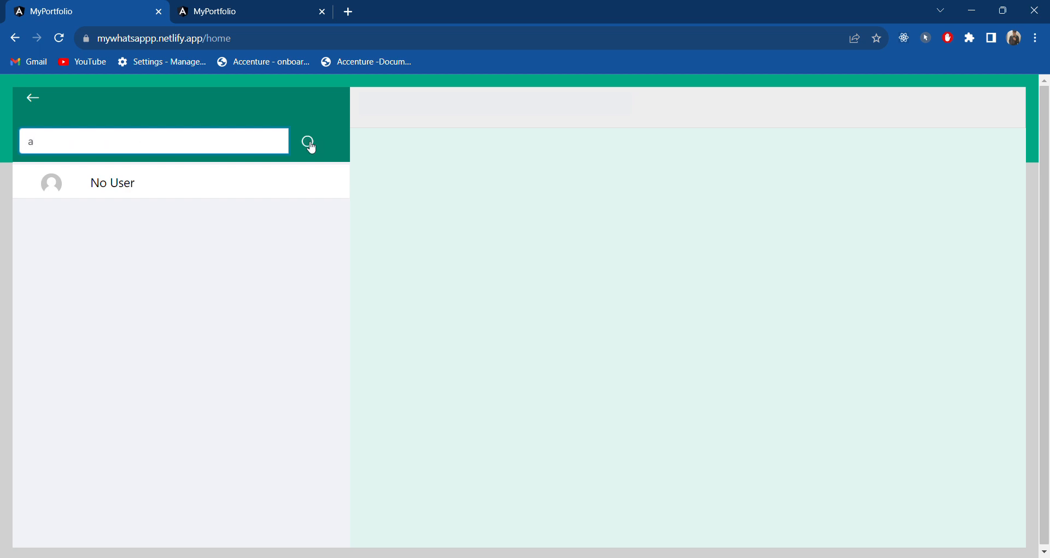
pyautogui.click(309, 142)
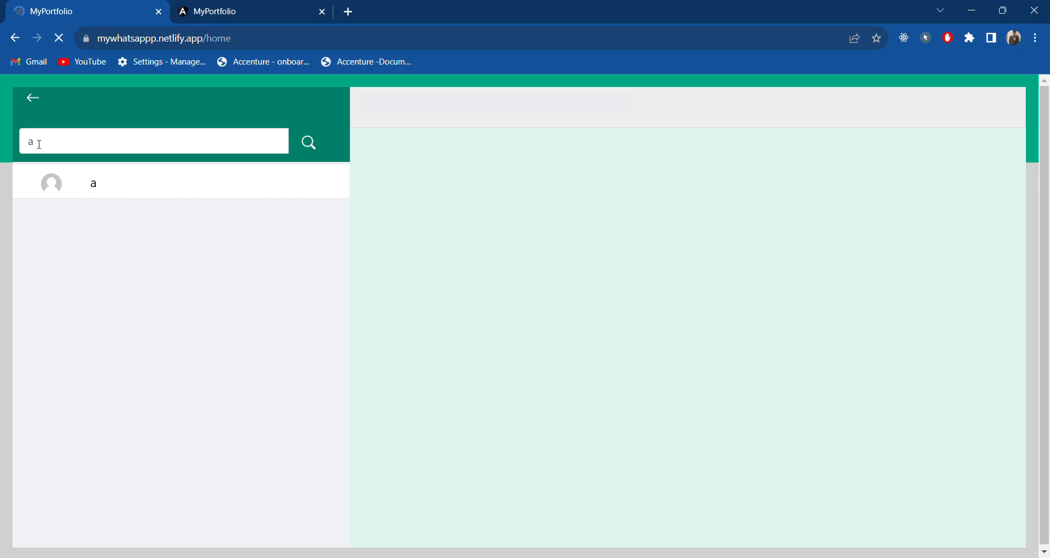
pyautogui.click(32, 98)
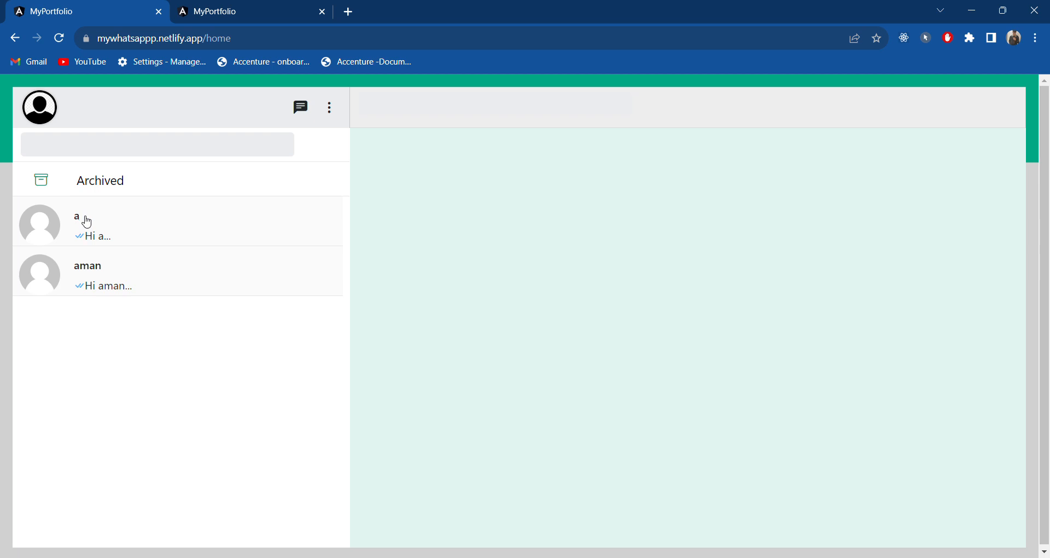
pyautogui.moveTo(94, 264)
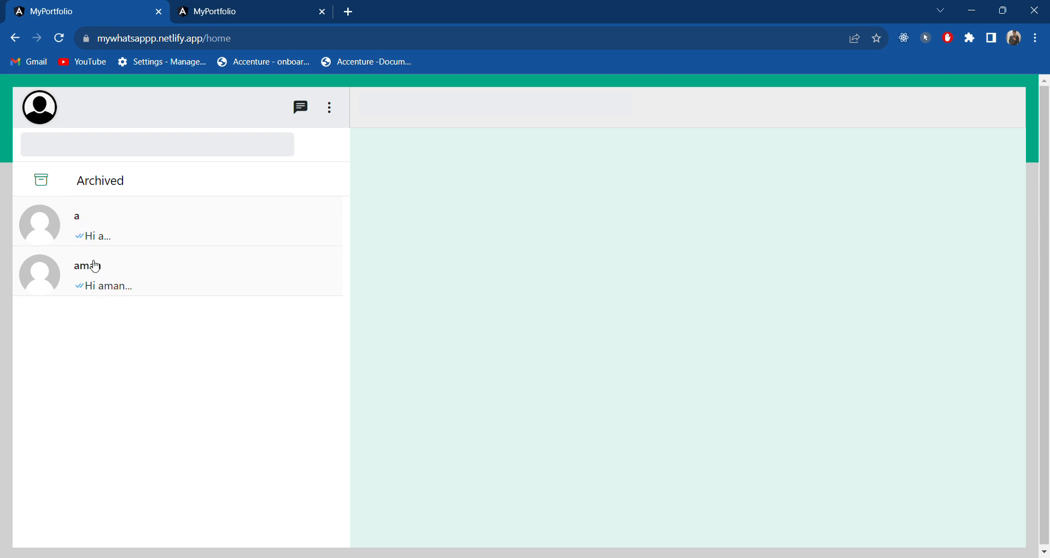
pyautogui.moveTo(85, 220)
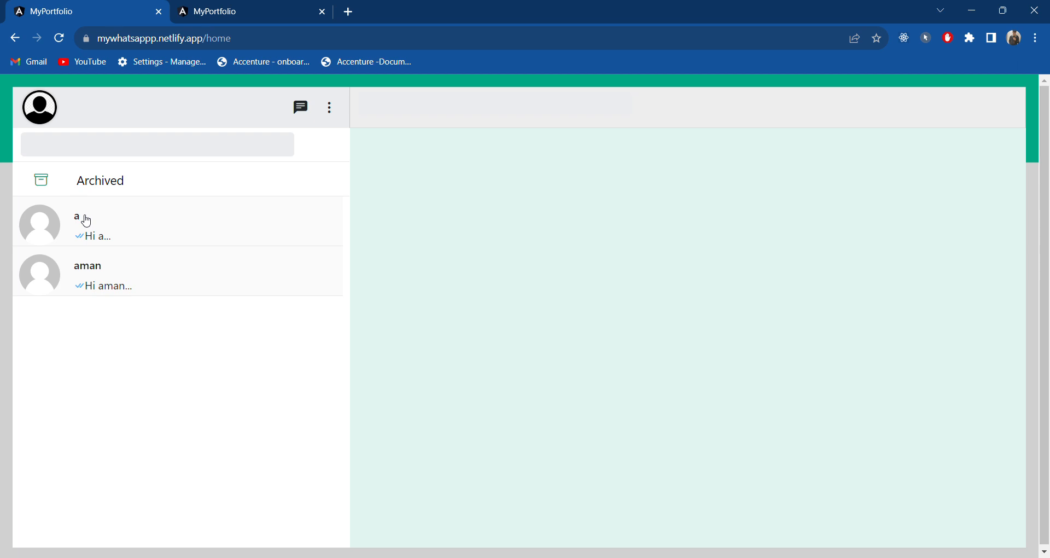
pyautogui.moveTo(93, 252)
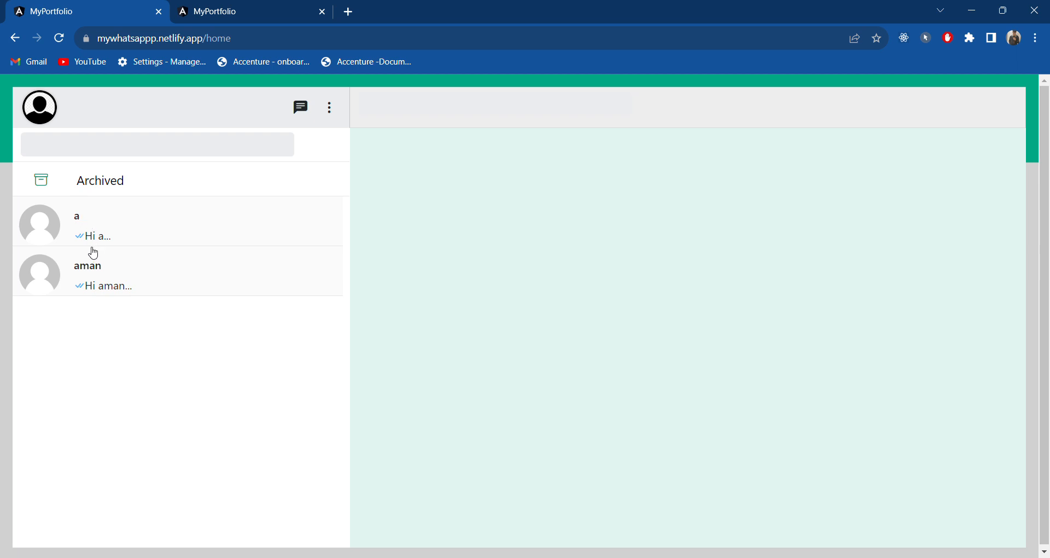
pyautogui.moveTo(68, 163)
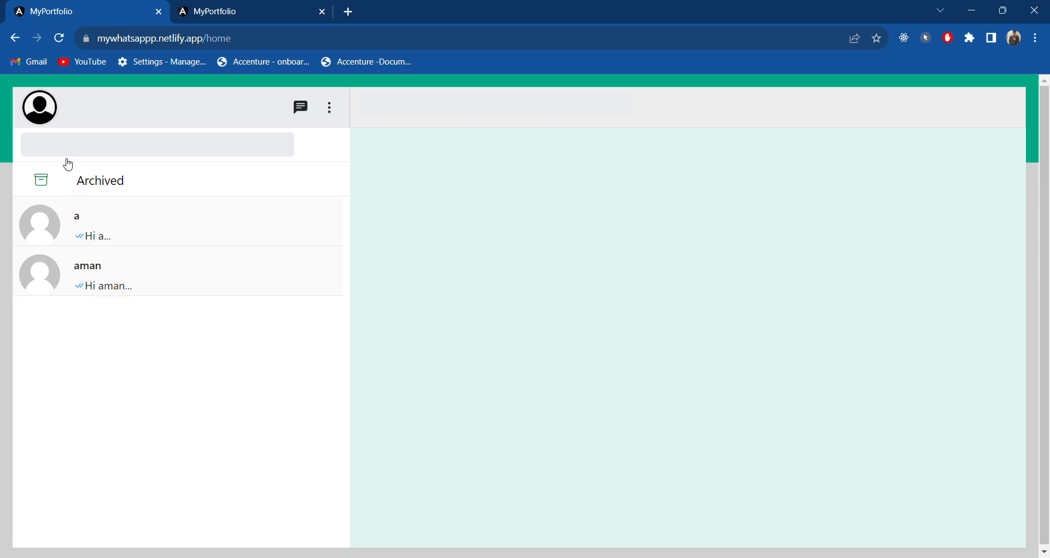
pyautogui.moveTo(40, 107)
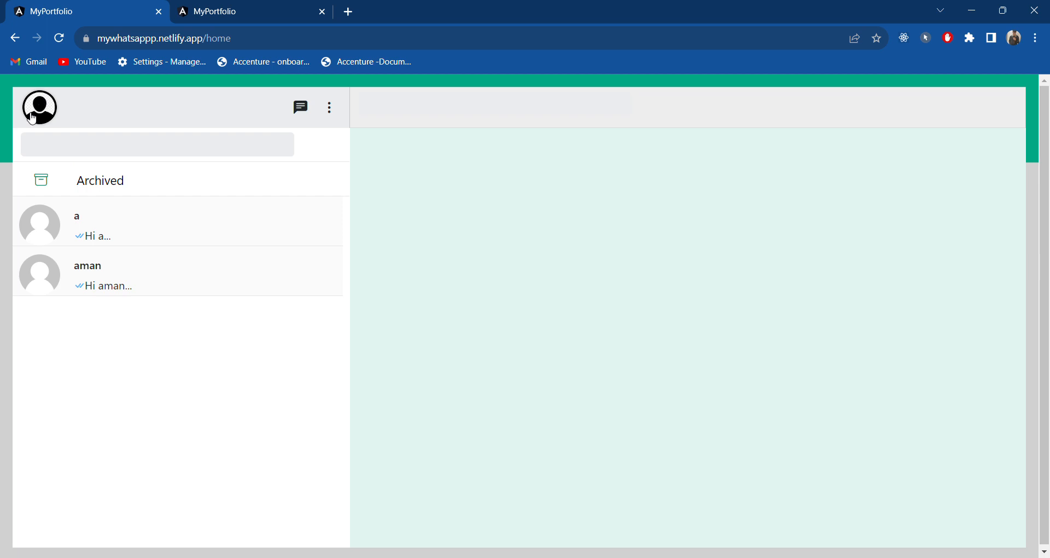
pyautogui.moveTo(37, 110)
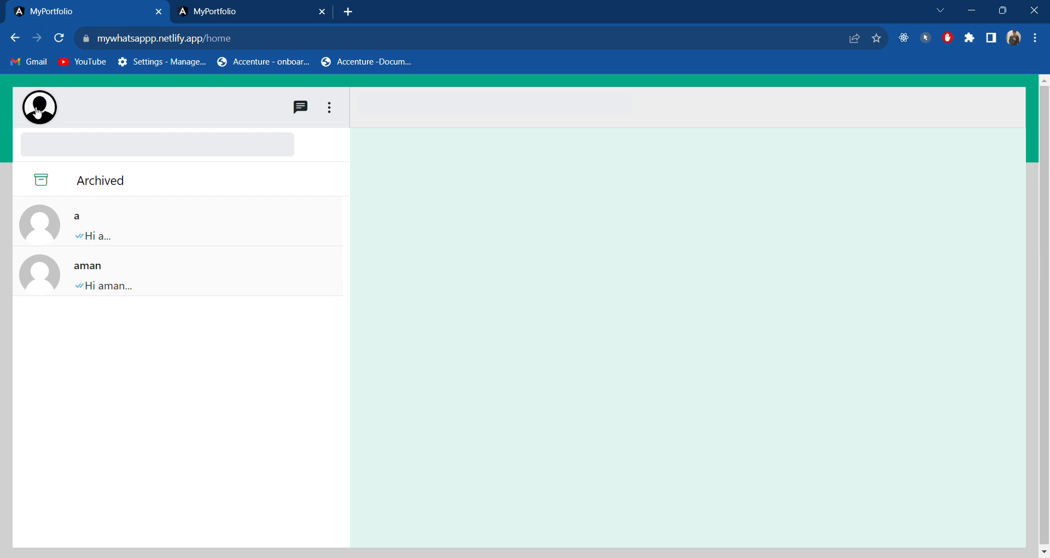
pyautogui.moveTo(101, 282)
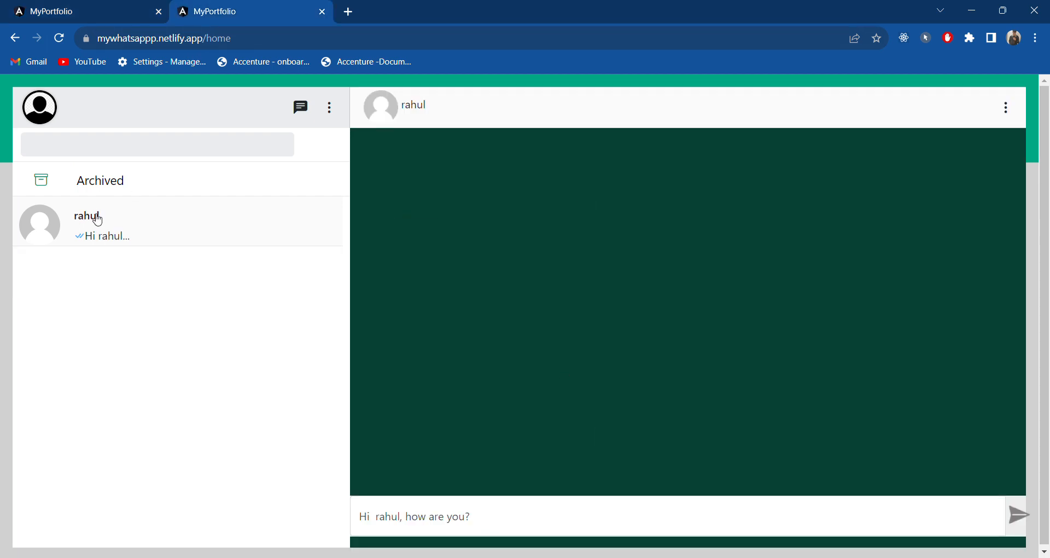
pyautogui.moveTo(599, 245)
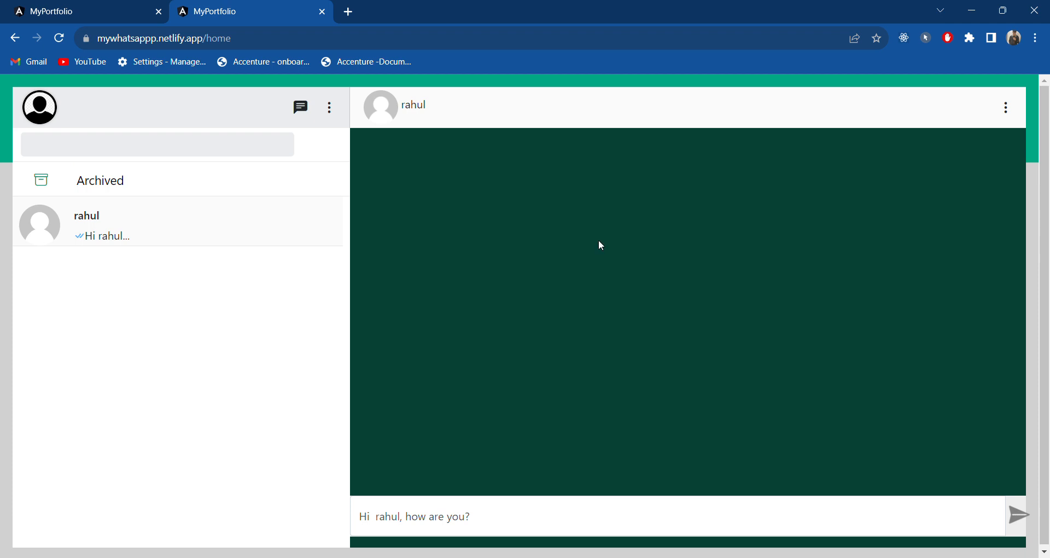
pyautogui.moveTo(367, 176)
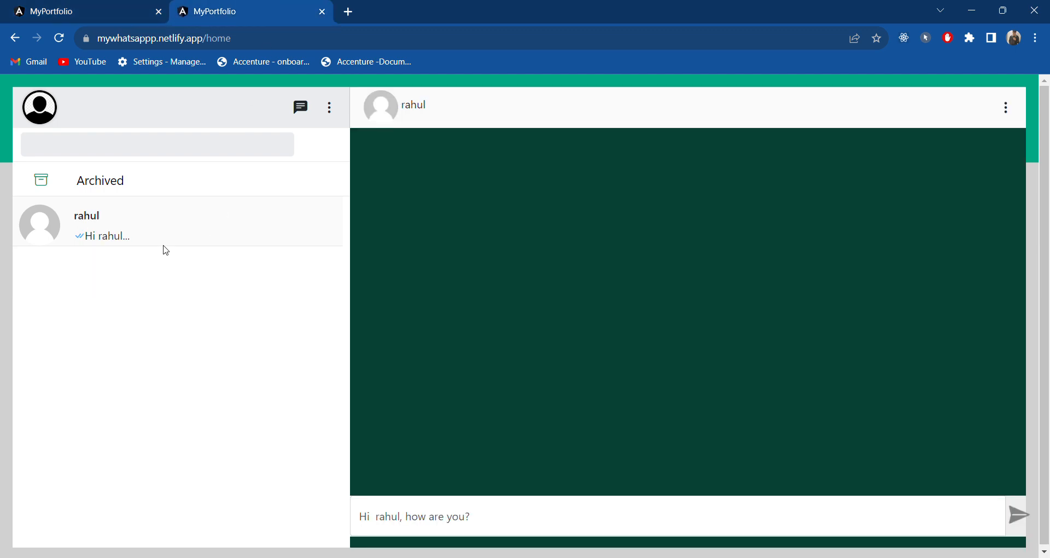
pyautogui.moveTo(273, 251)
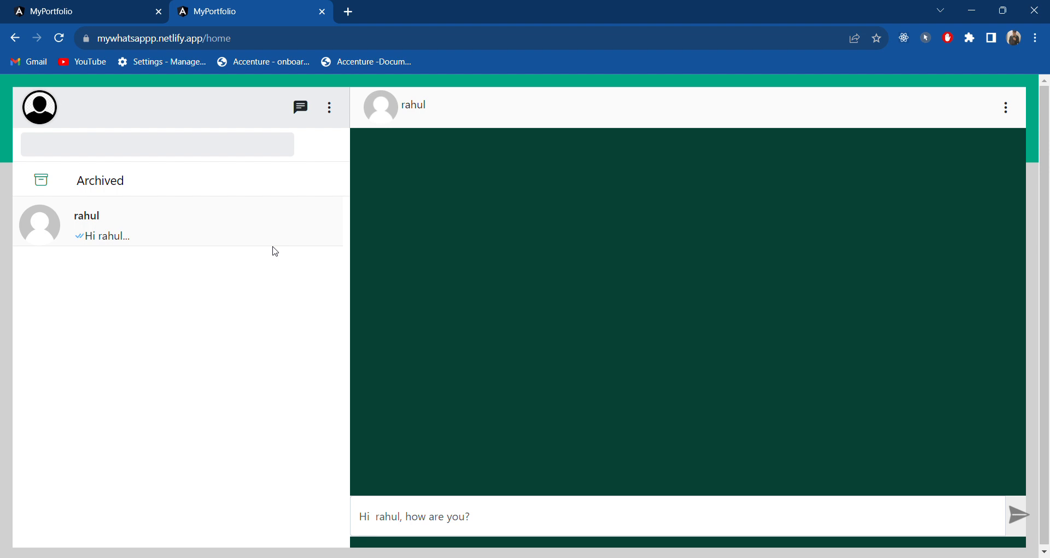
pyautogui.moveTo(549, 279)
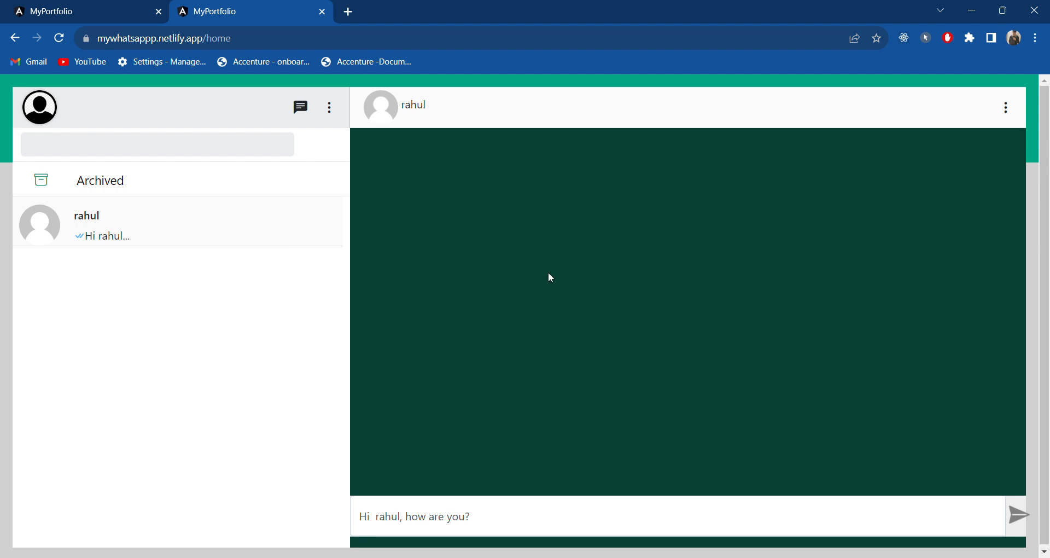
pyautogui.moveTo(354, 157)
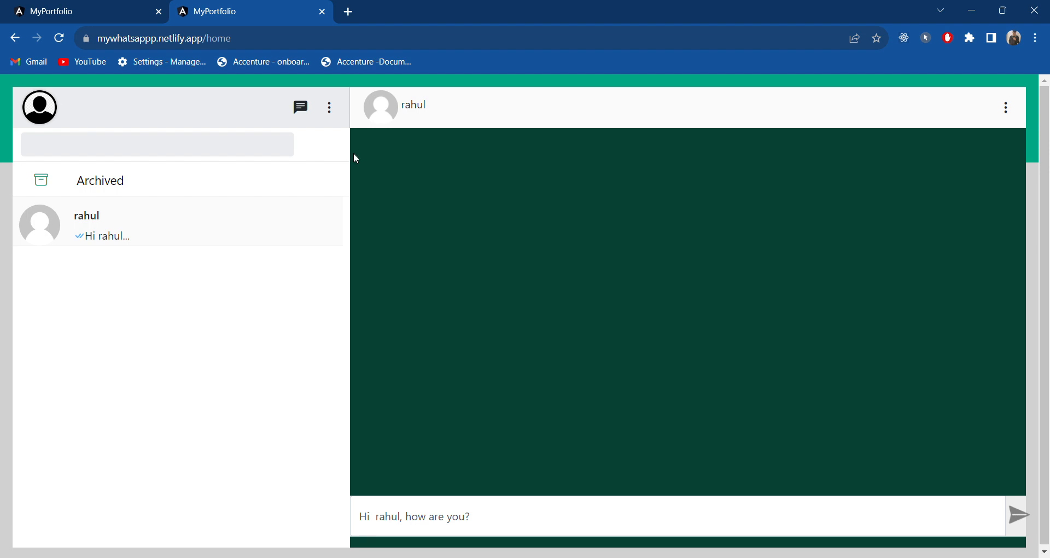
pyautogui.moveTo(367, 155)
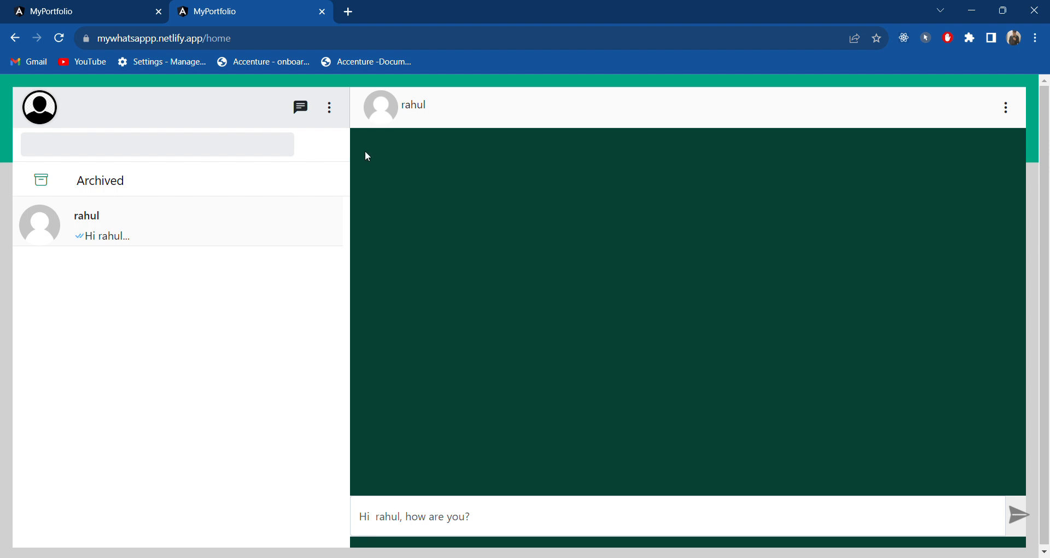
pyautogui.moveTo(387, 167)
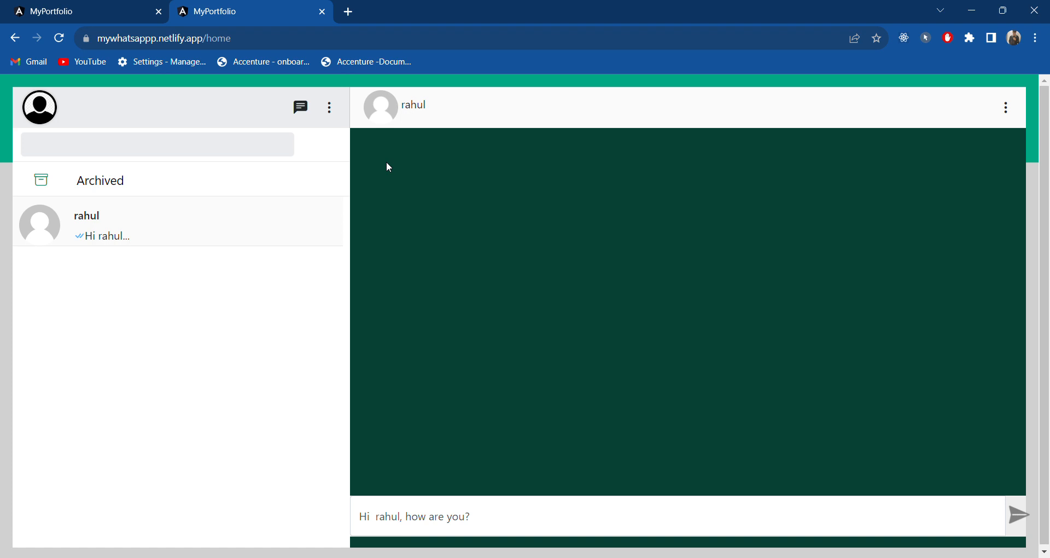
pyautogui.moveTo(404, 185)
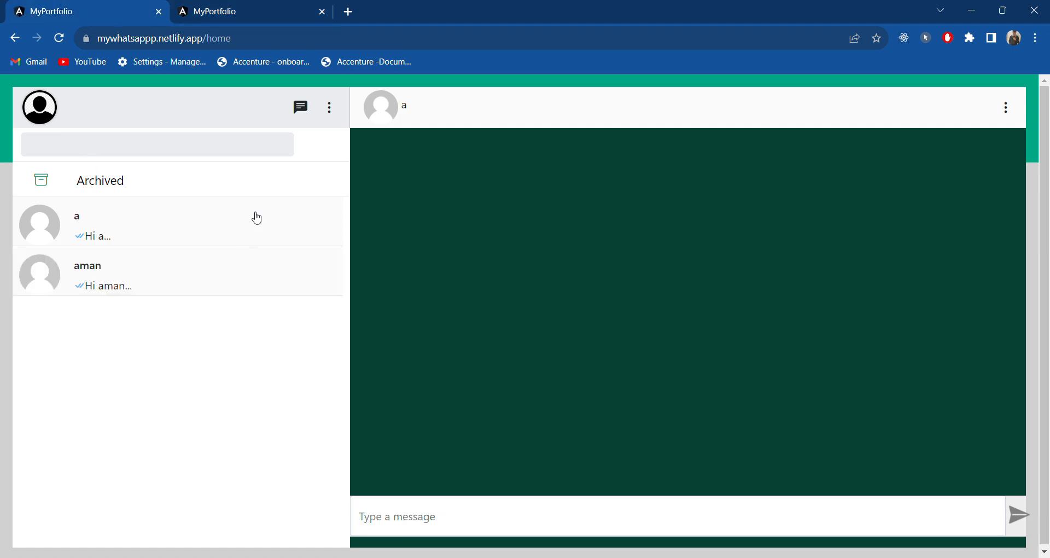
pyautogui.moveTo(82, 219)
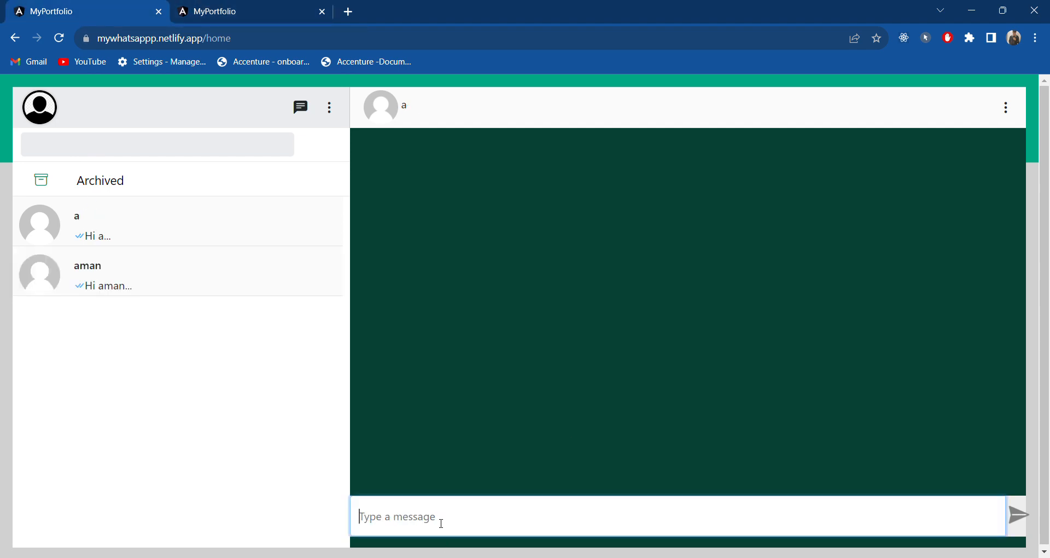
# Step: Send "hi a" from rahul to a, check the other tab, then reload to the bare chat list
pyautogui.write('hi')
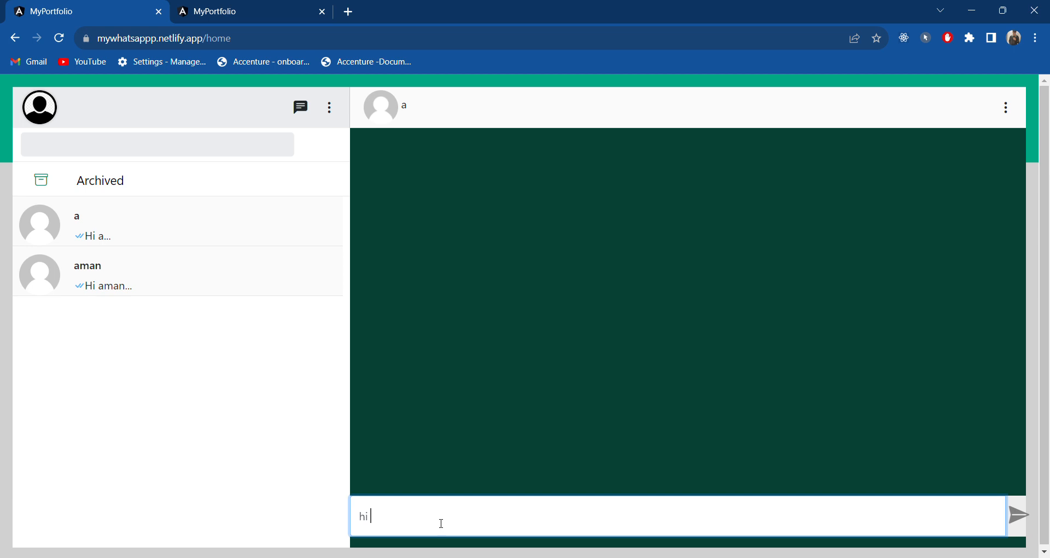
pyautogui.write('a')
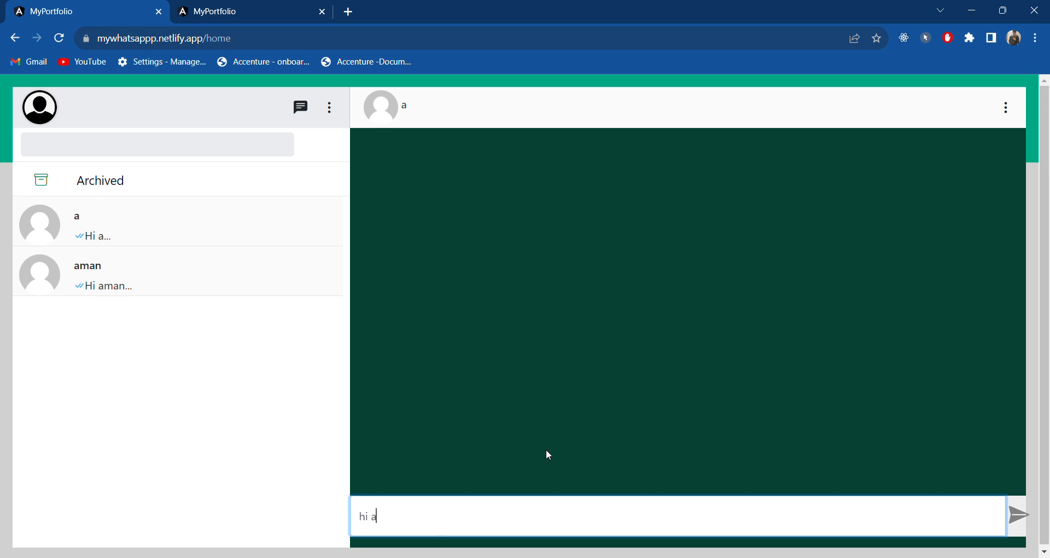
pyautogui.click(1017, 516)
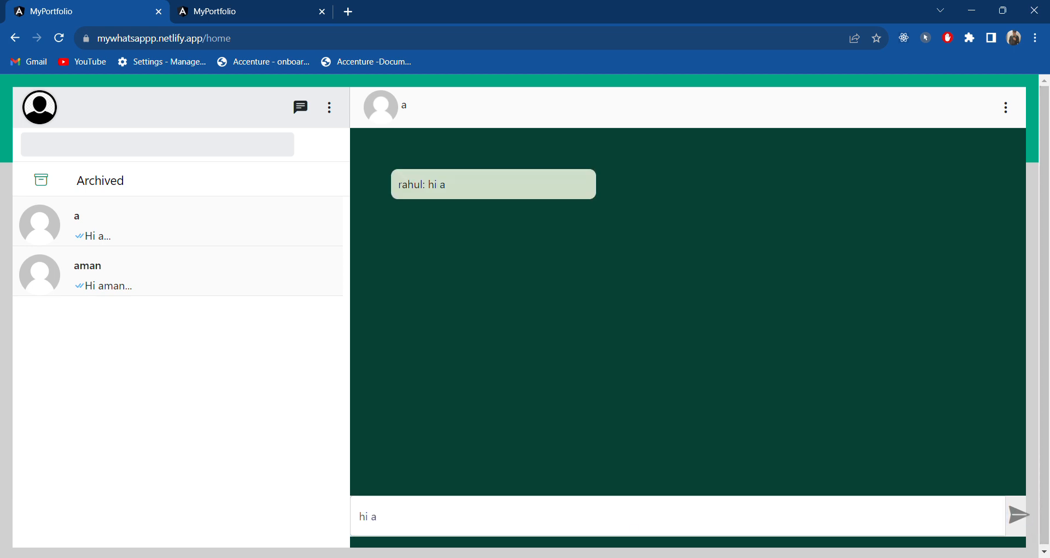
pyautogui.doubleClick(408, 184)
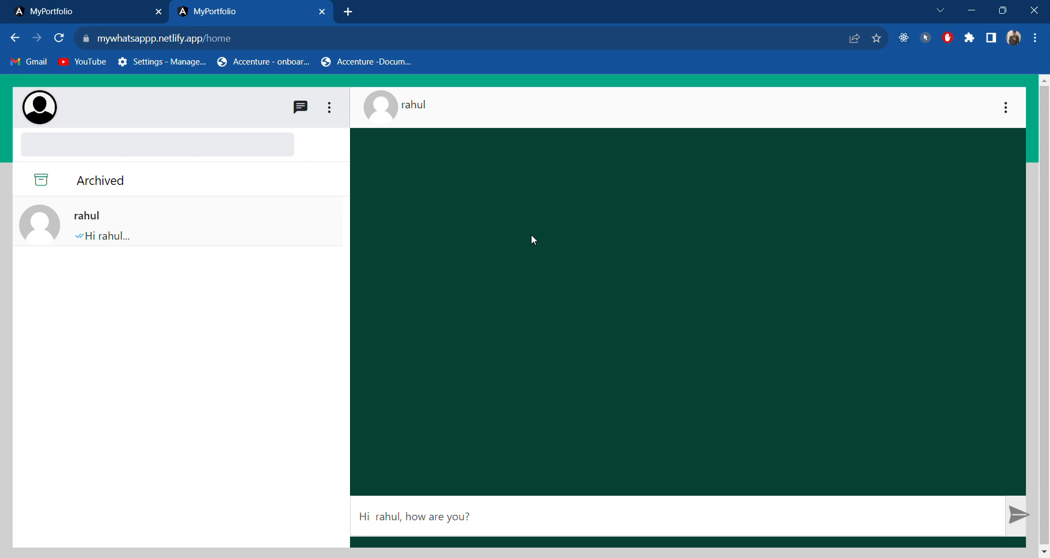
pyautogui.moveTo(426, 210)
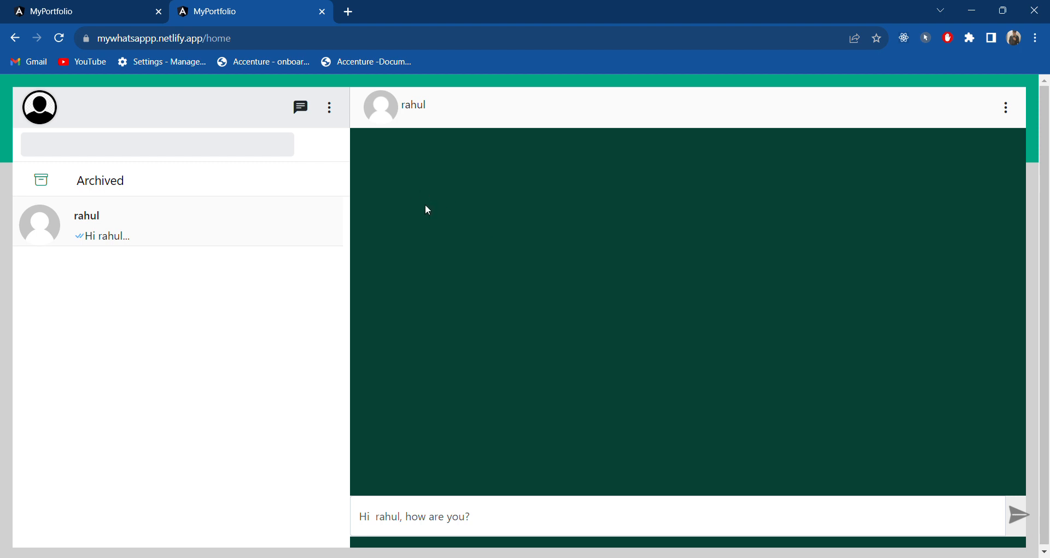
pyautogui.moveTo(423, 240)
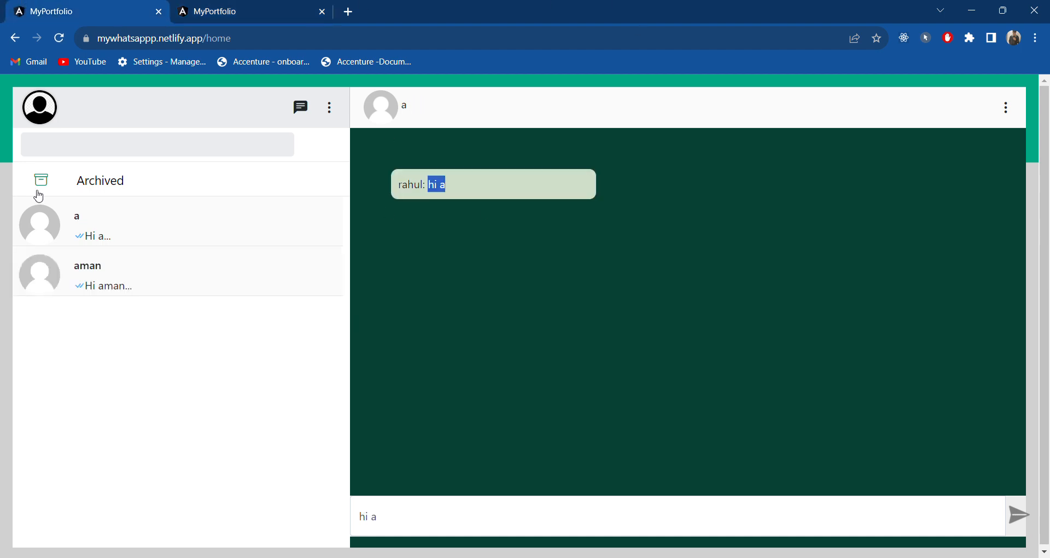
pyautogui.moveTo(503, 208)
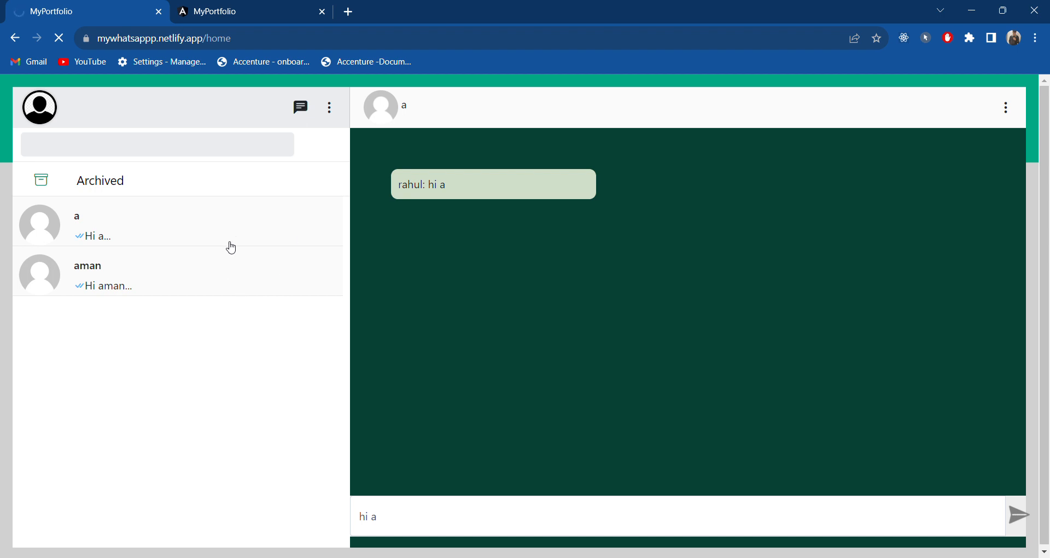
pyautogui.click(300, 107)
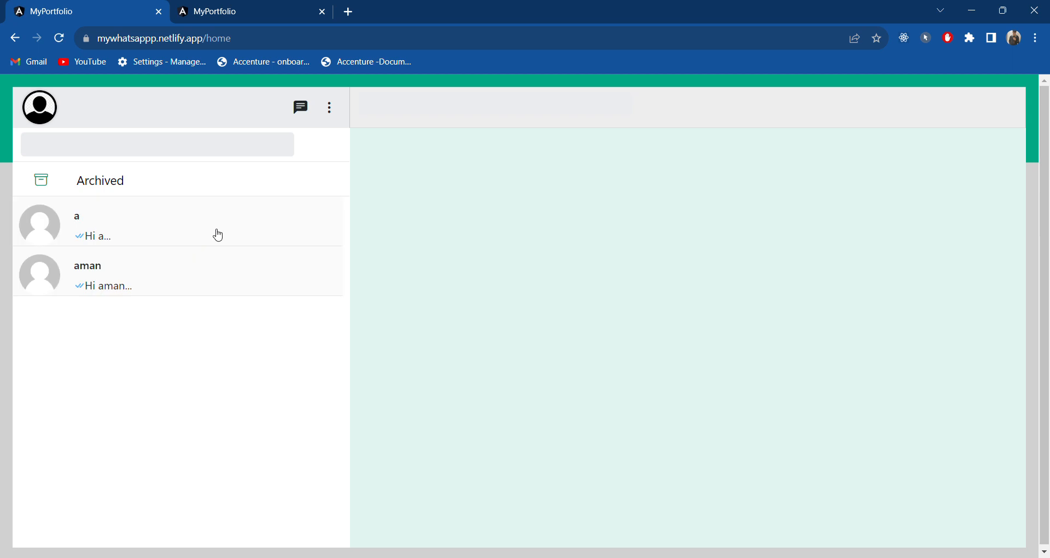
pyautogui.moveTo(156, 228)
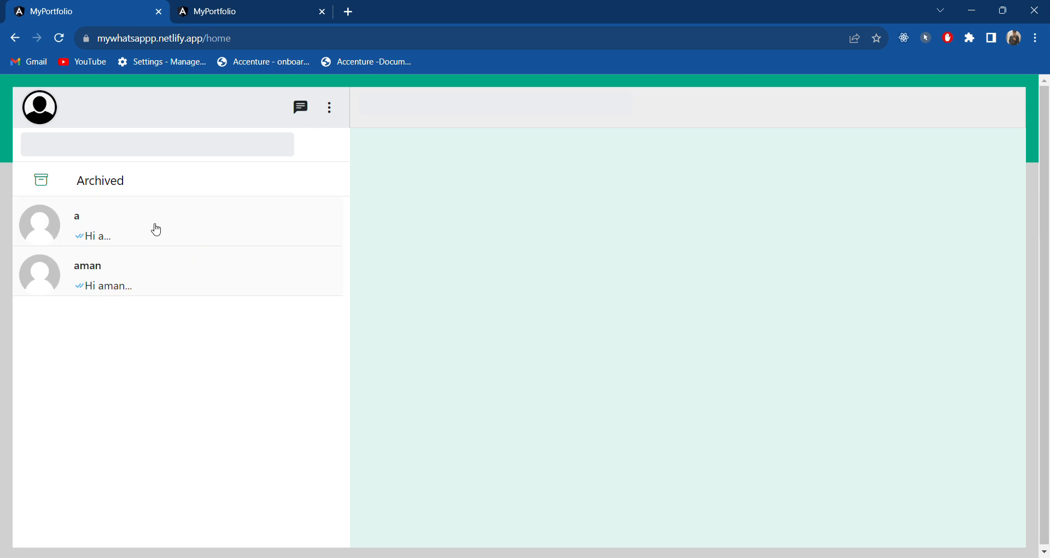
pyautogui.click(39, 108)
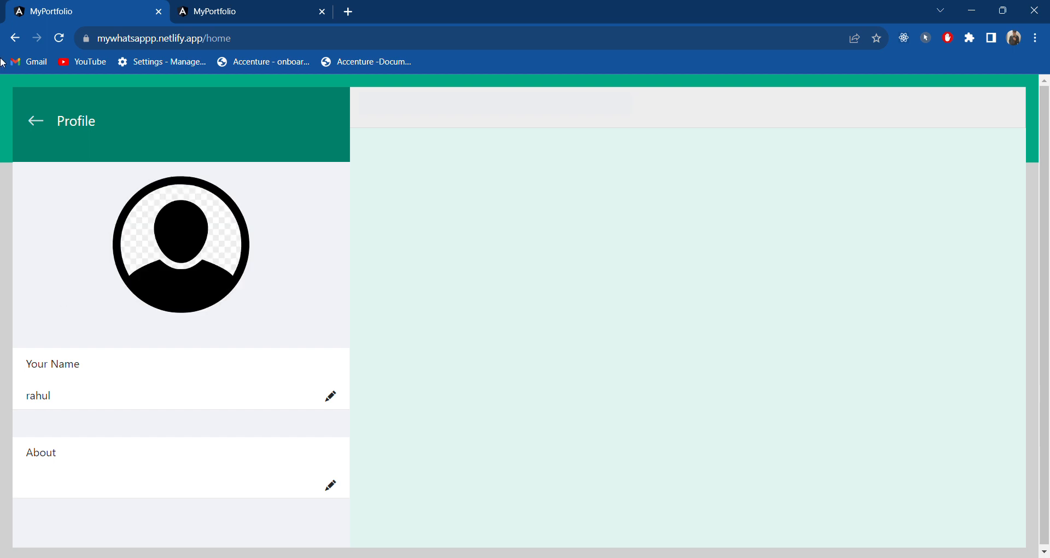
pyautogui.click(58, 37)
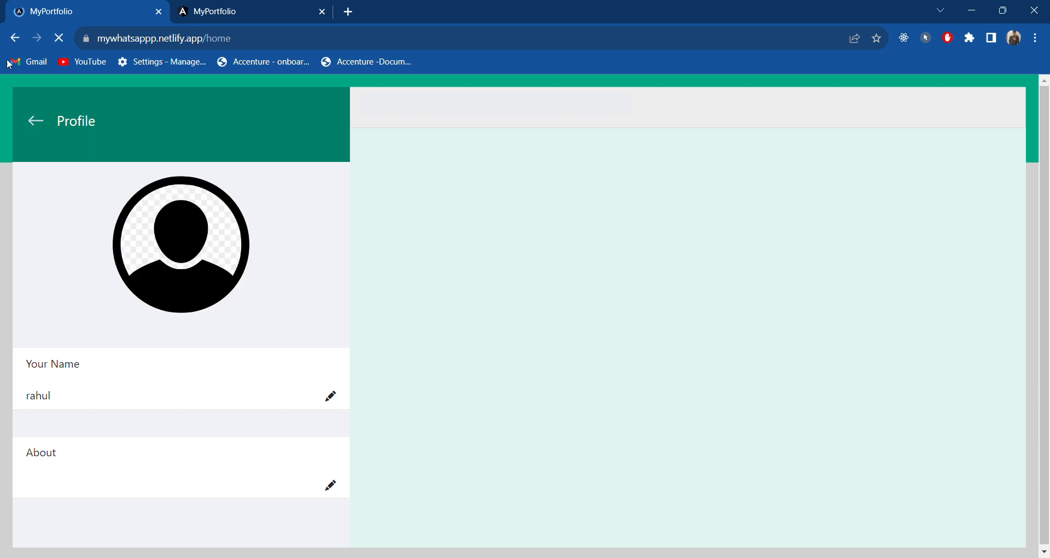
pyautogui.click(35, 121)
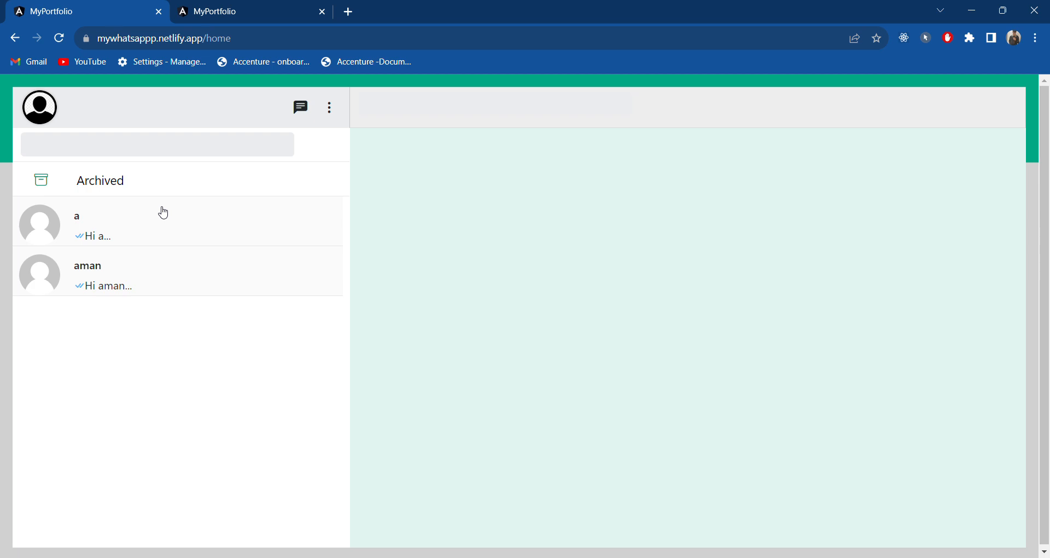
pyautogui.moveTo(39, 108)
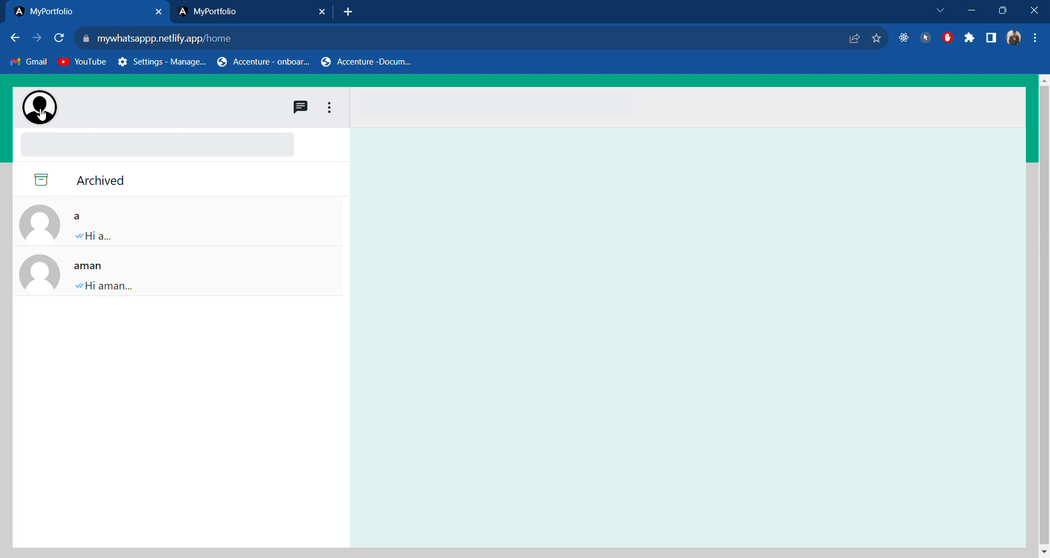
pyautogui.moveTo(244, 166)
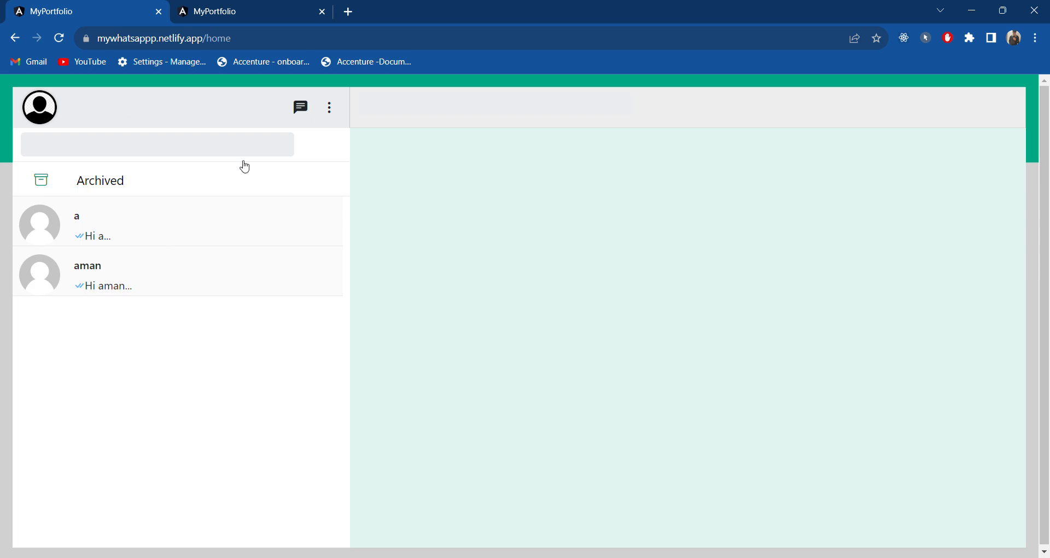
pyautogui.moveTo(154, 5)
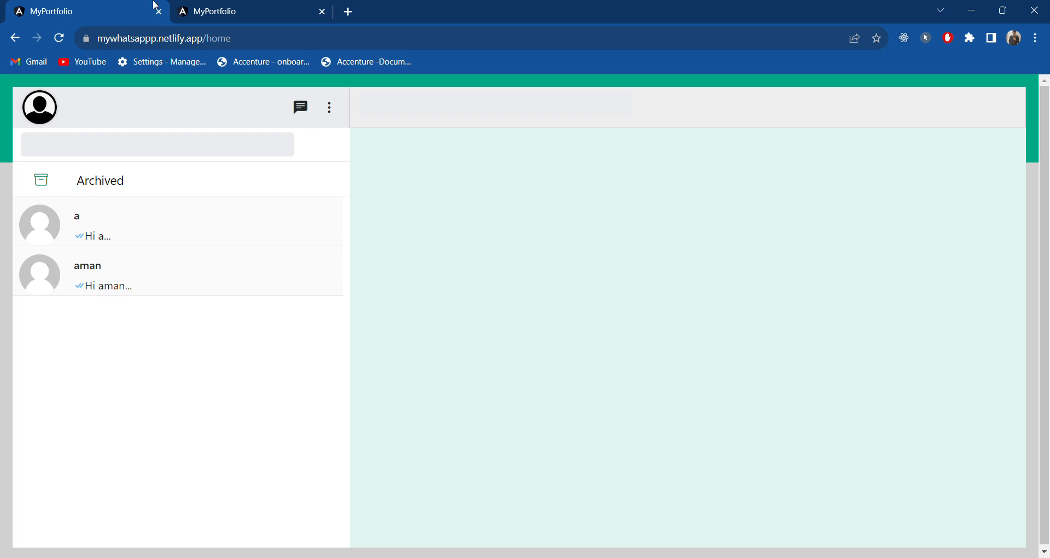
pyautogui.moveTo(214, 188)
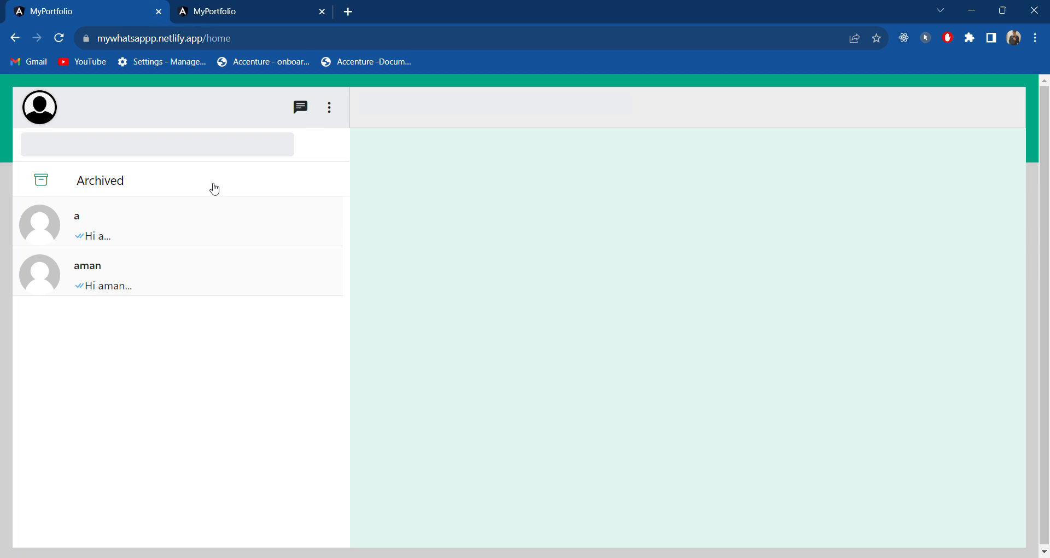
pyautogui.moveTo(127, 250)
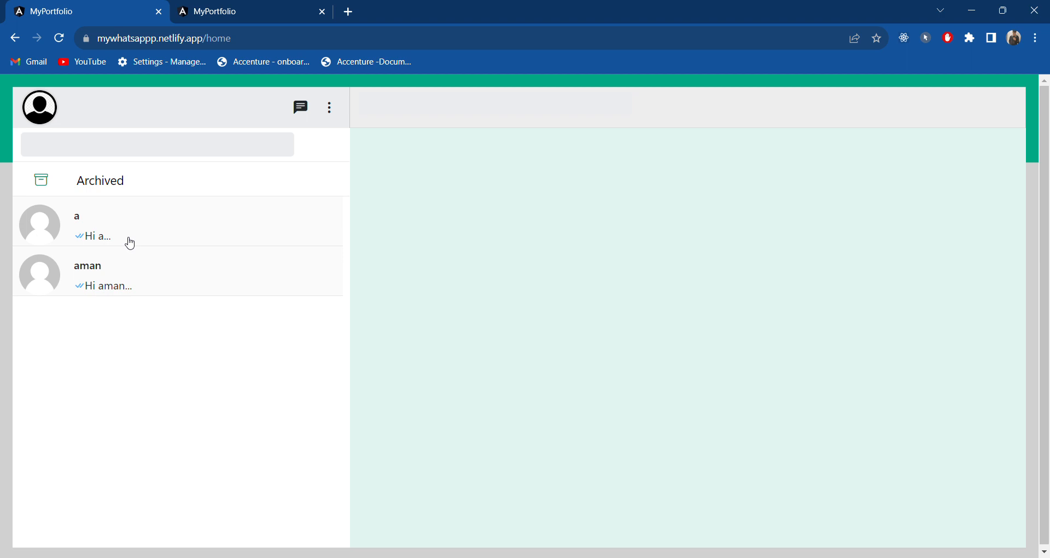
# Step: Log rahul out via the menu to the login page, then switch to aman's still-open session
pyautogui.click(329, 107)
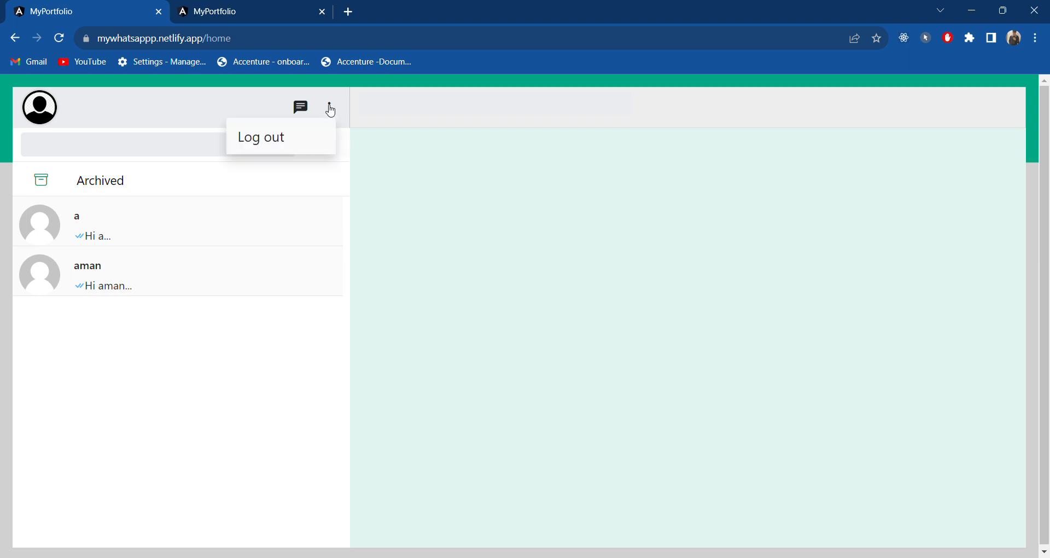
pyautogui.moveTo(261, 138)
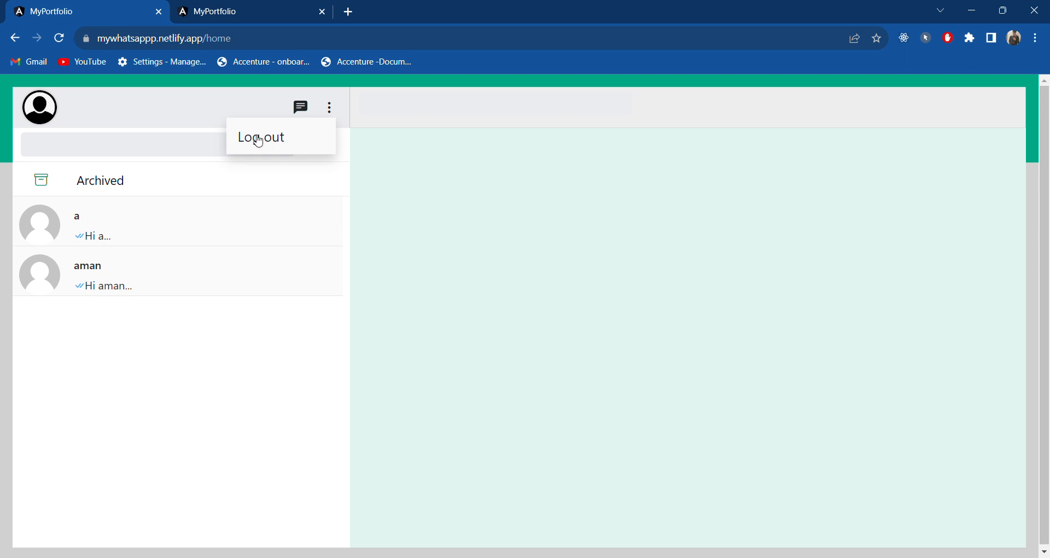
pyautogui.click(260, 137)
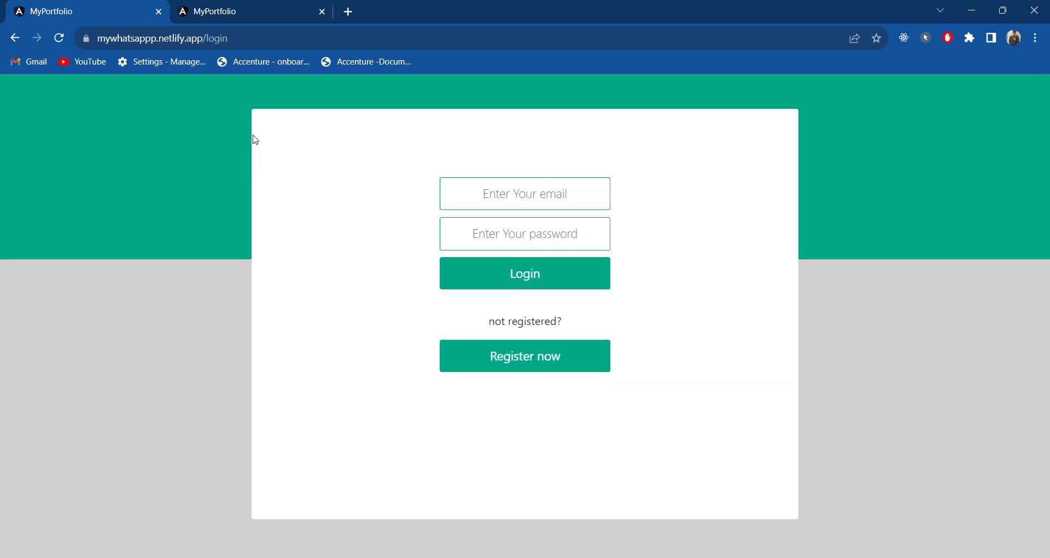
pyautogui.click(525, 194)
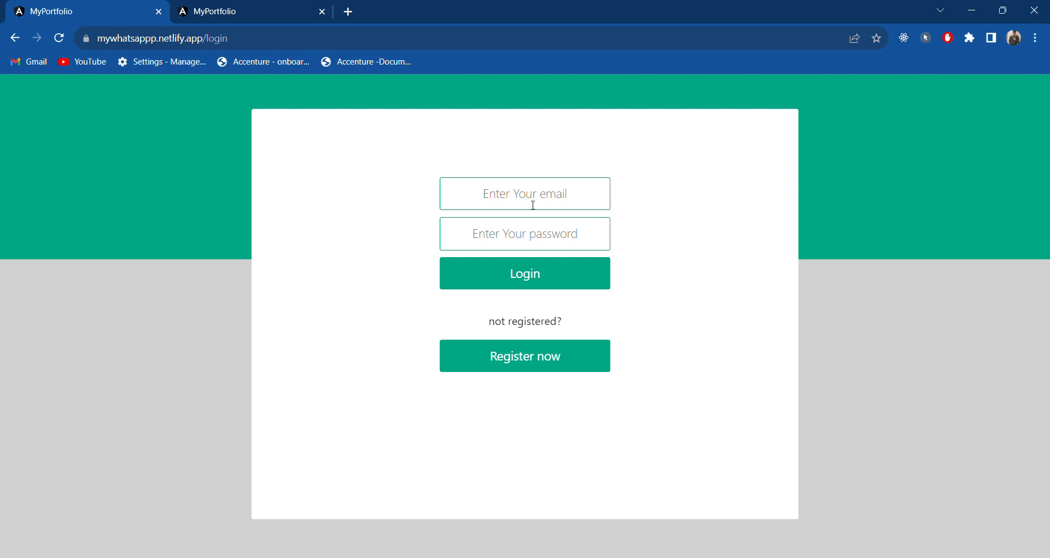
pyautogui.moveTo(297, 133)
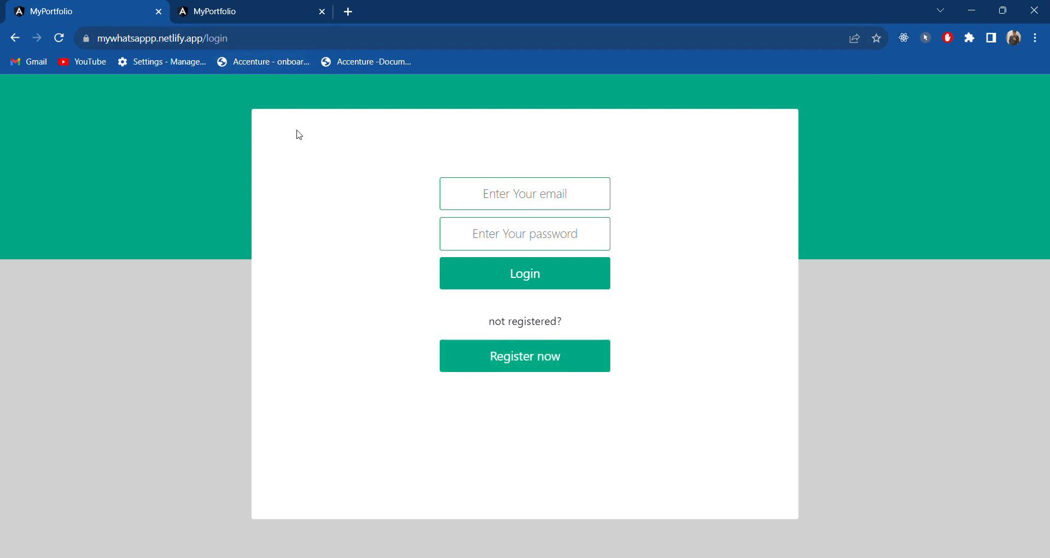
pyautogui.moveTo(374, 274)
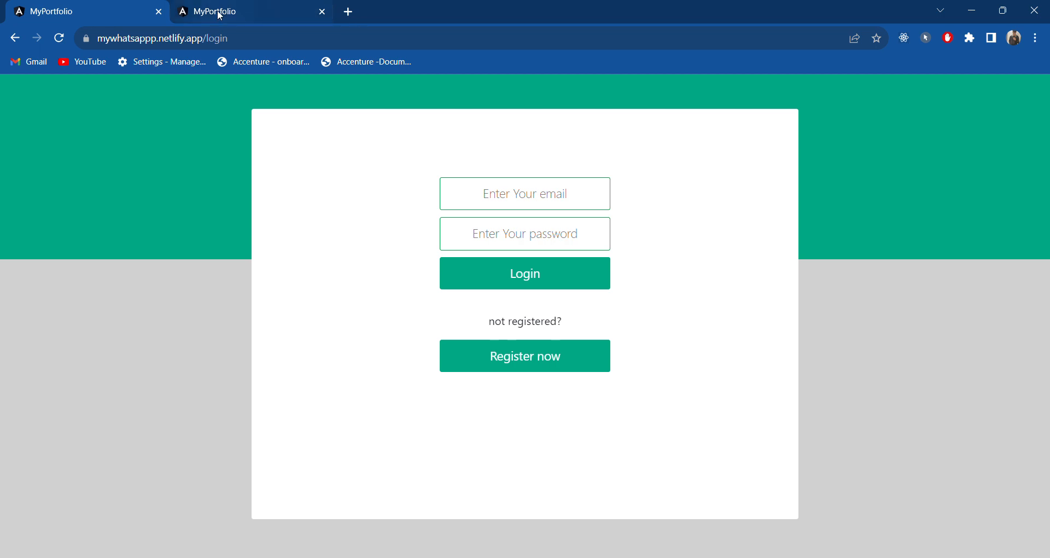
pyautogui.click(524, 273)
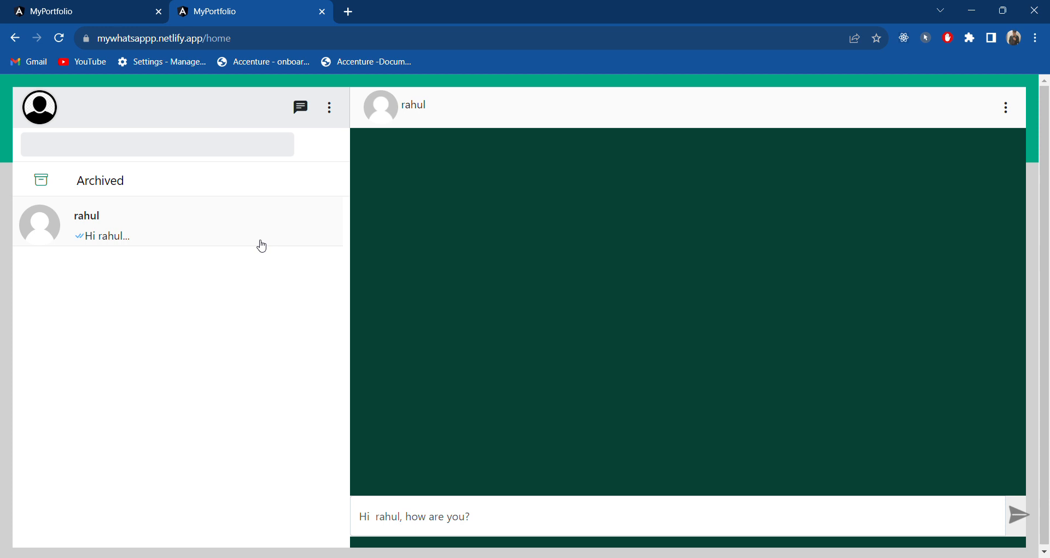
pyautogui.moveTo(209, 284)
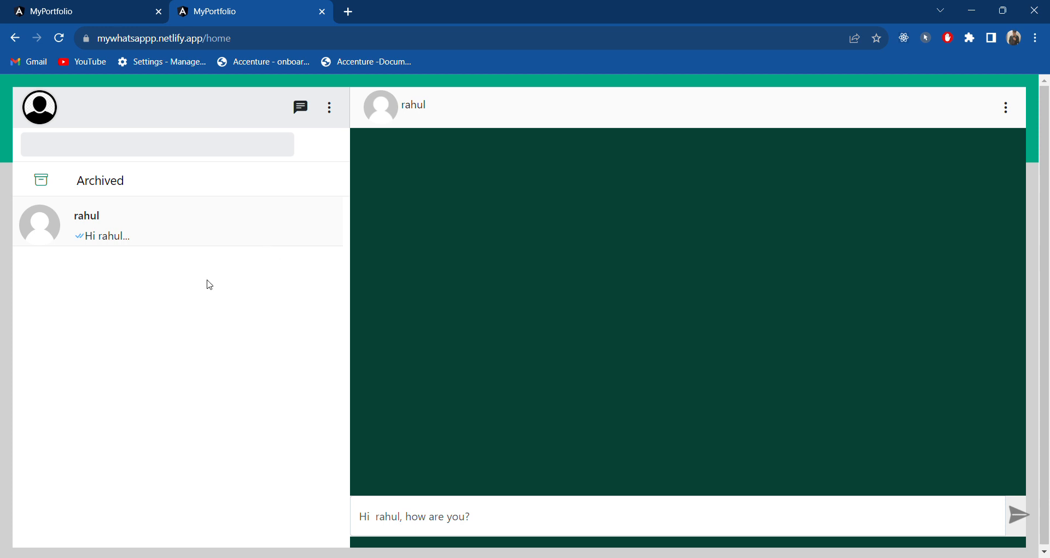